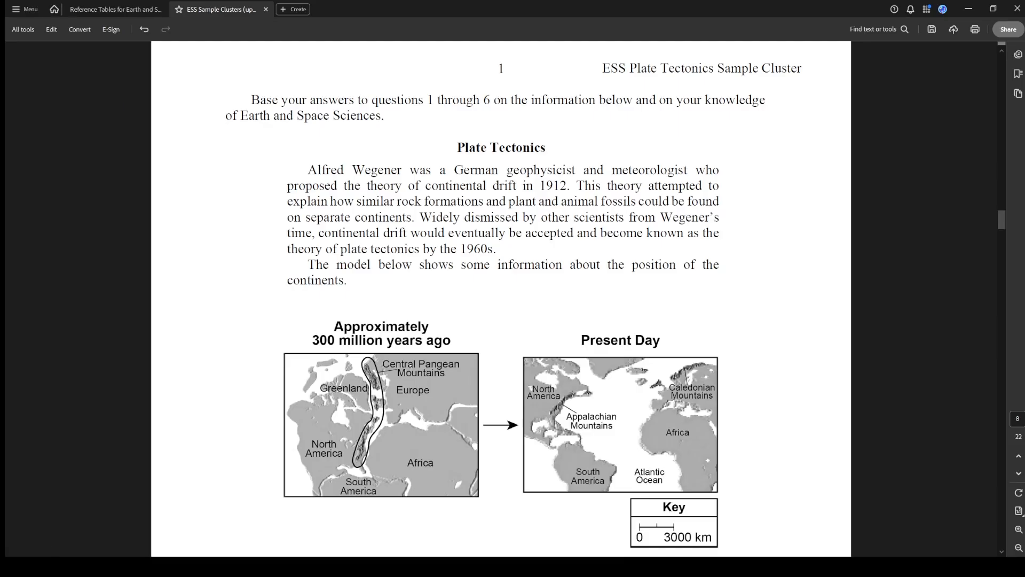
mouse_move(80, 110)
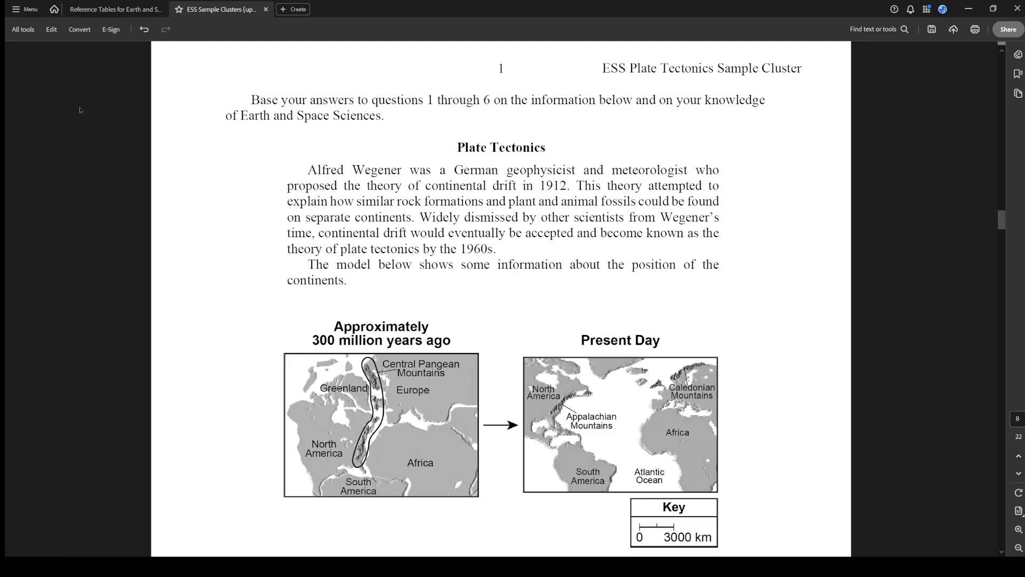
mouse_move(111, 142)
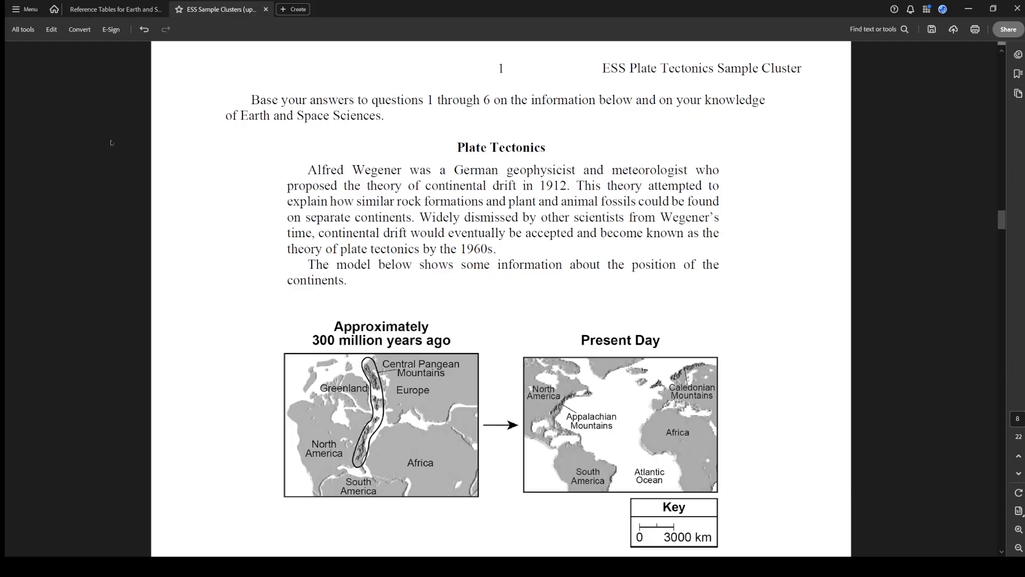
mouse_move(806, 162)
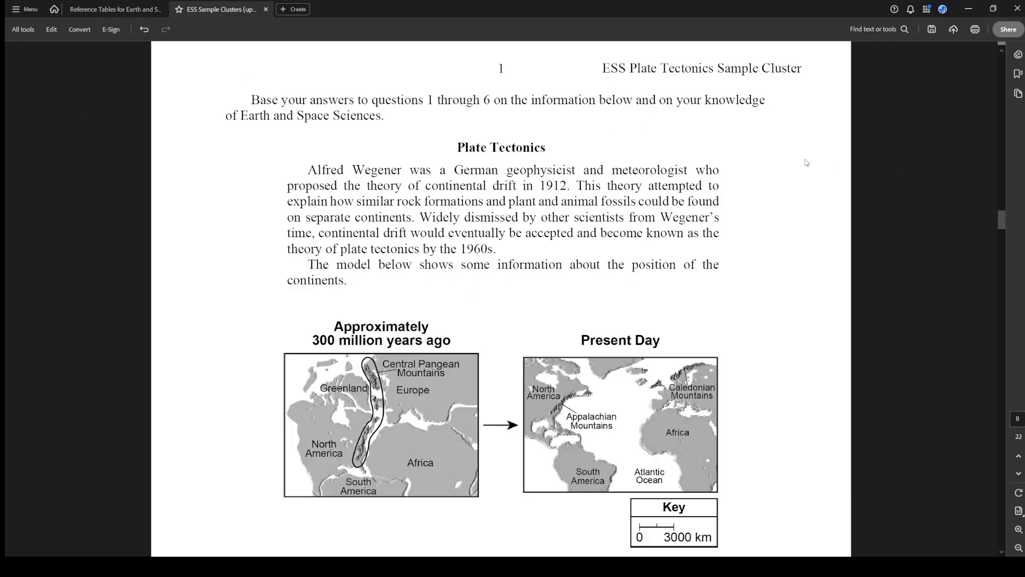
mouse_move(666, 206)
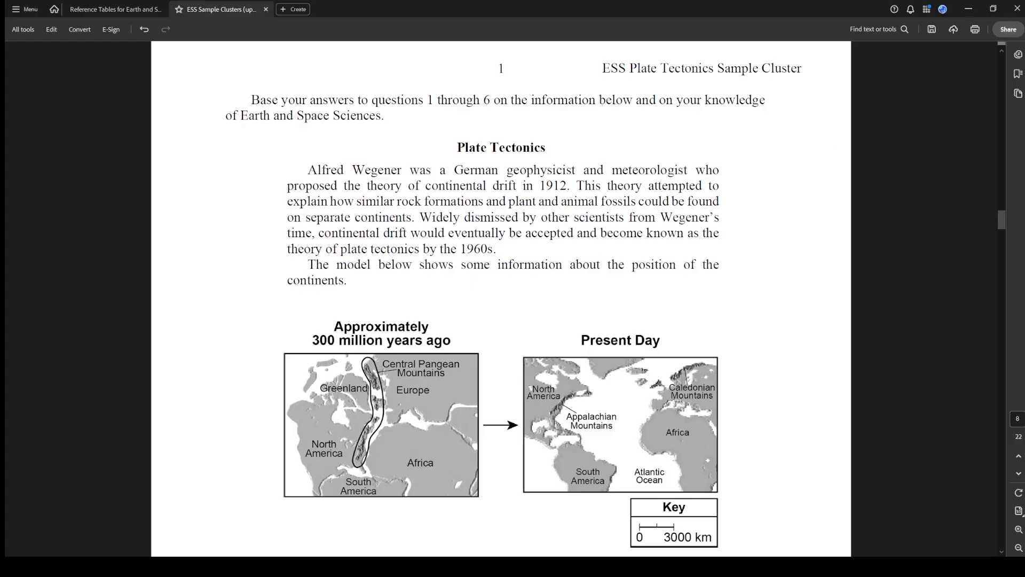
mouse_move(550, 269)
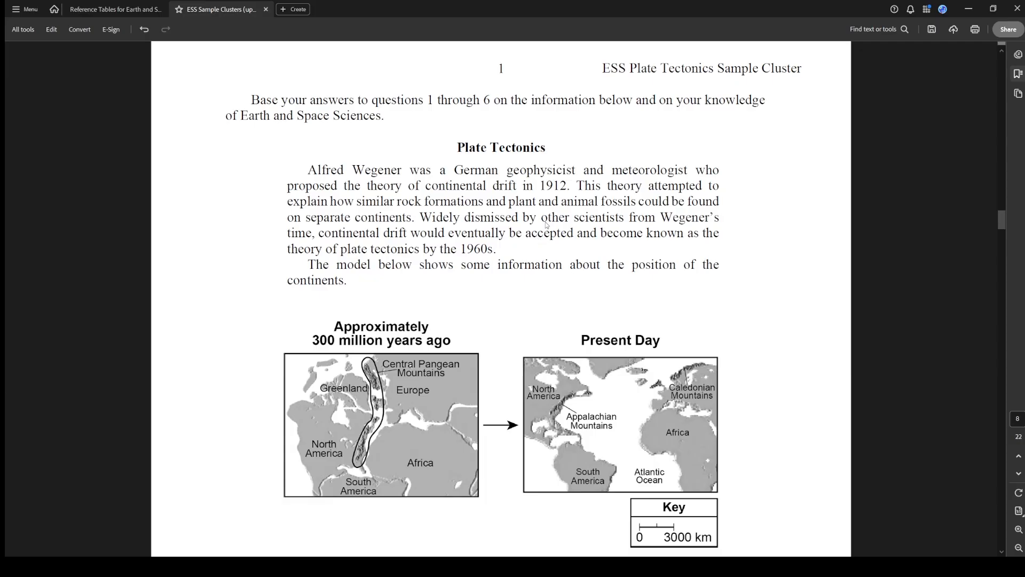
mouse_move(152, 159)
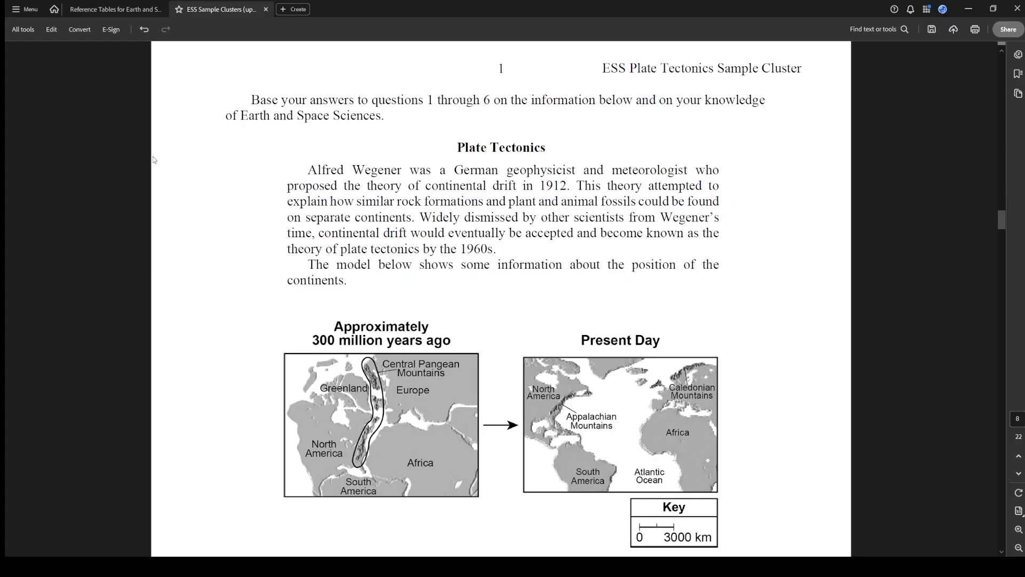
mouse_move(585, 165)
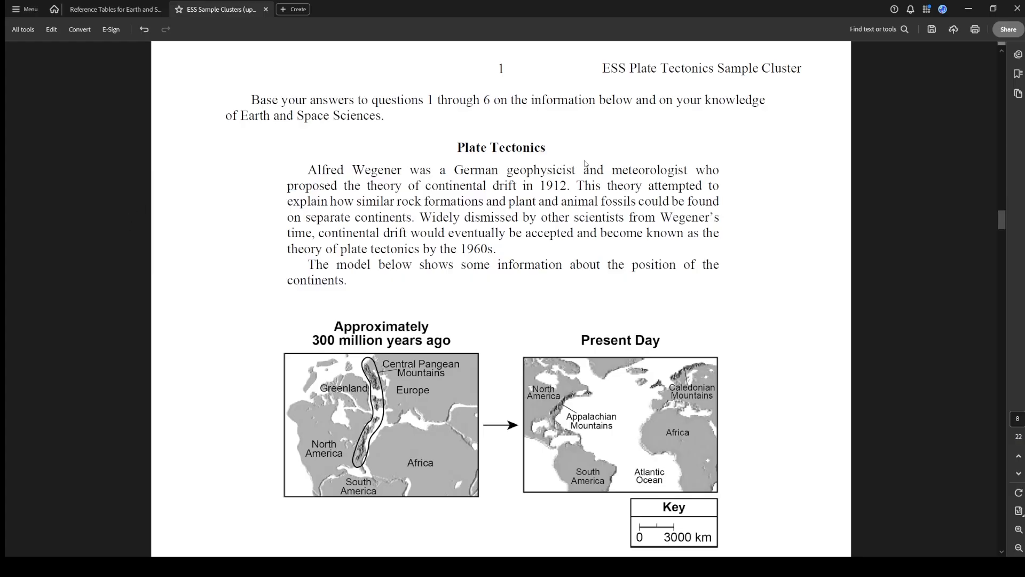
mouse_move(607, 136)
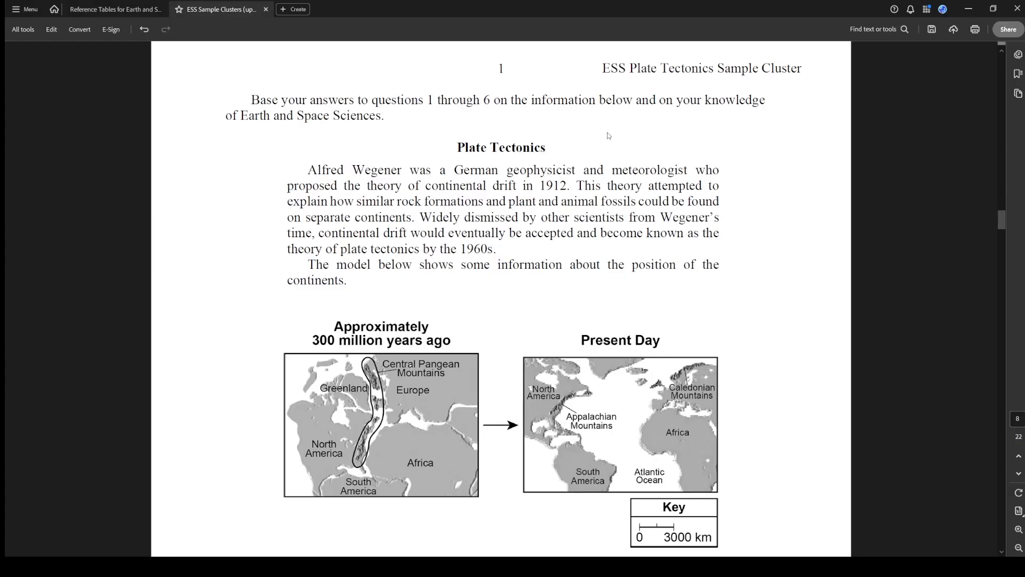
mouse_move(412, 170)
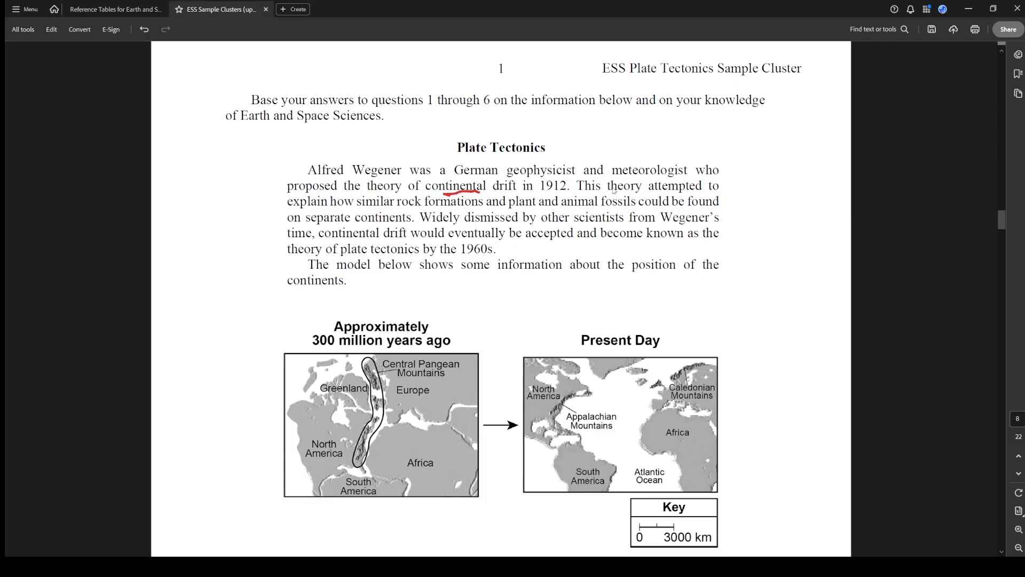
mouse_move(380, 210)
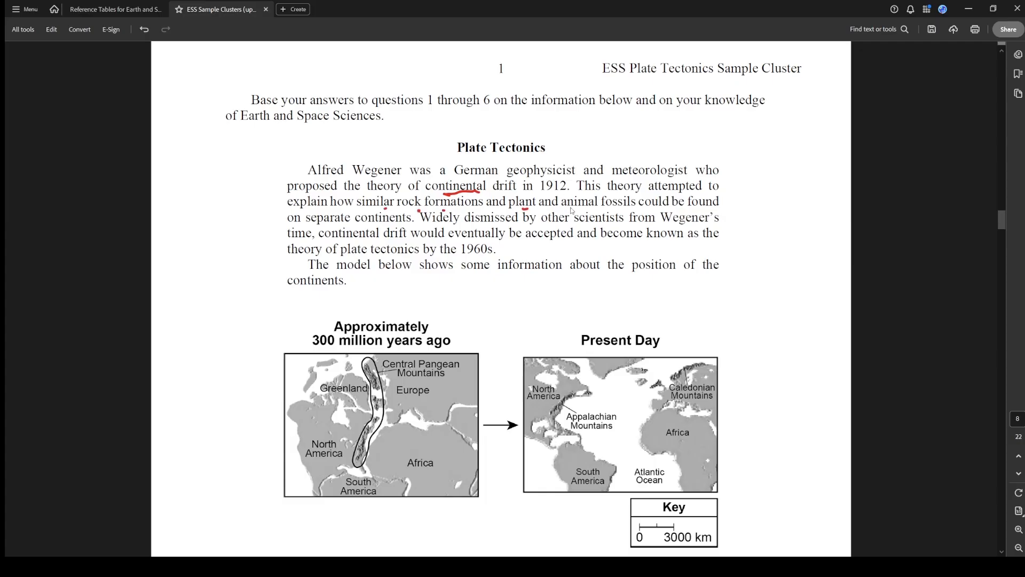
mouse_move(435, 253)
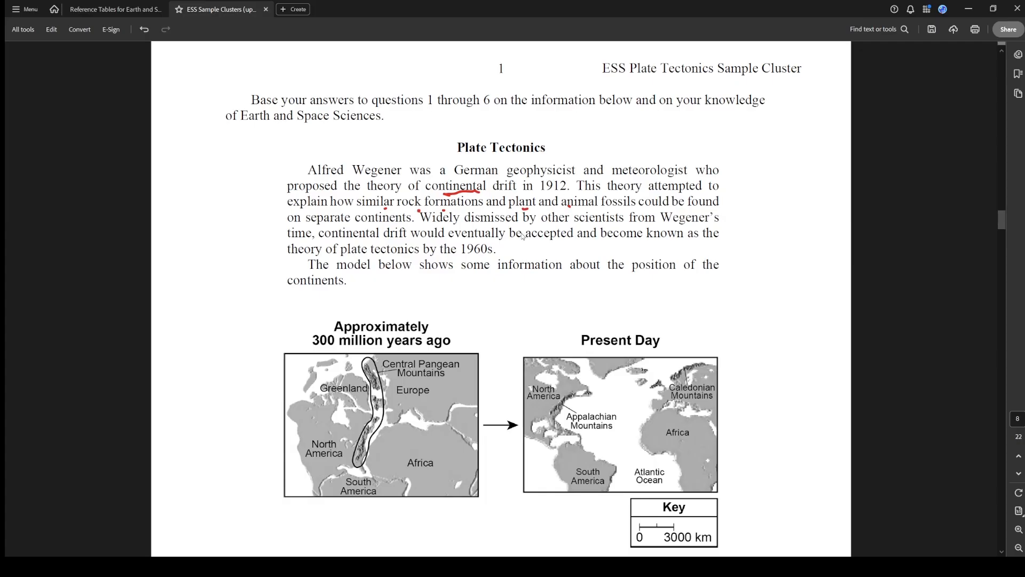
mouse_move(507, 249)
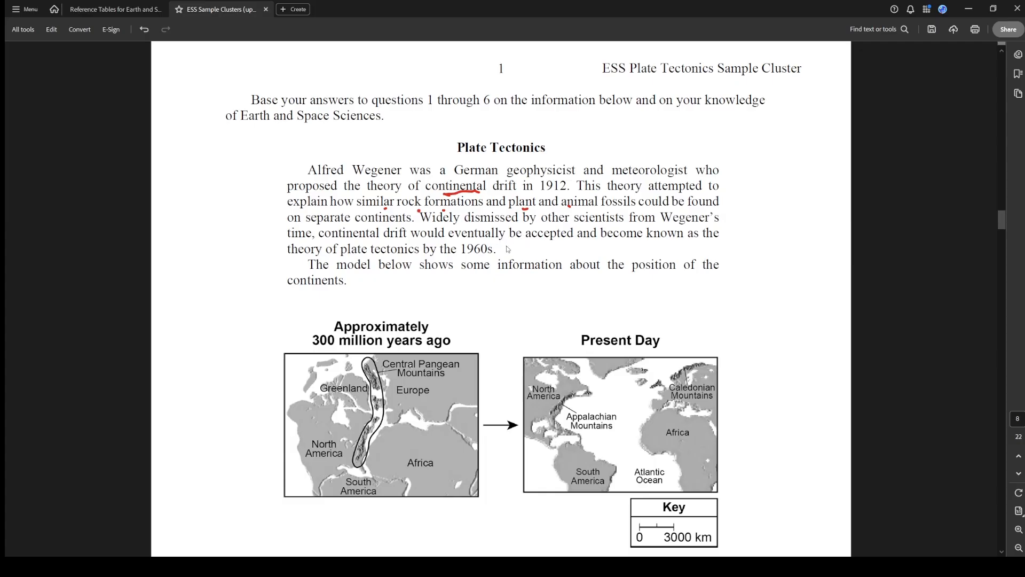
mouse_move(351, 263)
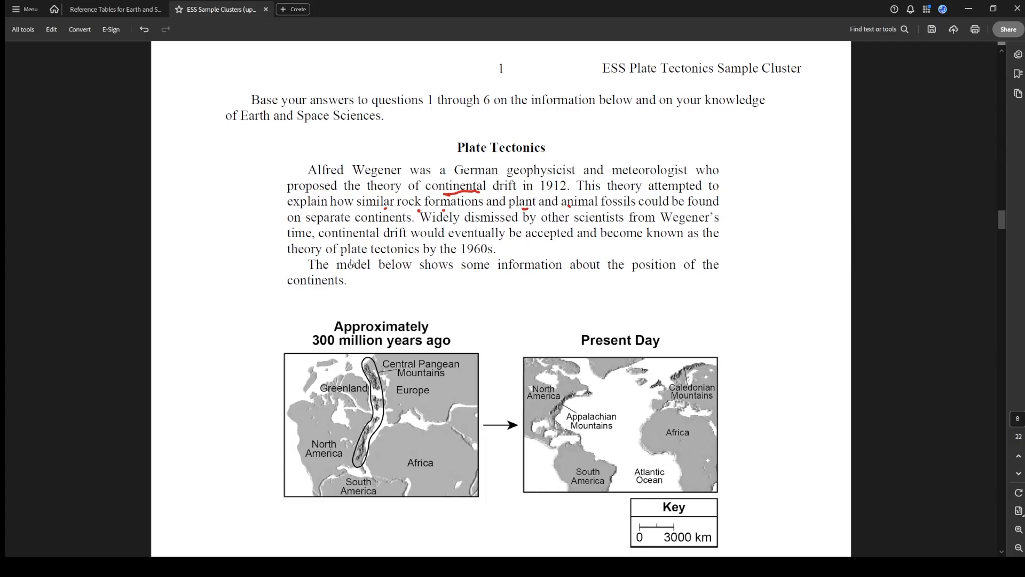
mouse_move(470, 279)
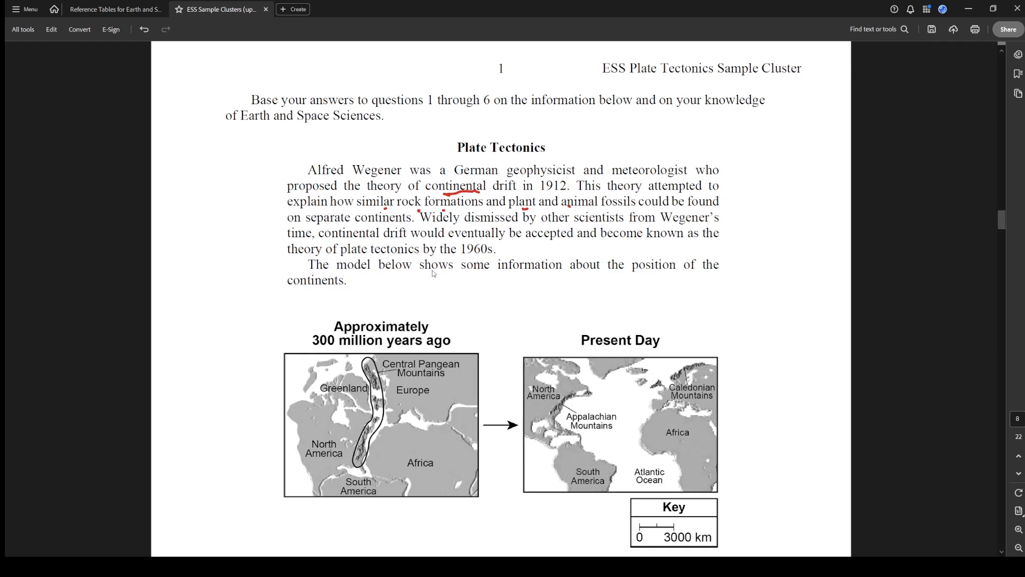
Scroll to the Present Day map and sketch red arrows joining the Appalachian and Caledonian Mountains
scroll("down", 3)
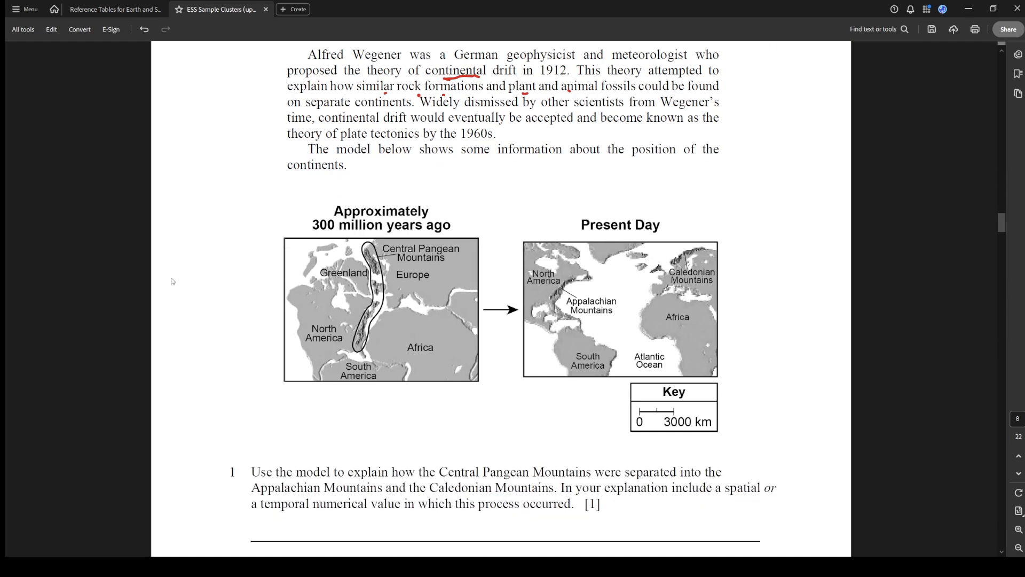
mouse_move(459, 250)
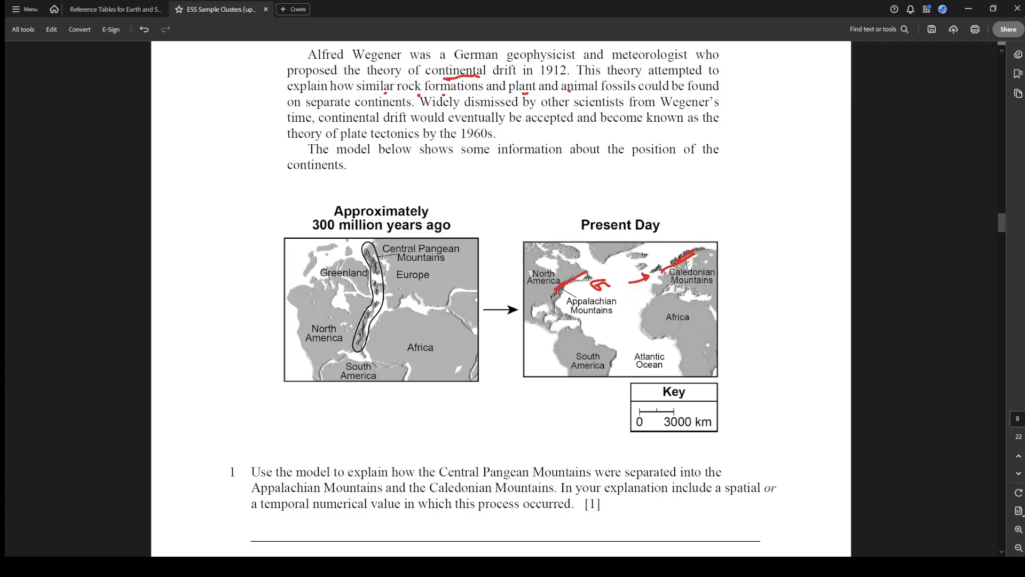
scroll("down", 3)
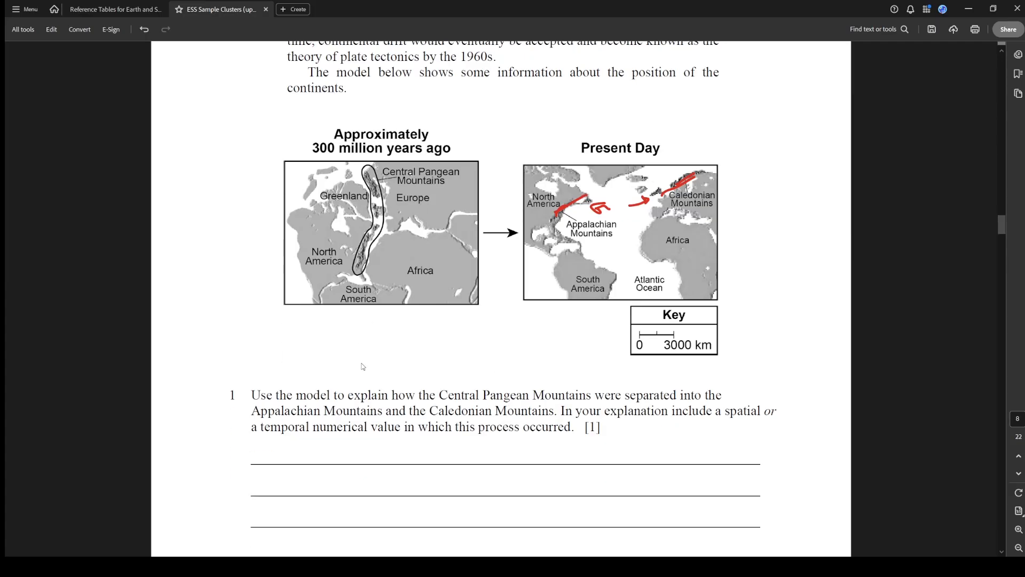
scroll("up", 3)
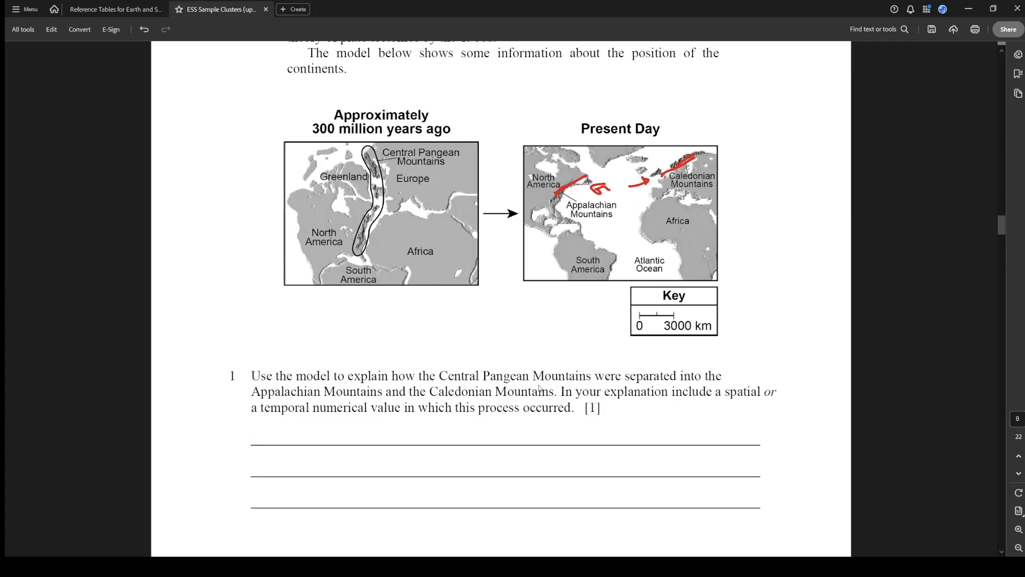
mouse_move(346, 400)
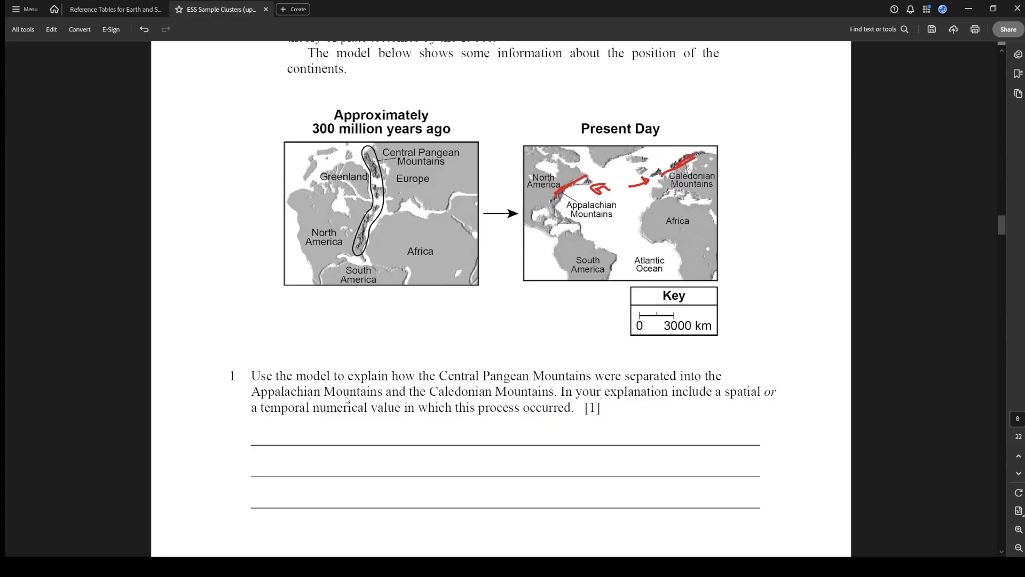
mouse_move(571, 401)
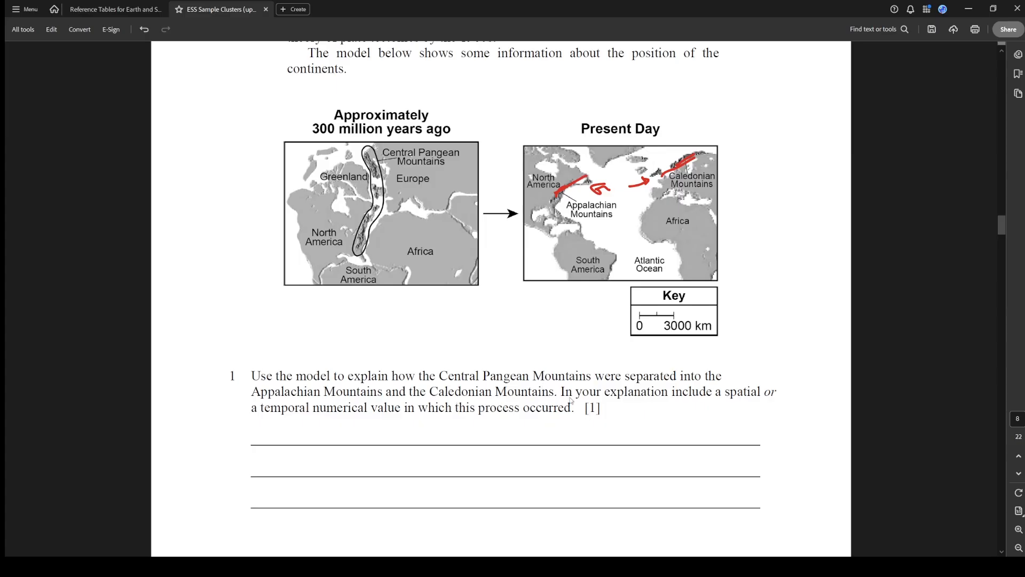
mouse_move(688, 406)
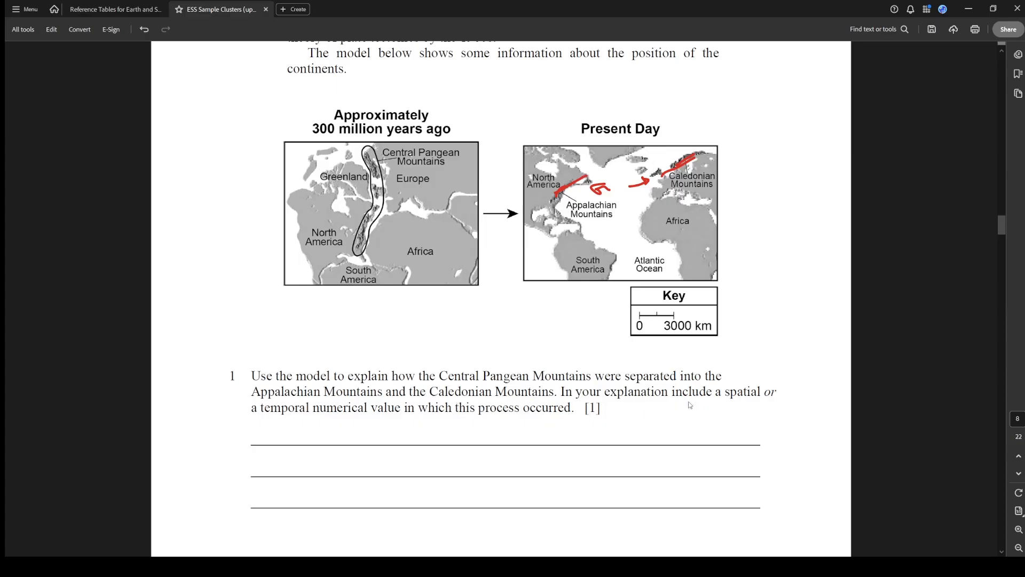
mouse_move(651, 419)
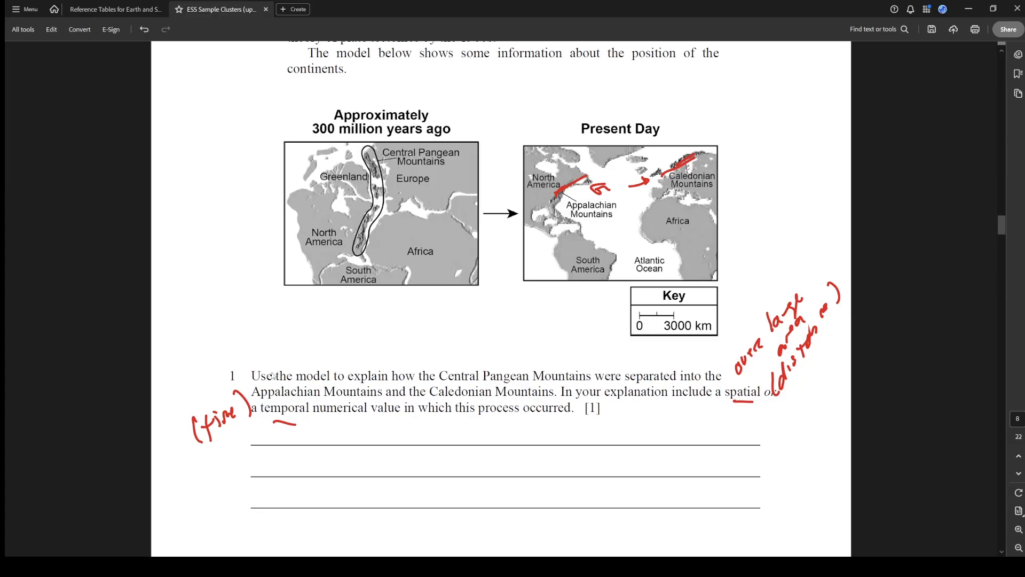
mouse_move(311, 168)
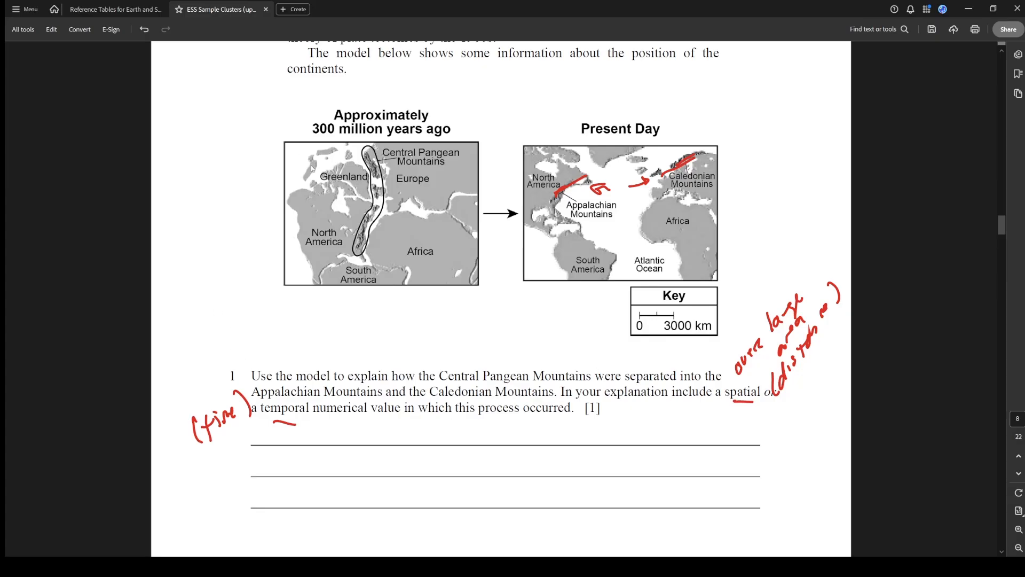
mouse_move(358, 422)
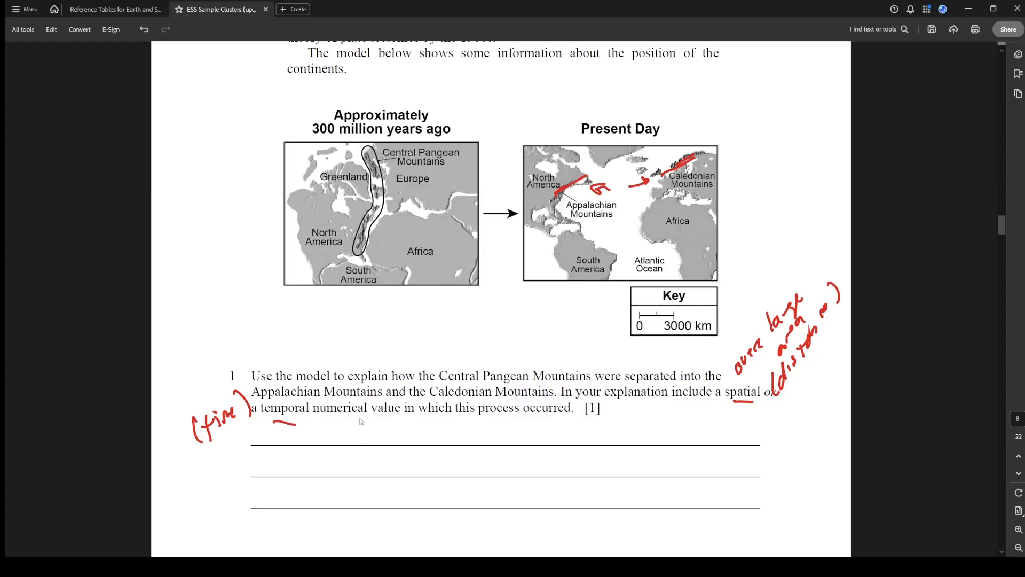
mouse_move(325, 433)
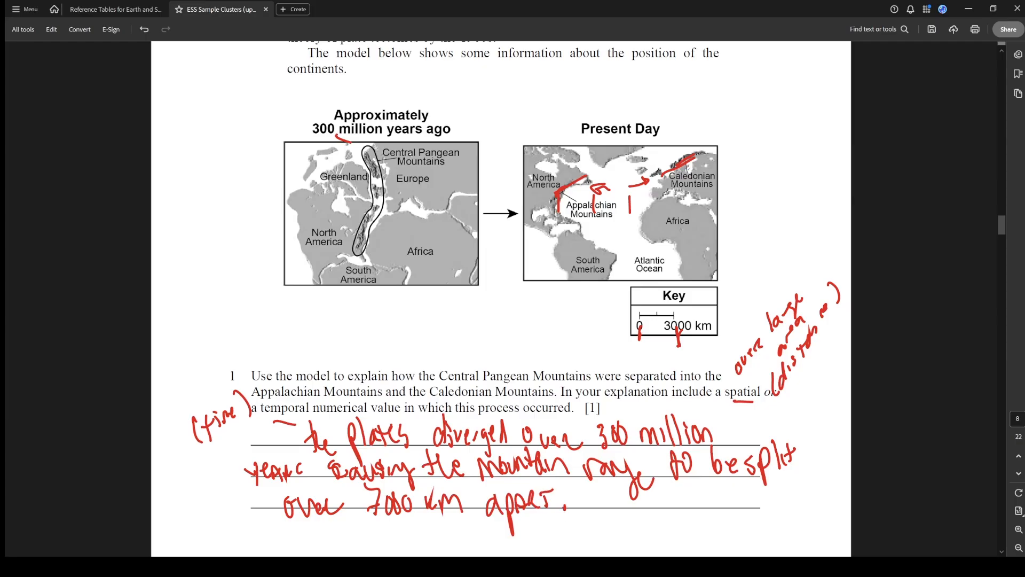
Write question 1's red answer ending with the range split over 7000 km apart, rated 3/10
scroll("up", 3)
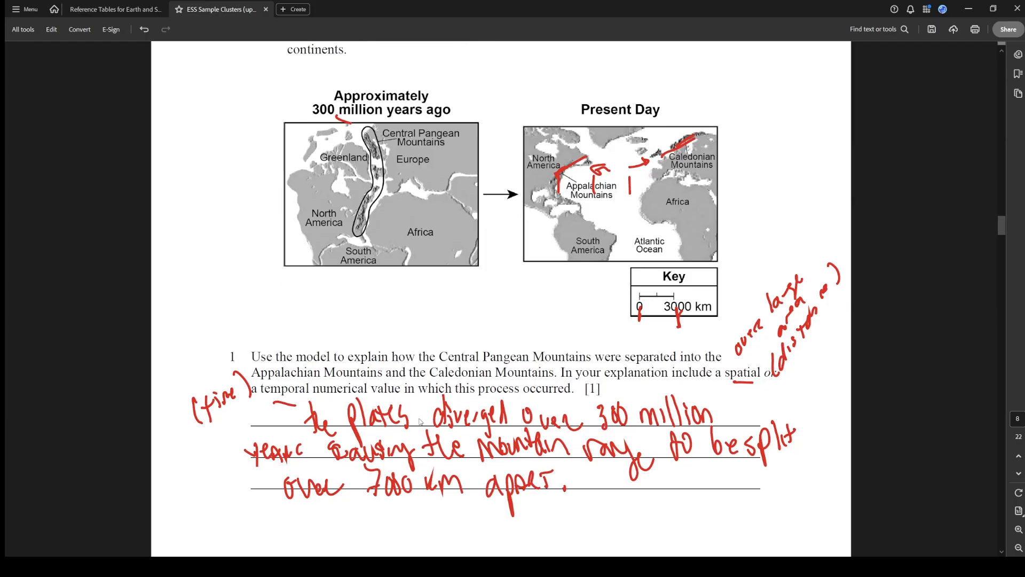
scroll("down", 3)
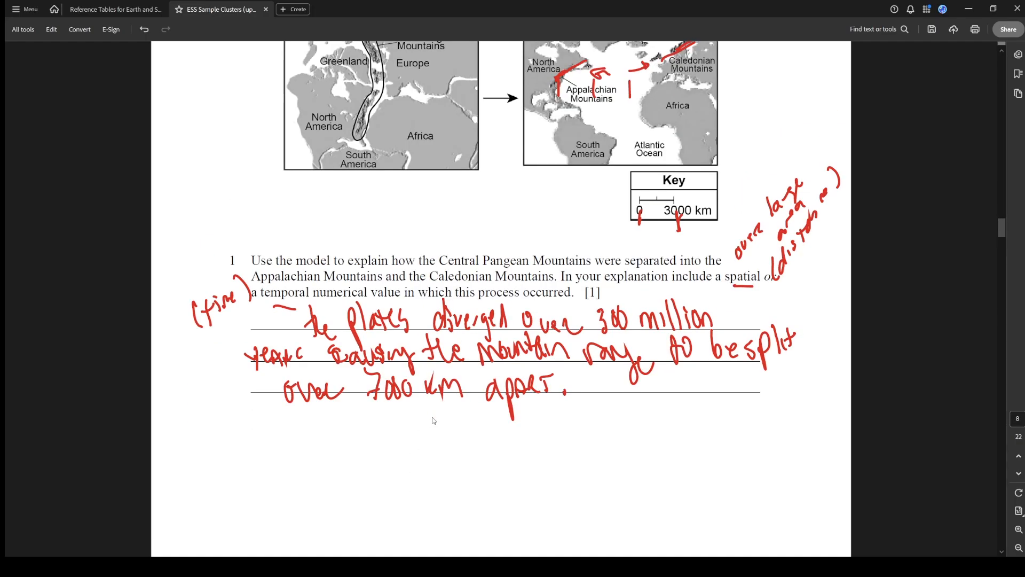
mouse_move(165, 386)
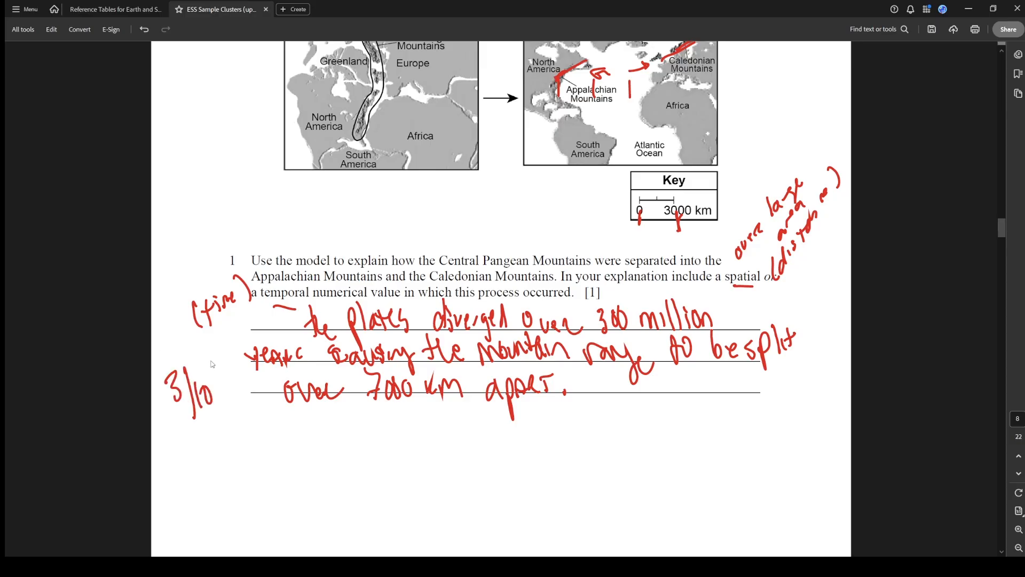
Dot each zircon bullet in red and underline 'uranium' and 'absolute age' on page 2
scroll("down", 3)
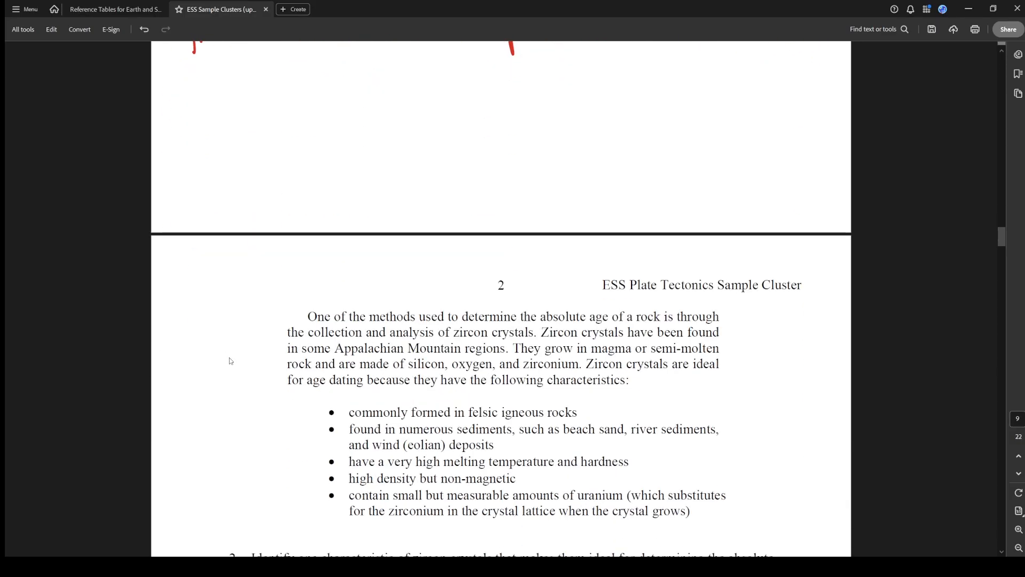
scroll("down", 3)
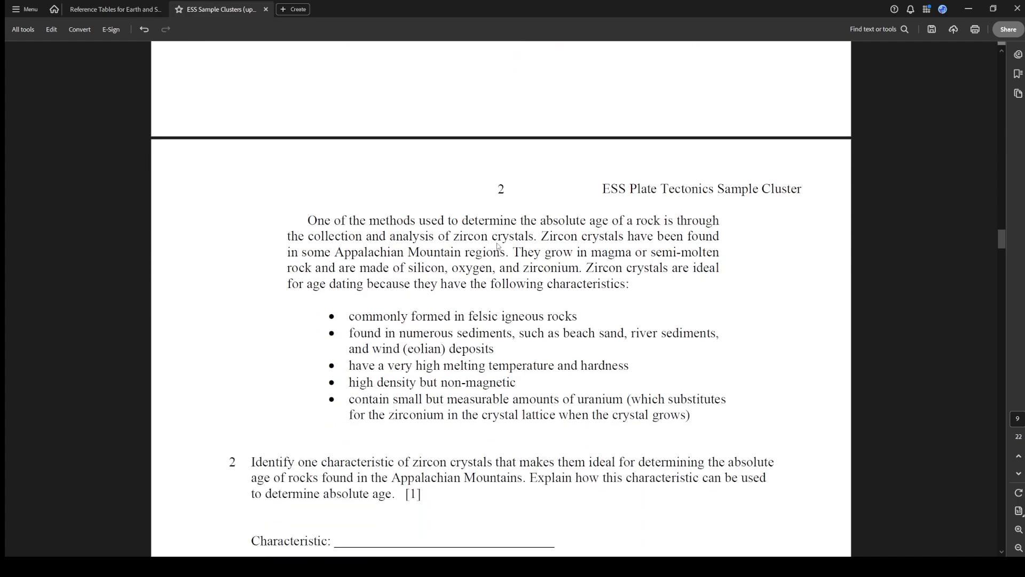
mouse_move(522, 243)
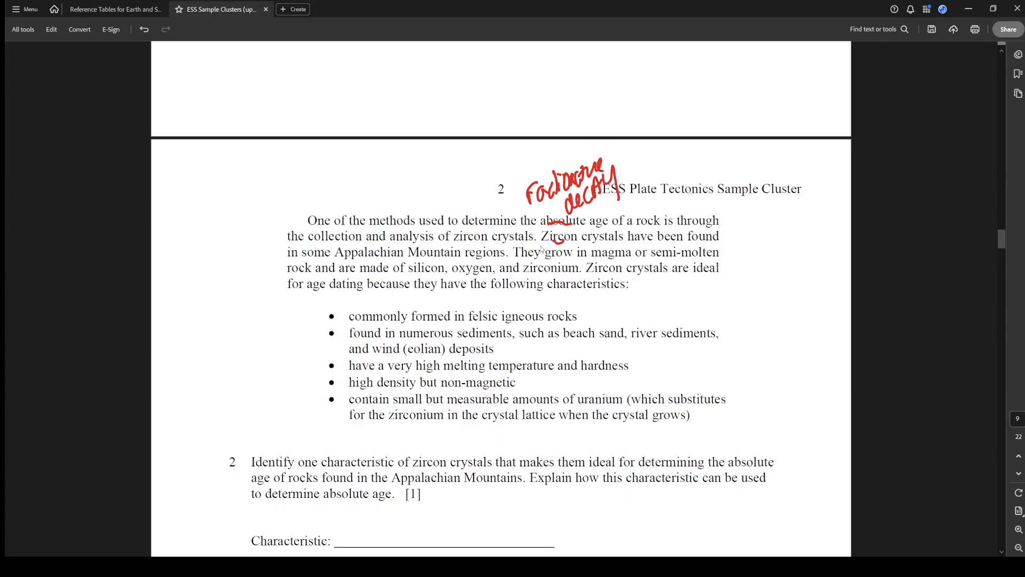
mouse_move(522, 272)
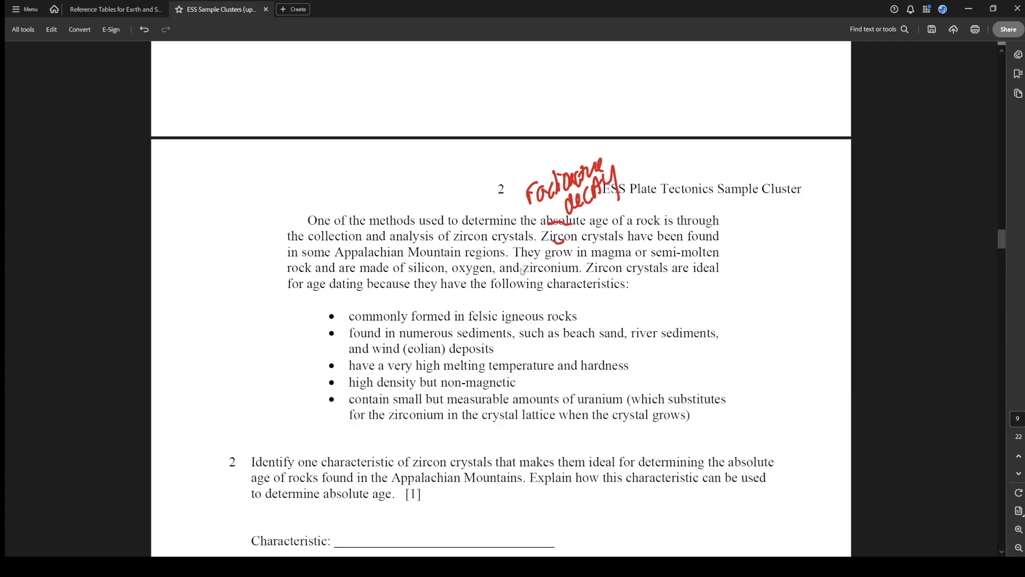
mouse_move(536, 301)
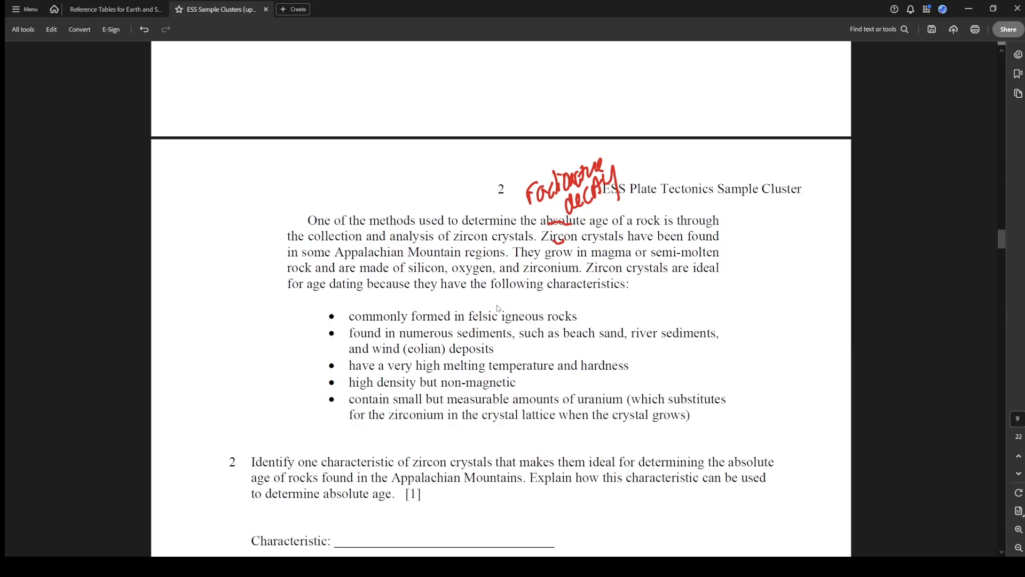
mouse_move(555, 311)
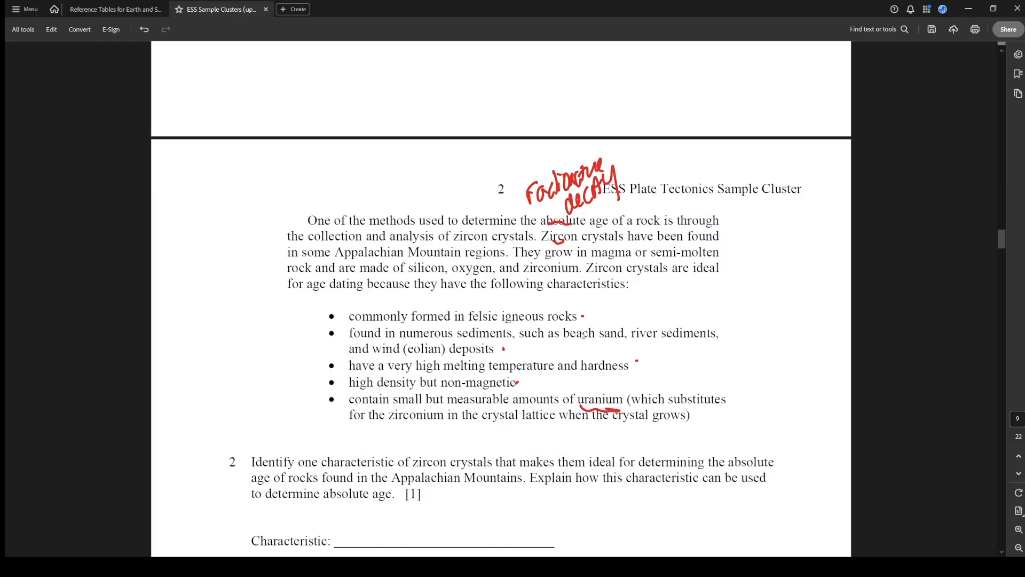
mouse_move(484, 440)
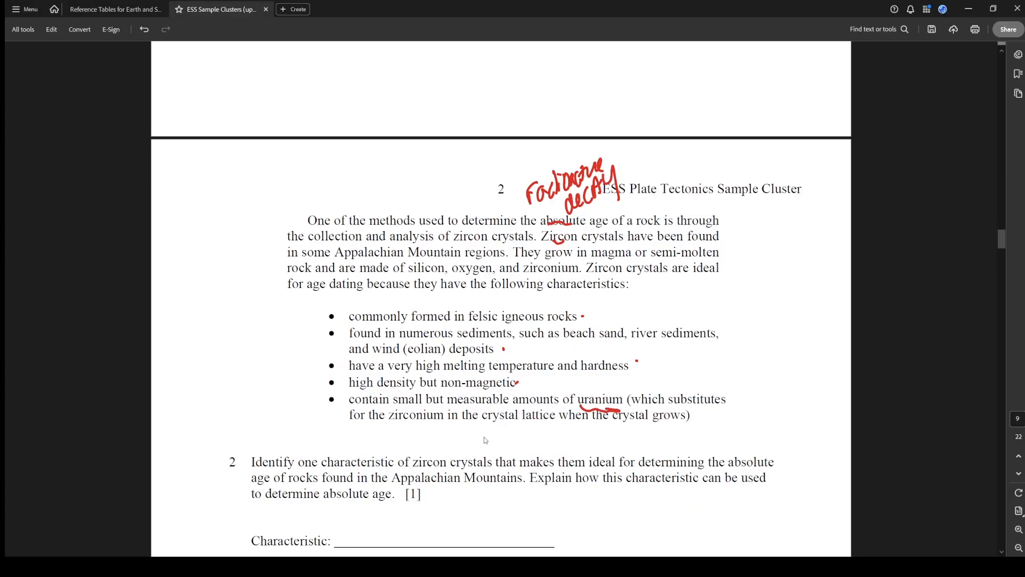
mouse_move(499, 436)
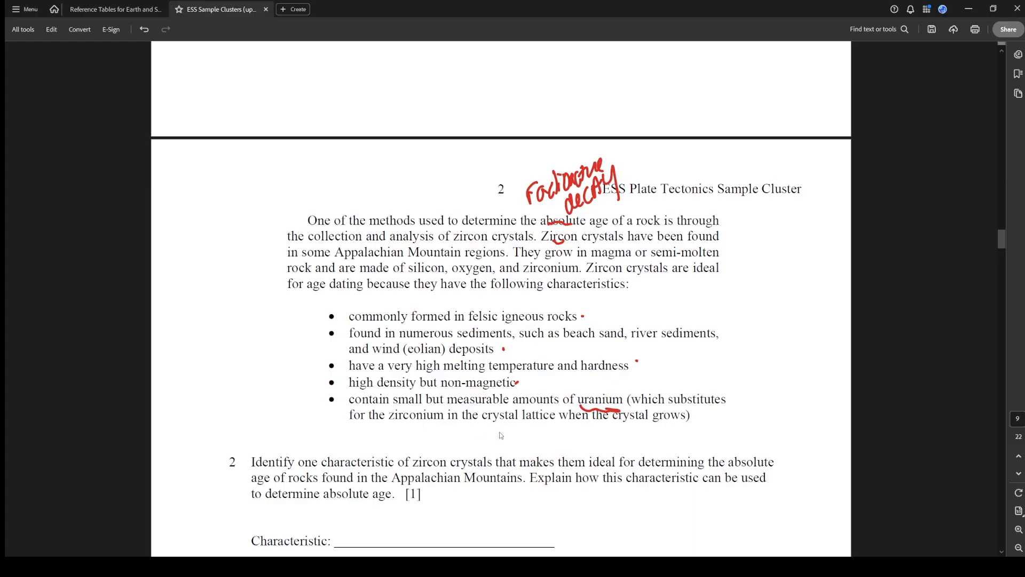
scroll("down", 3)
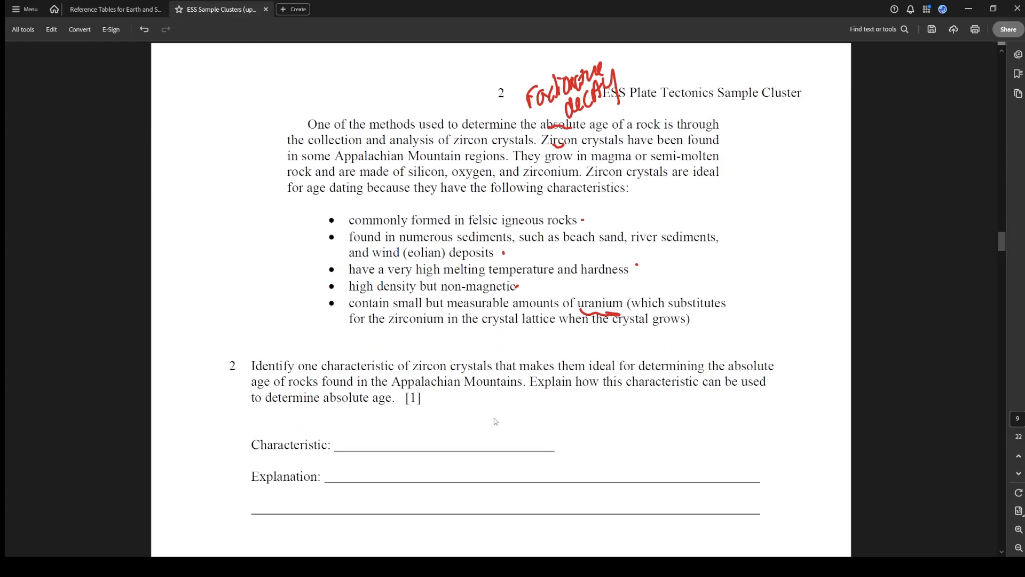
mouse_move(742, 396)
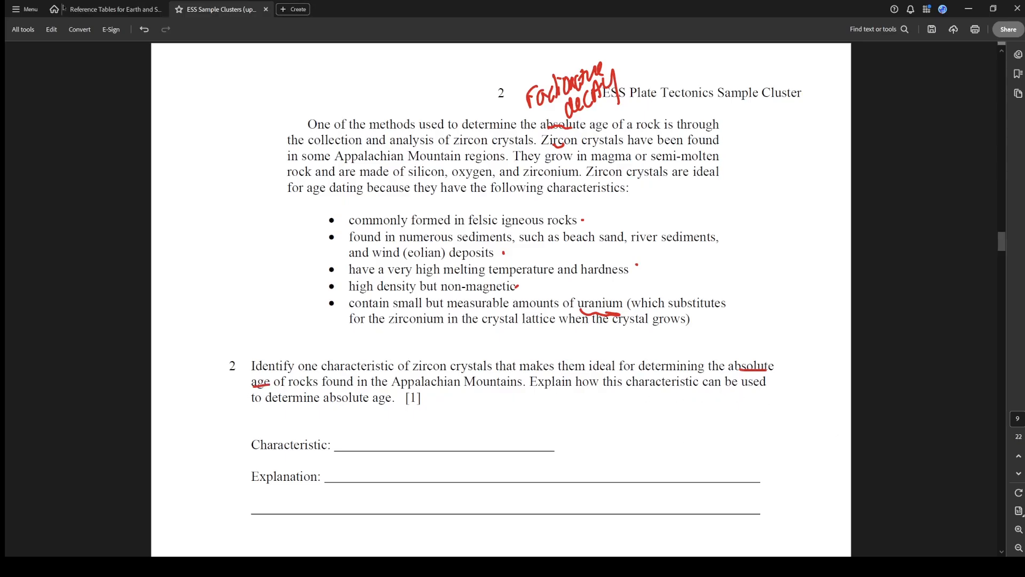
In the Reference Tables PDF, circle Uranium-238 and underline the zircon entries, Uranium-235 and both half-lives
left_click(114, 10)
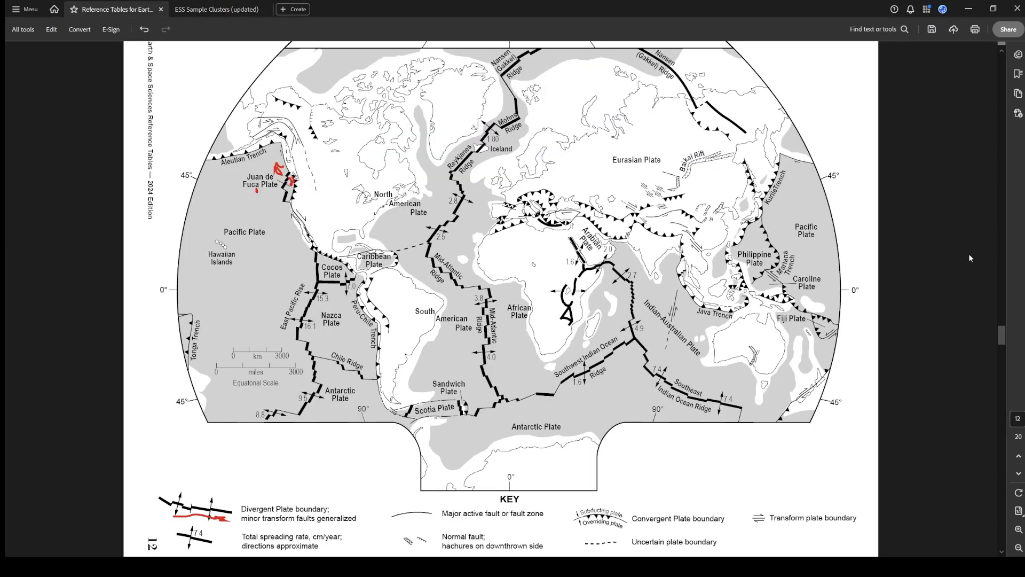
scroll("down", 3)
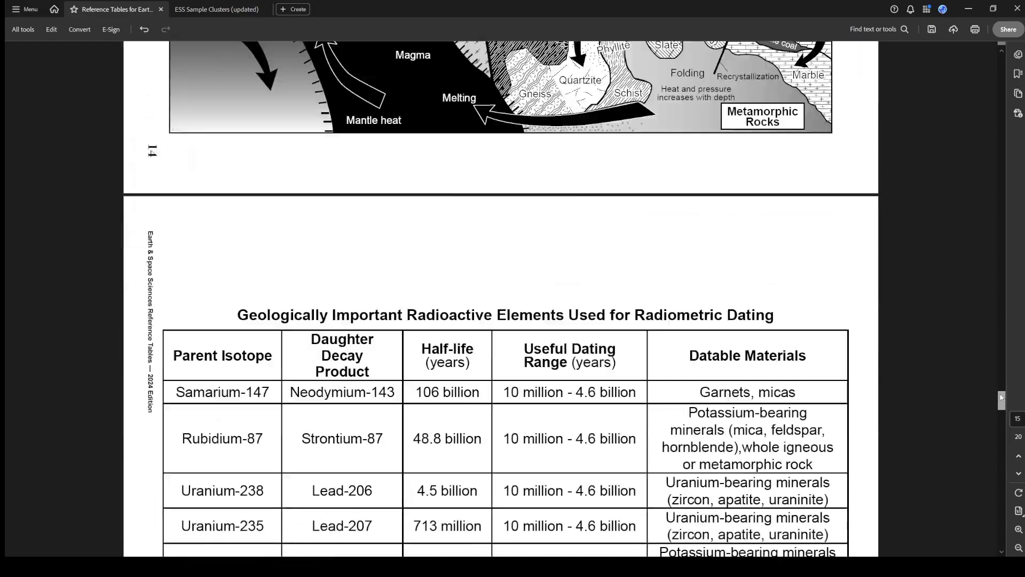
scroll("down", 3)
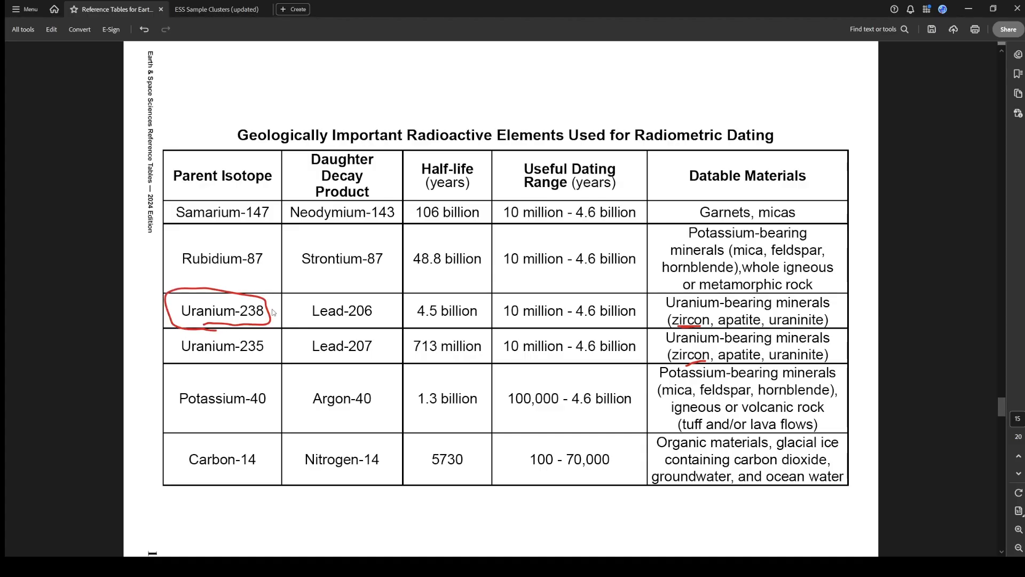
mouse_move(426, 329)
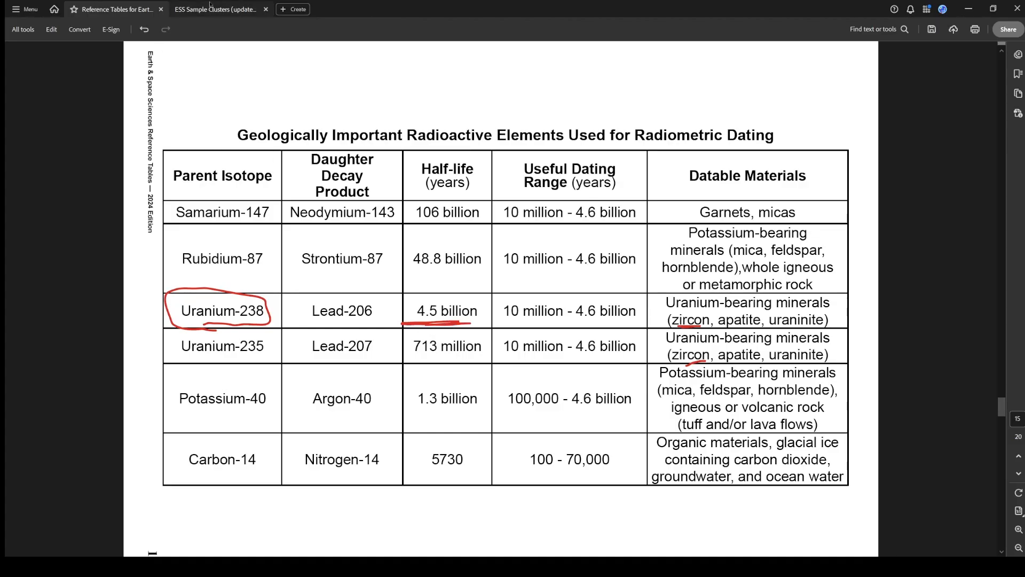
left_click(219, 9)
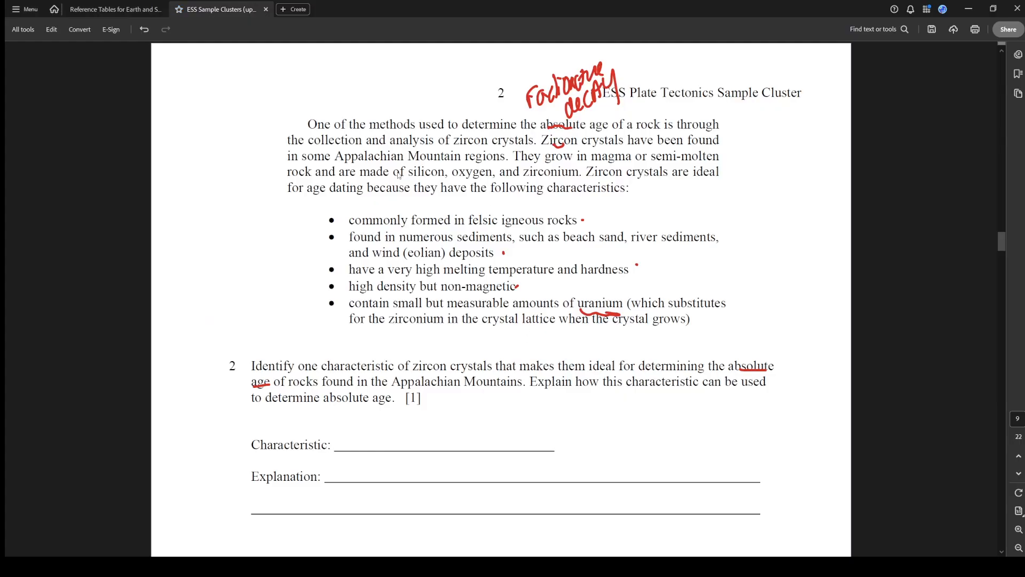
scroll("up", 3)
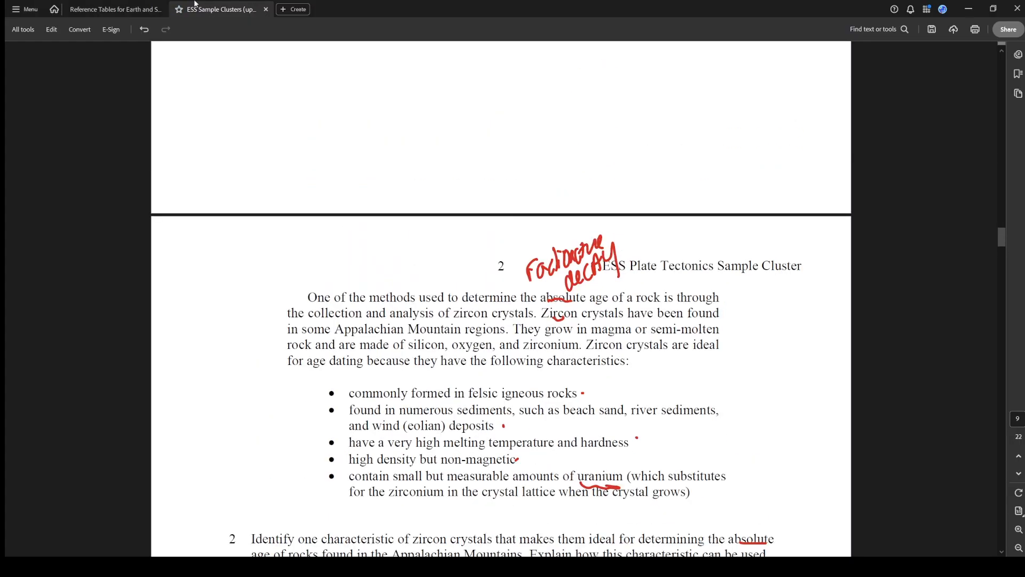
Flip between the Reference Tables and ESS documents, scrolling the ESS back up to question 1
left_click(115, 9)
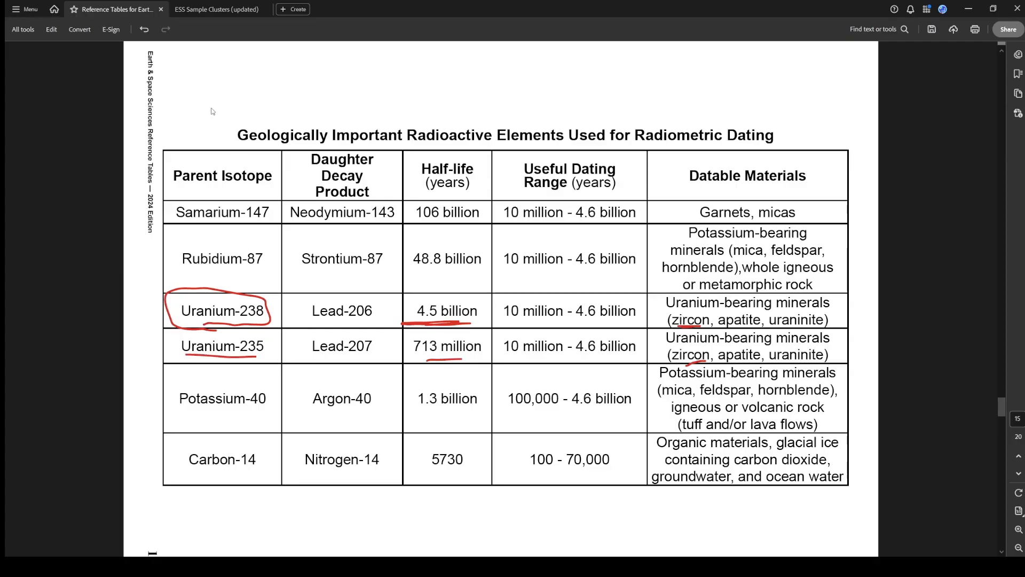
left_click(218, 10)
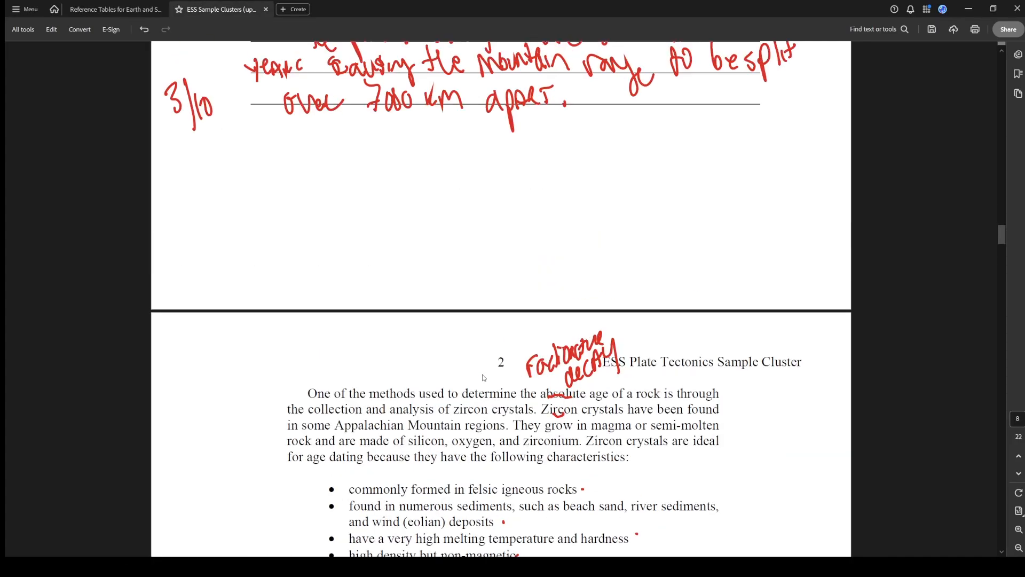
scroll("up", 3)
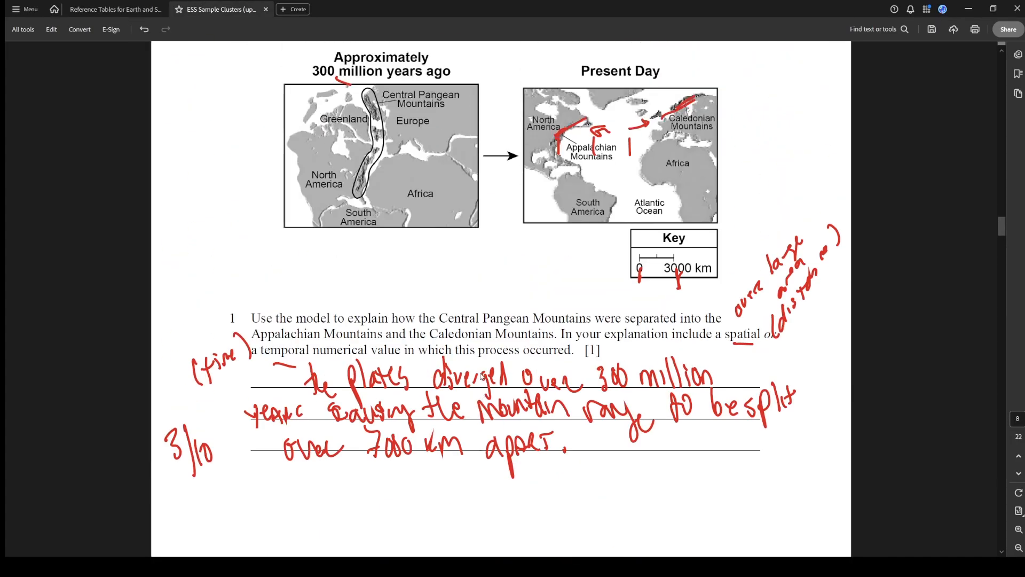
scroll("up", 3)
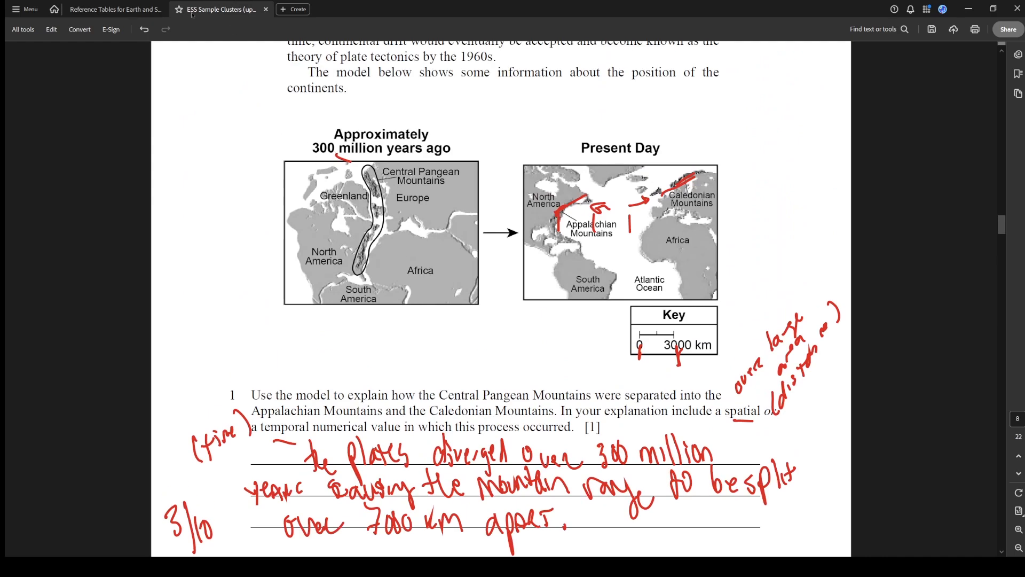
left_click(115, 9)
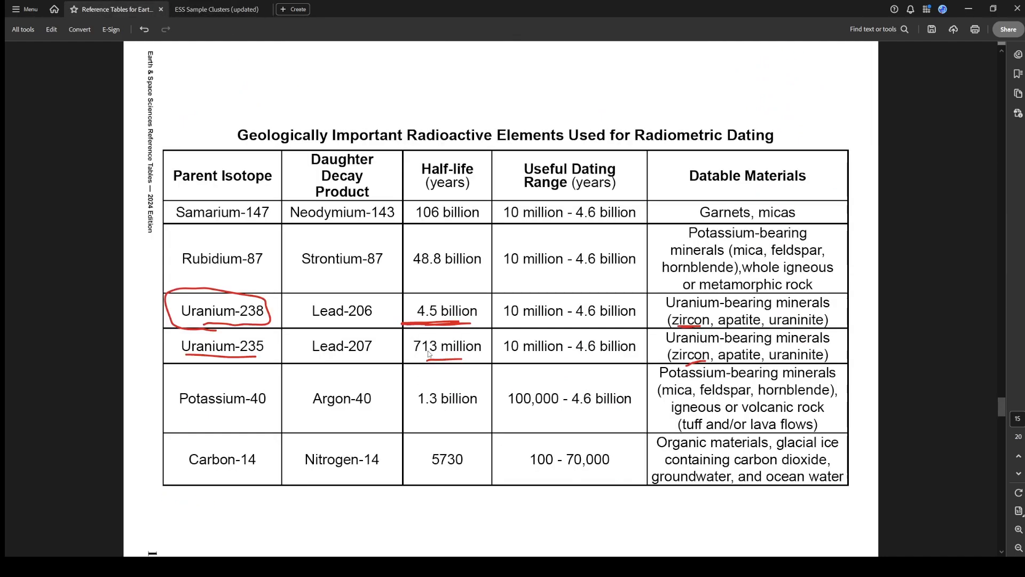
left_click(219, 10)
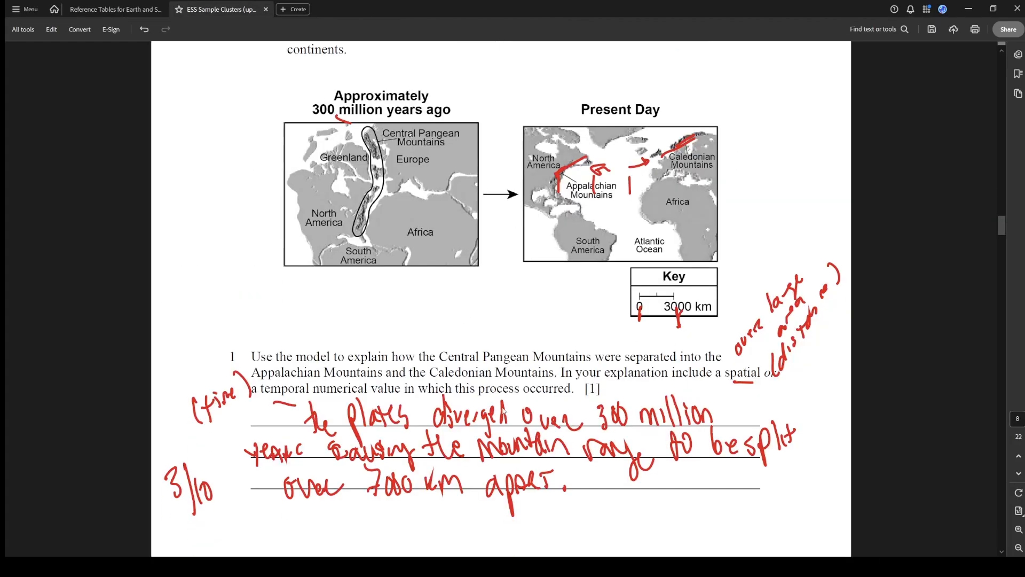
Scroll to question 2's blank Characteristic and Explanation lines for the uranium half-life answer
scroll("down", 3)
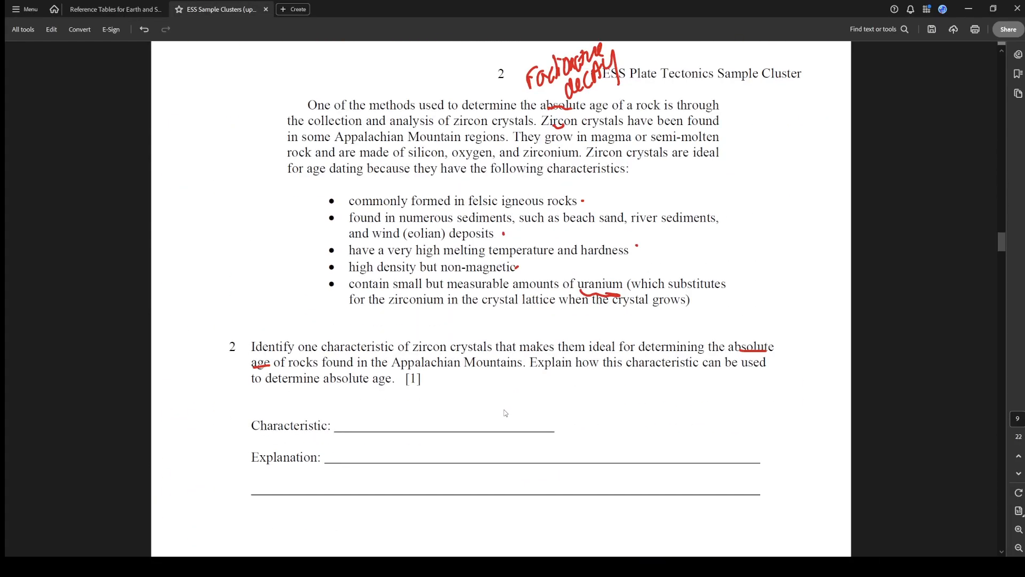
mouse_move(388, 362)
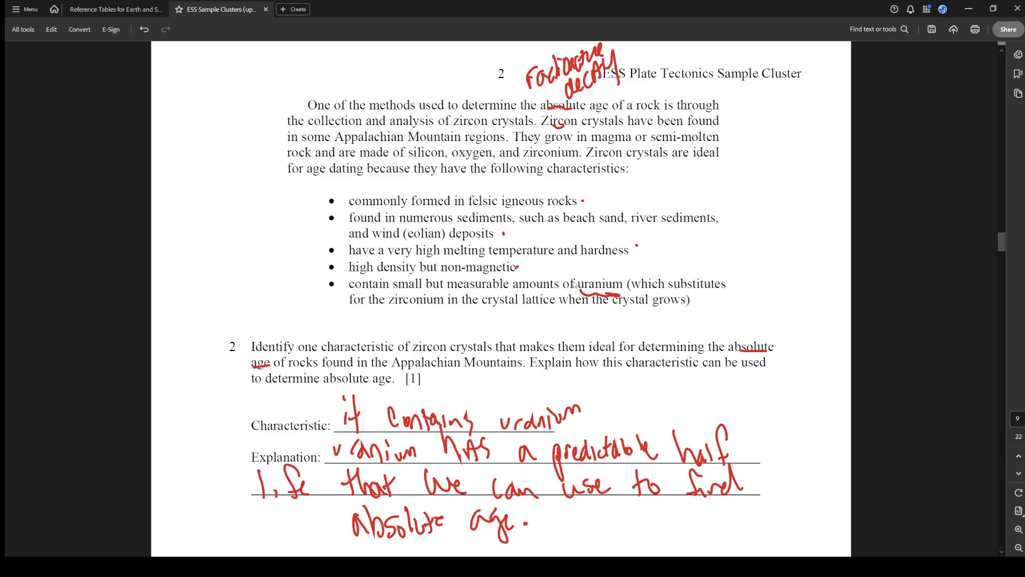
mouse_move(438, 184)
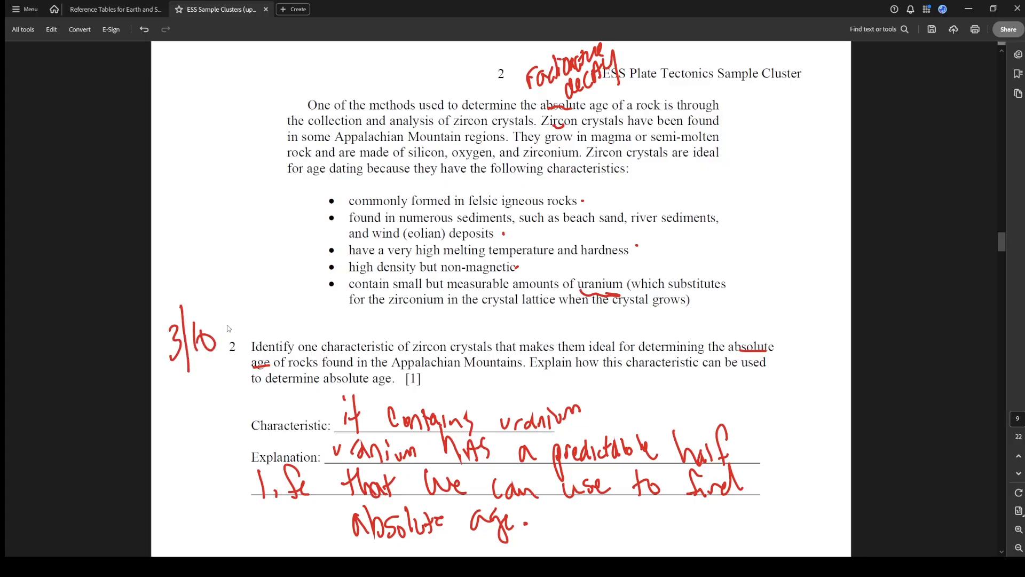
scroll("down", 3)
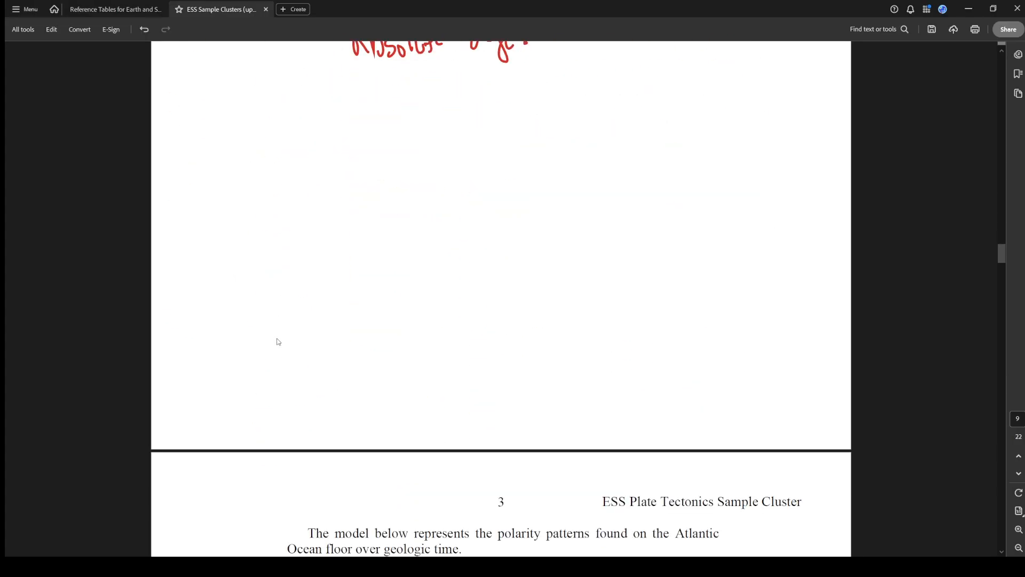
scroll("down", 3)
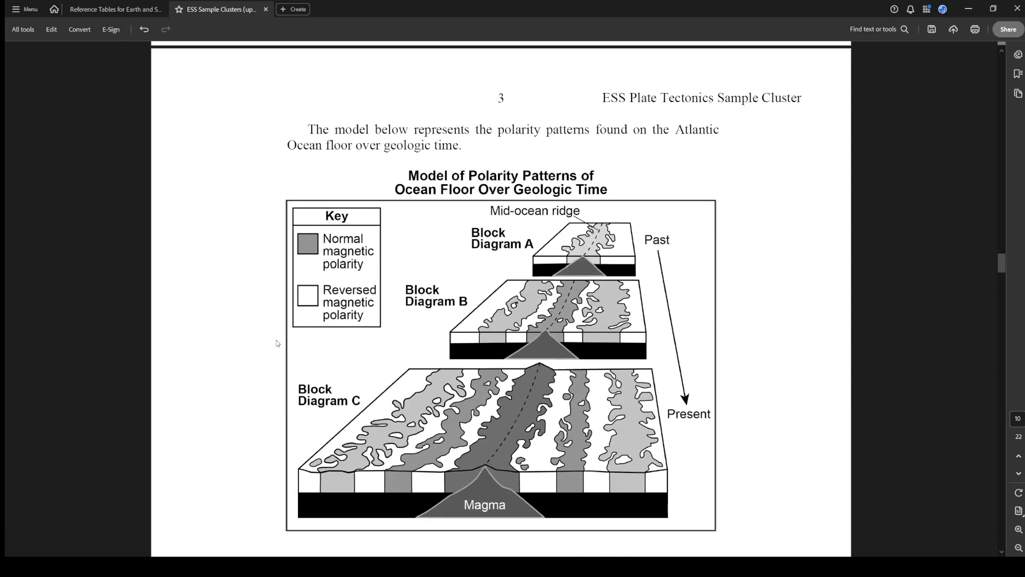
mouse_move(622, 142)
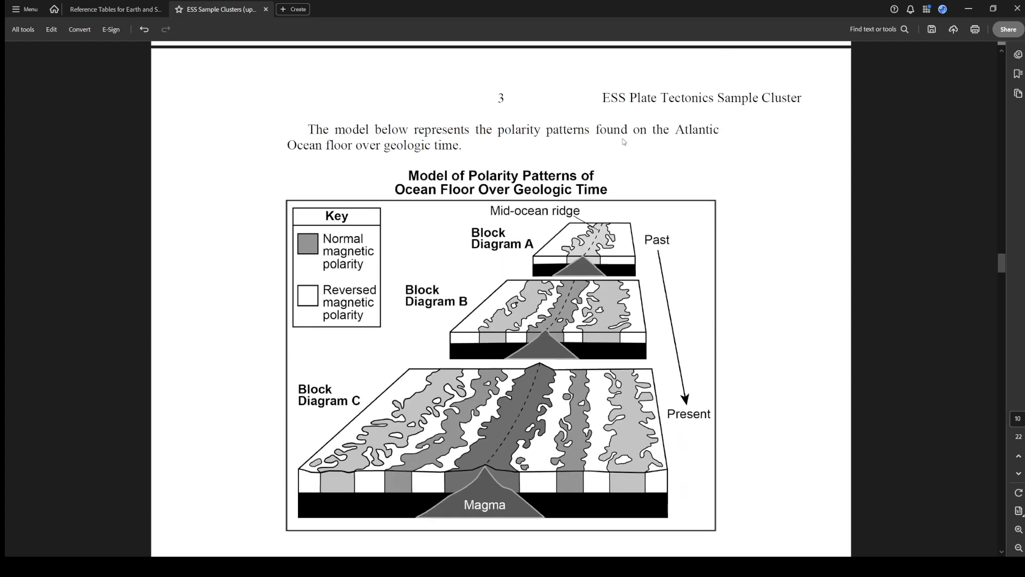
scroll("down", 3)
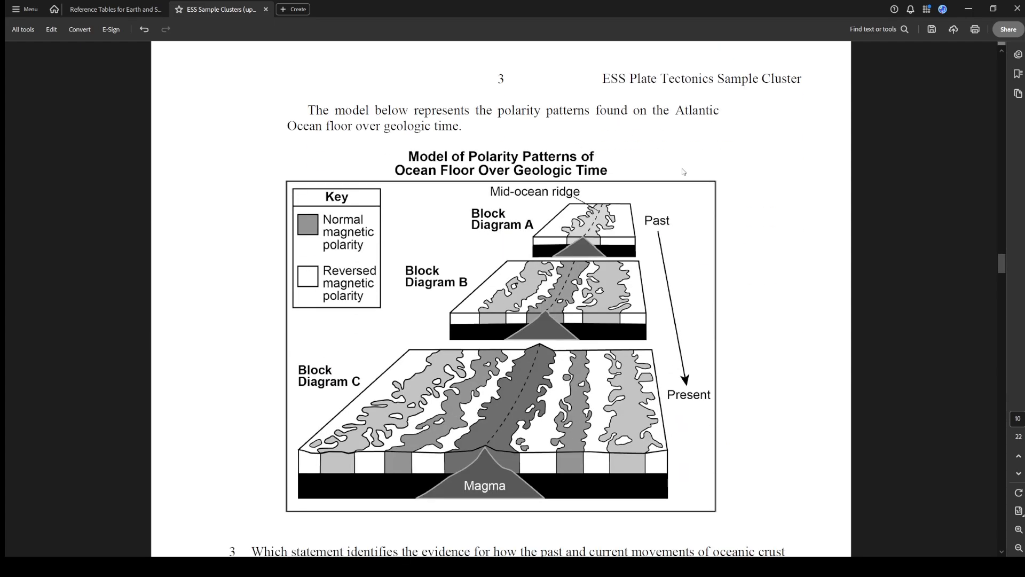
scroll("down", 3)
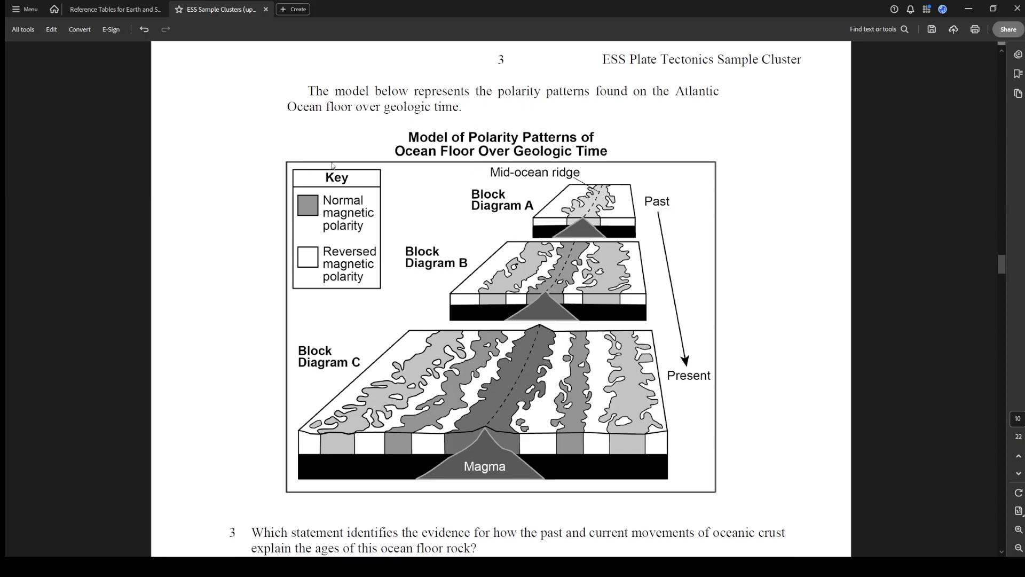
mouse_move(322, 280)
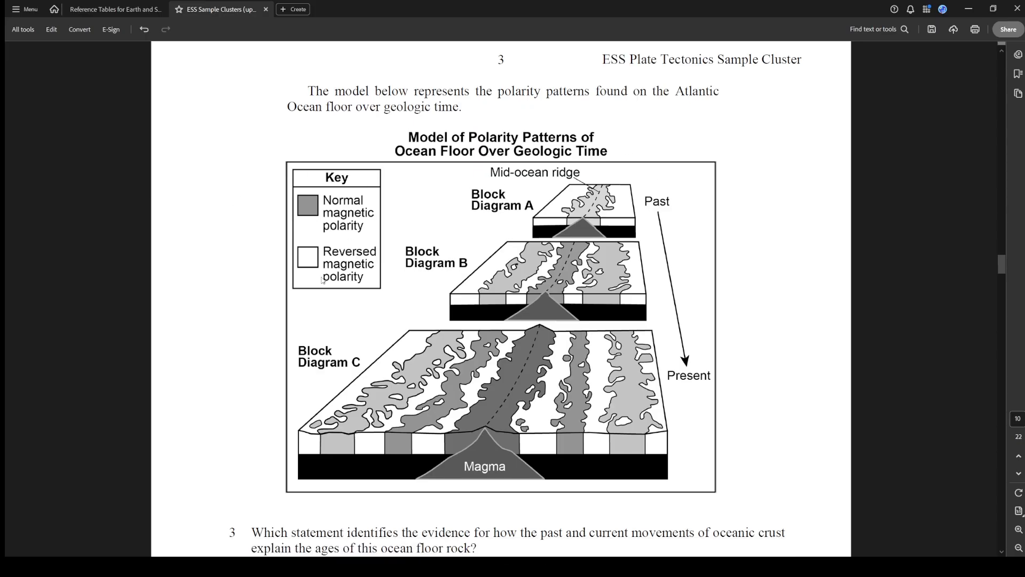
mouse_move(416, 214)
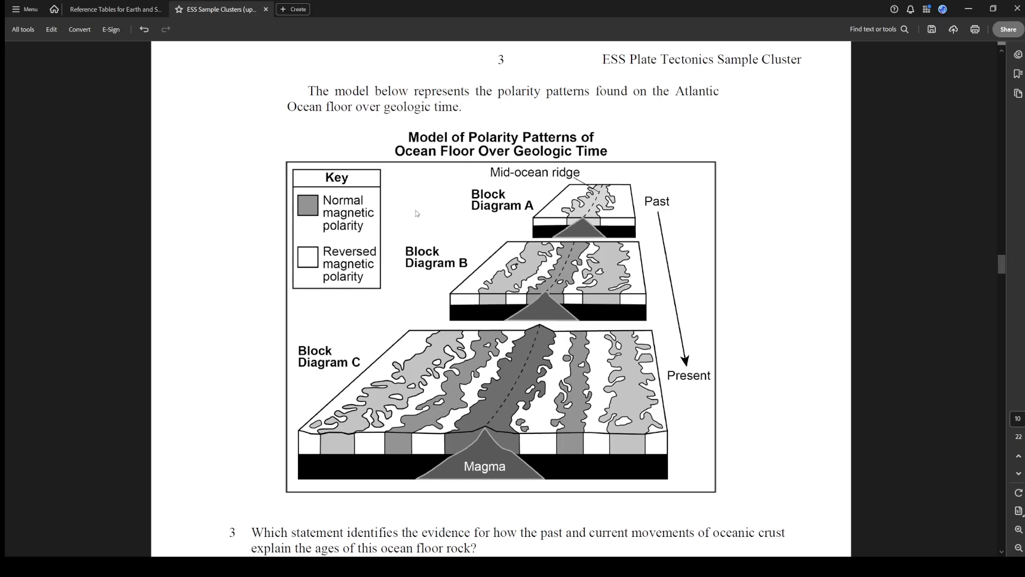
scroll("down", 3)
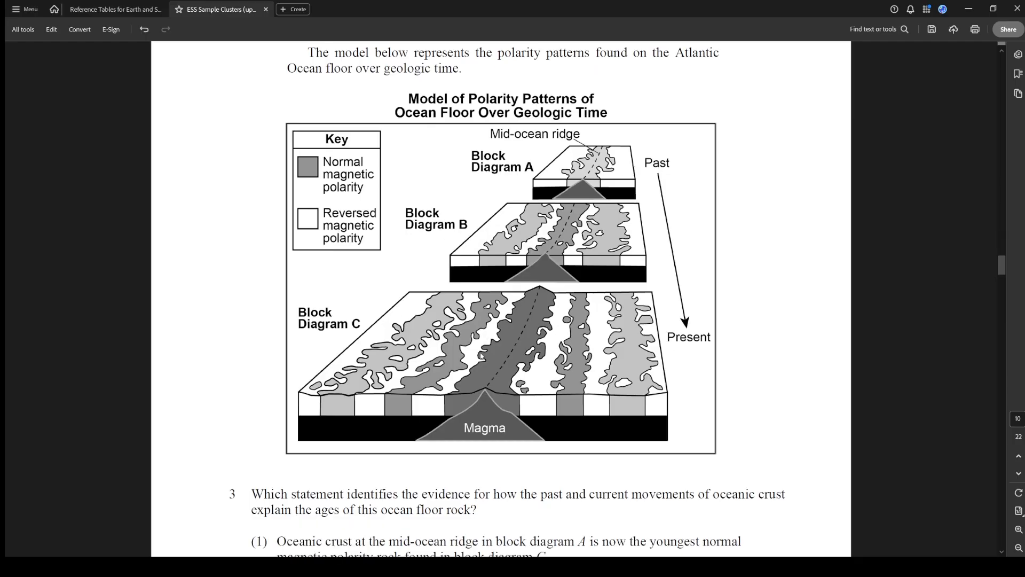
scroll("down", 3)
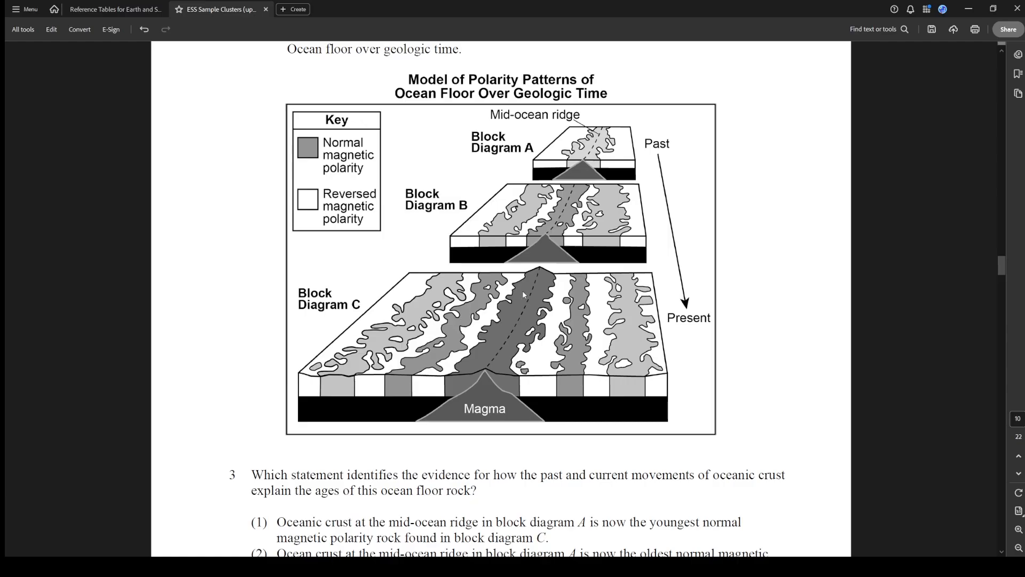
mouse_move(487, 318)
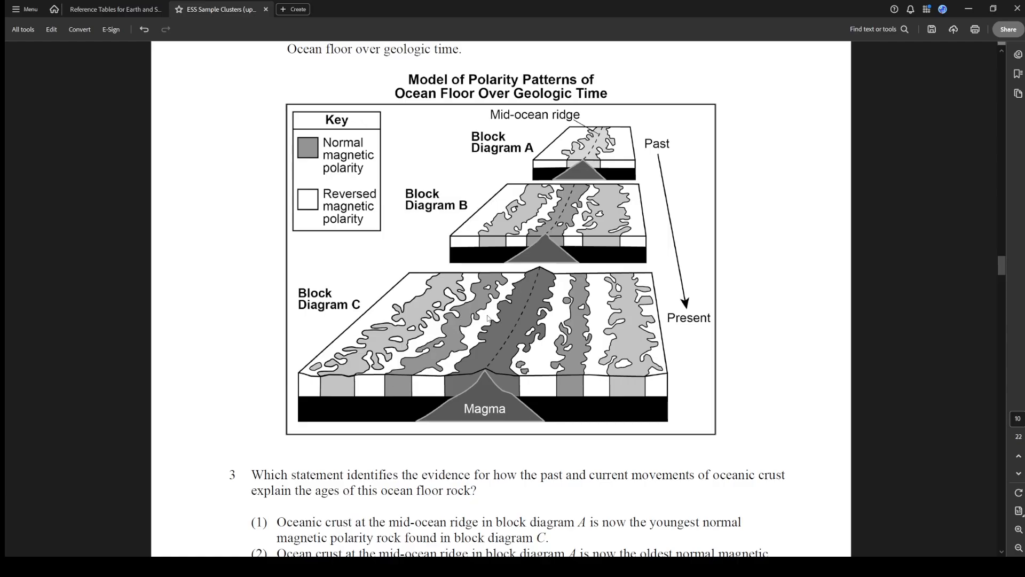
scroll("down", 3)
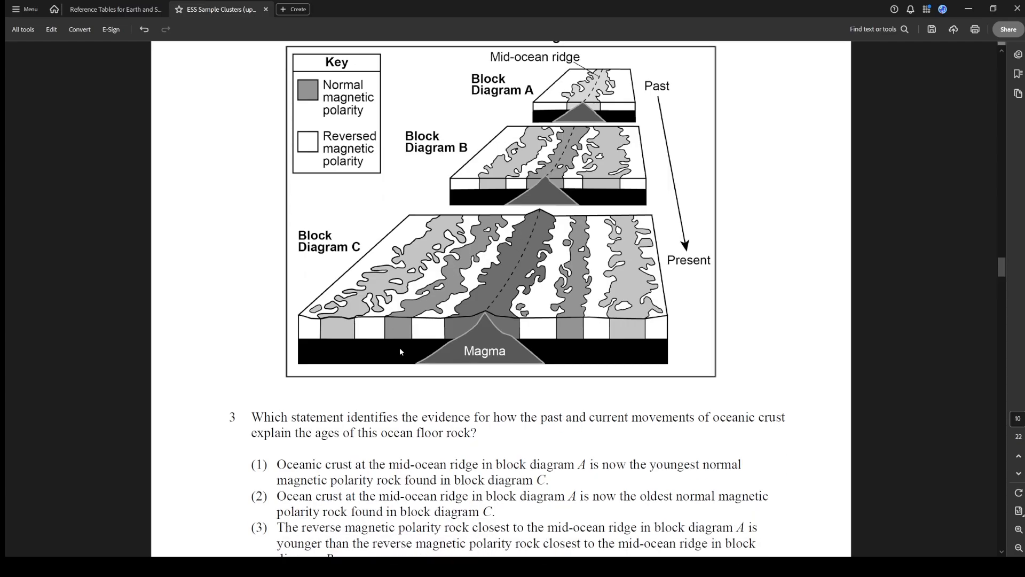
scroll("down", 3)
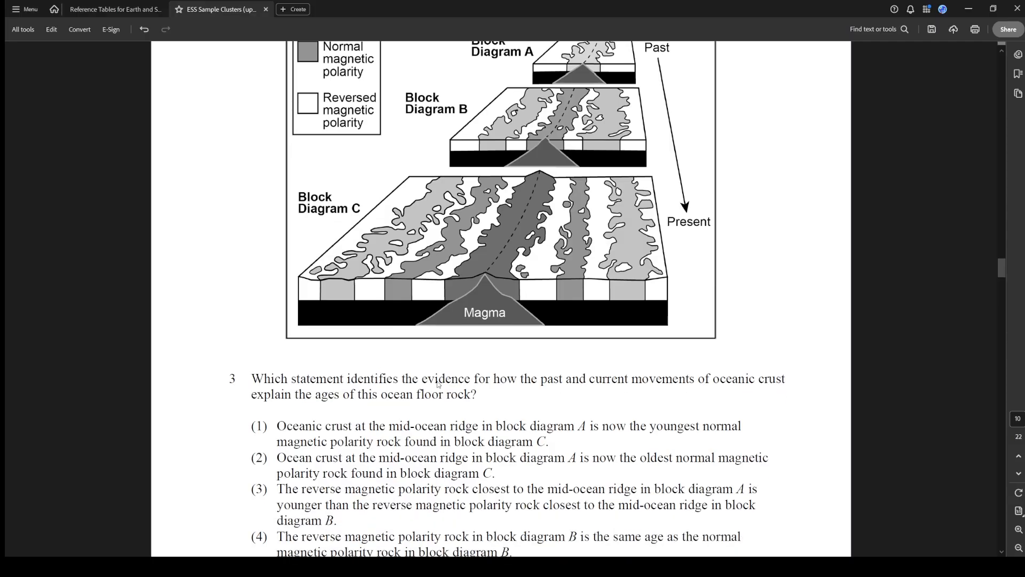
mouse_move(528, 386)
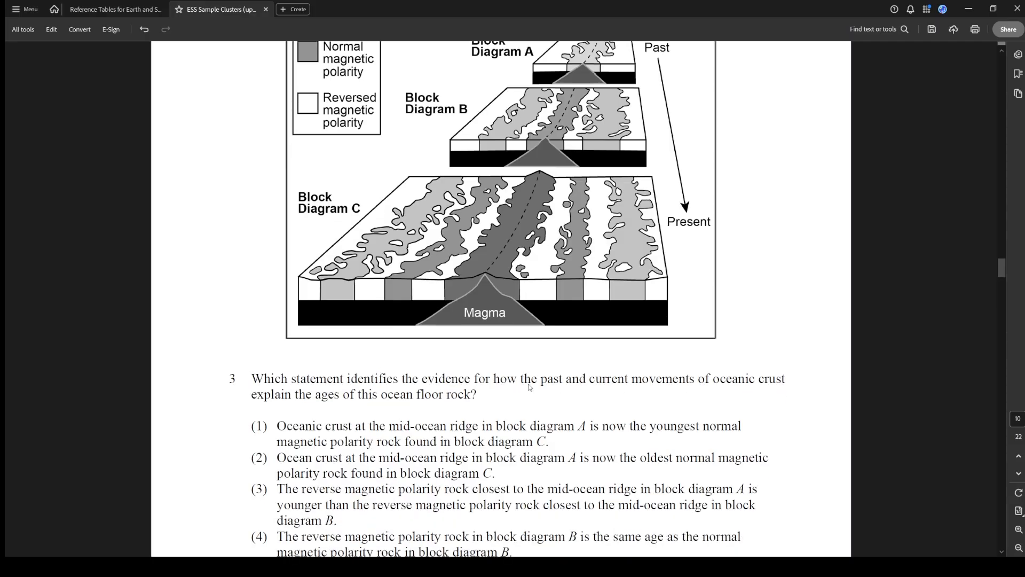
mouse_move(803, 445)
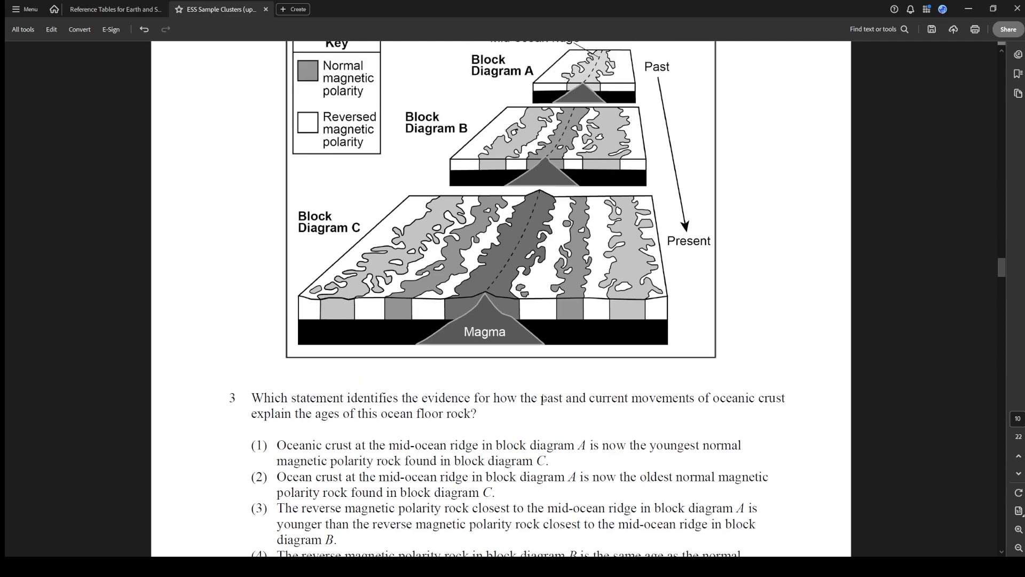
Scroll up to the block diagrams and draw red spreading arrows at ridge A with 1-2-3 stripe ages
scroll("up", 3)
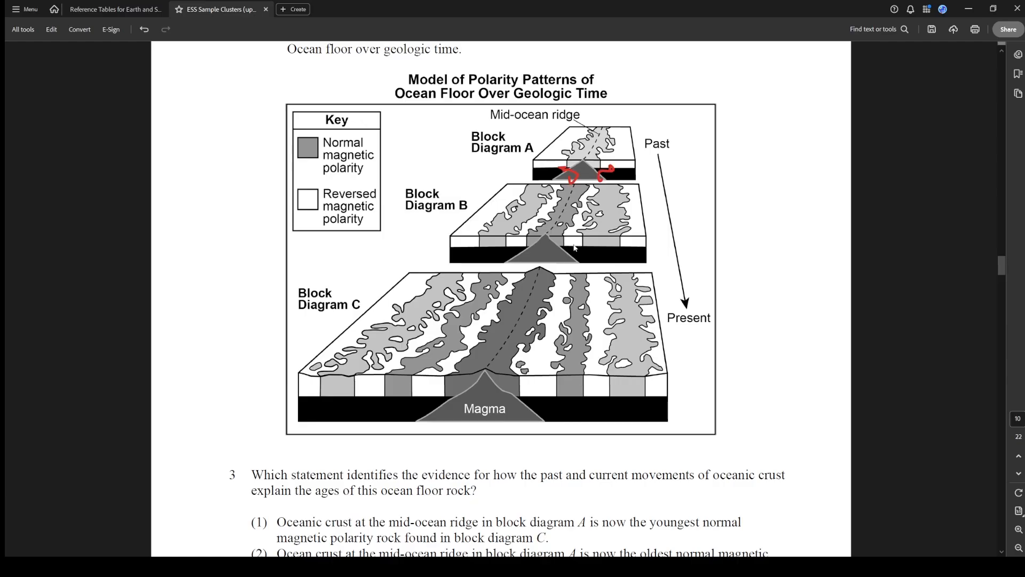
mouse_move(587, 138)
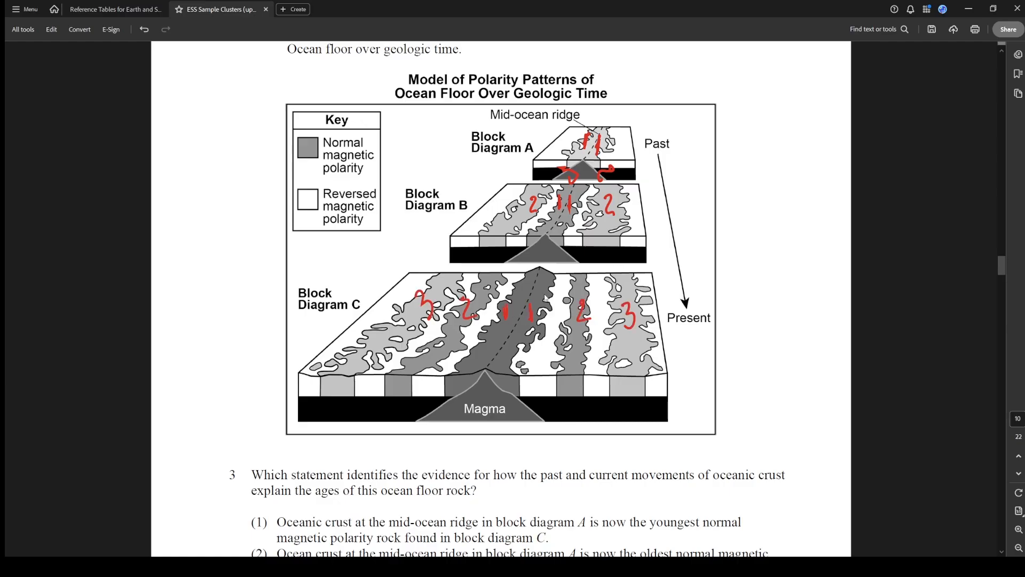
mouse_move(522, 288)
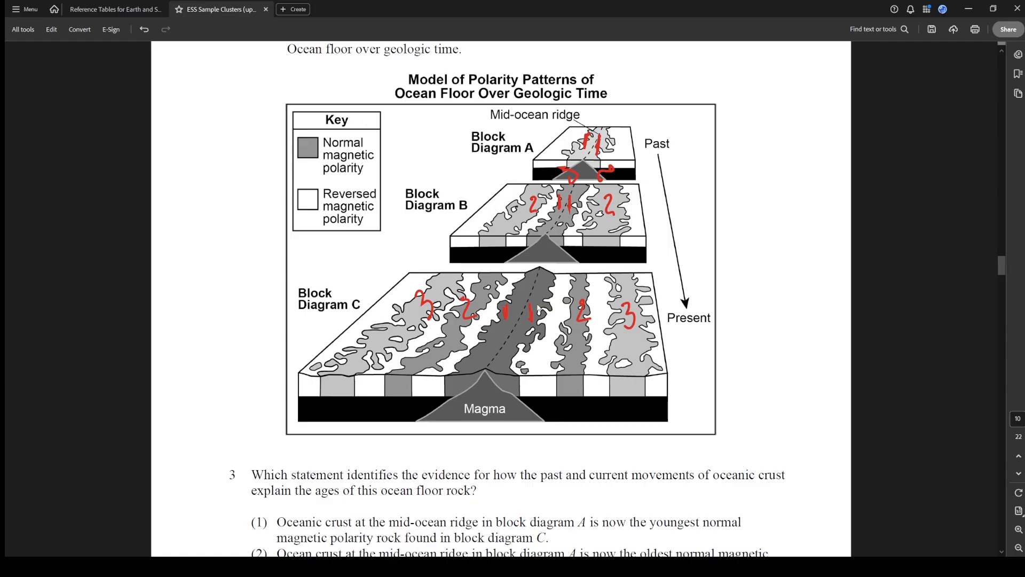
mouse_move(494, 358)
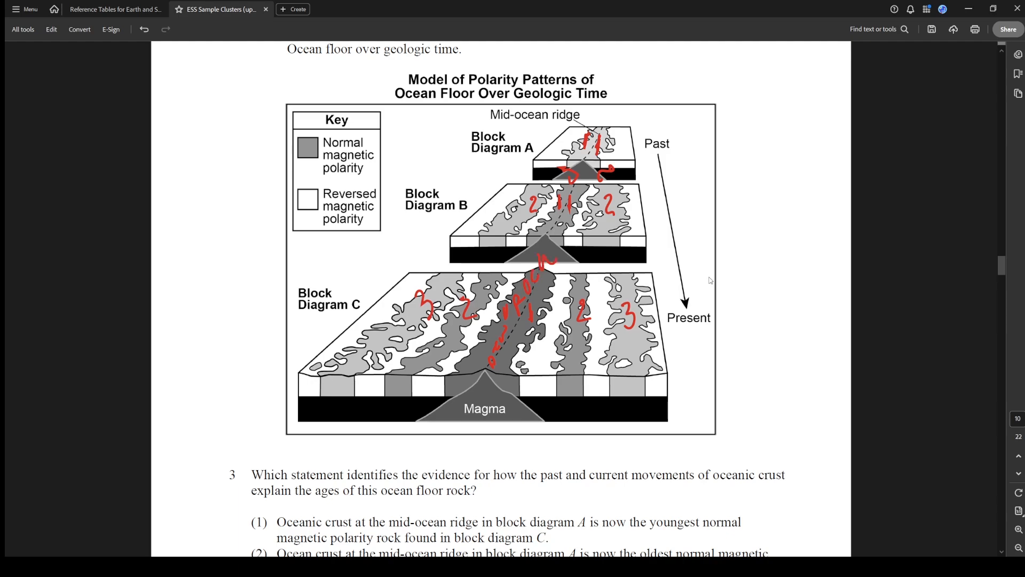
Cross out choices 1, 3 and 4 of question 3 in red and circle choice 2
scroll("down", 3)
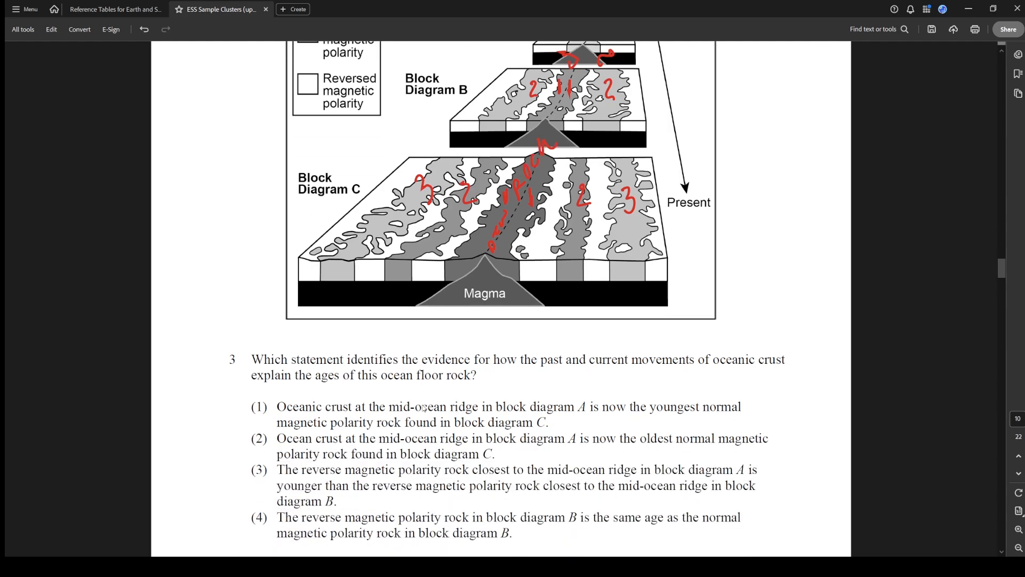
scroll("up", 3)
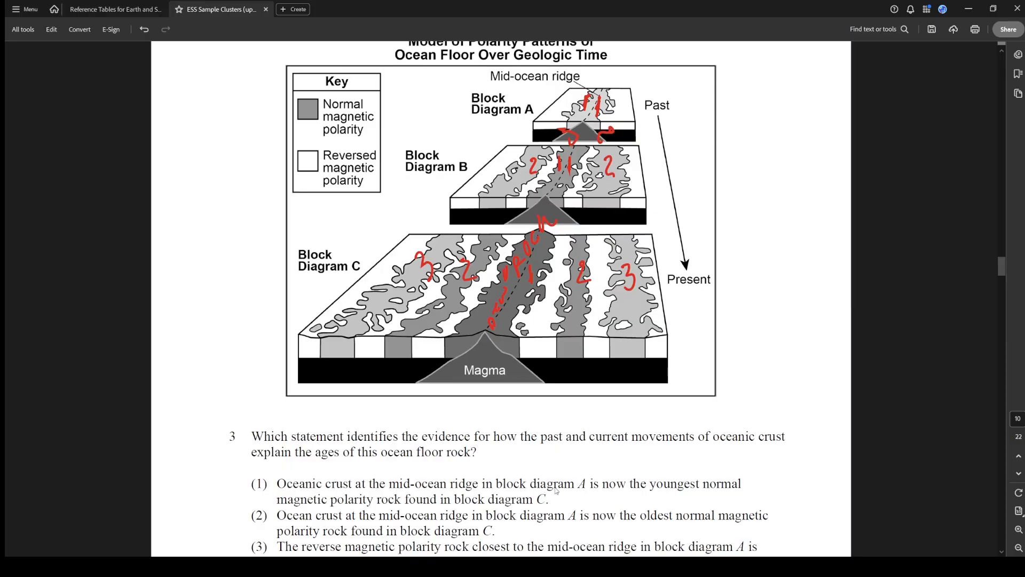
mouse_move(696, 494)
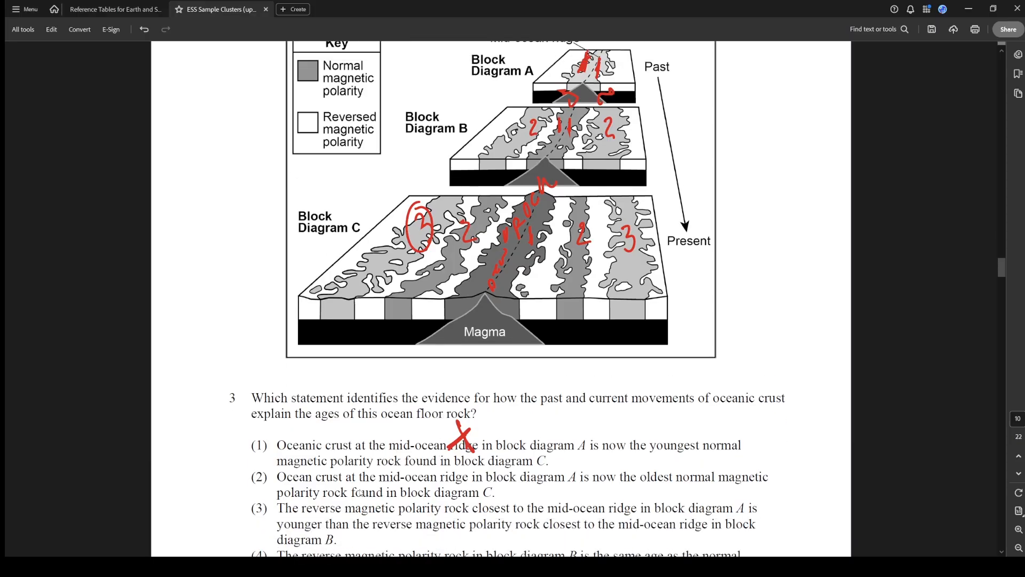
mouse_move(613, 490)
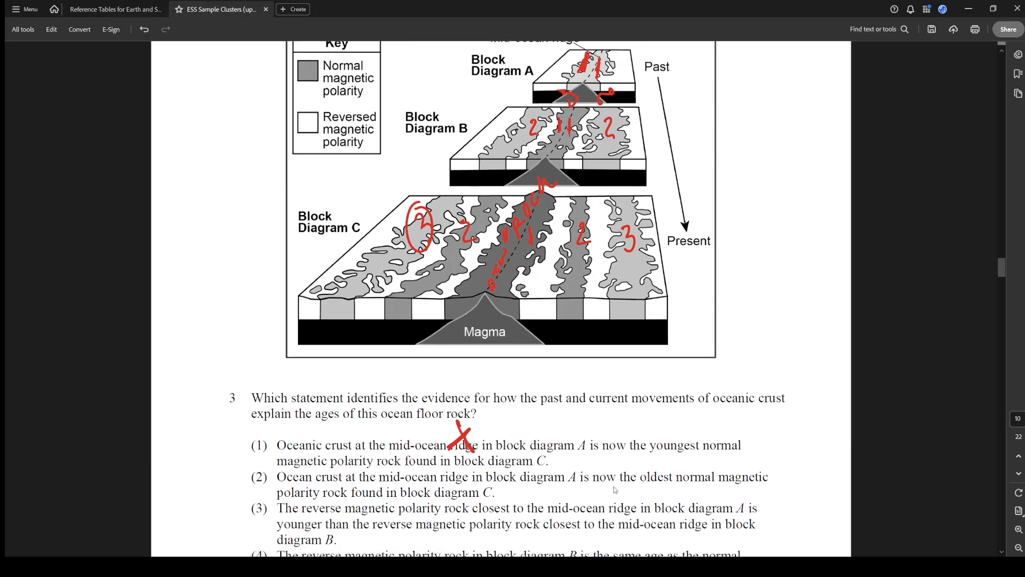
scroll("up", 3)
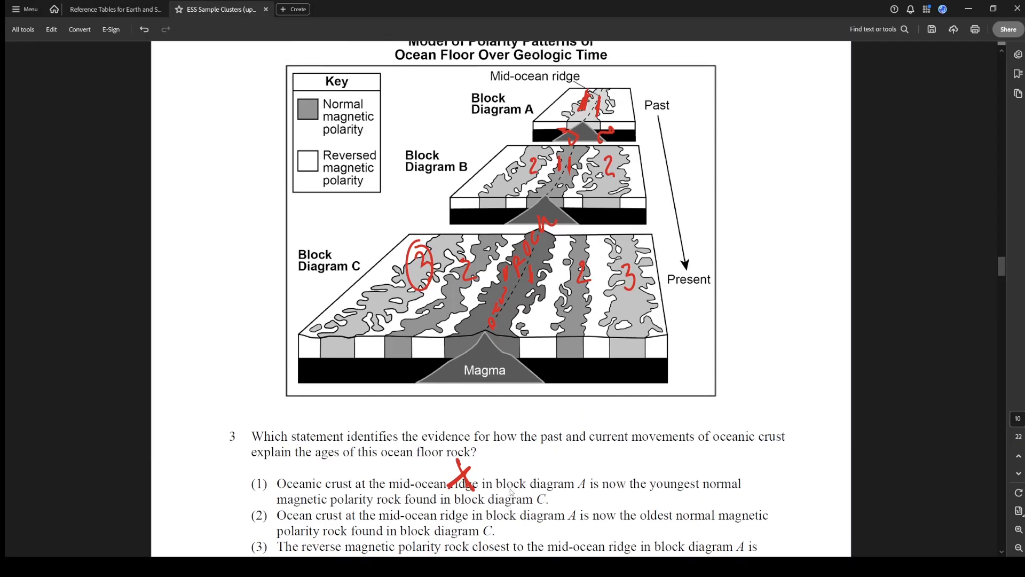
scroll("down", 3)
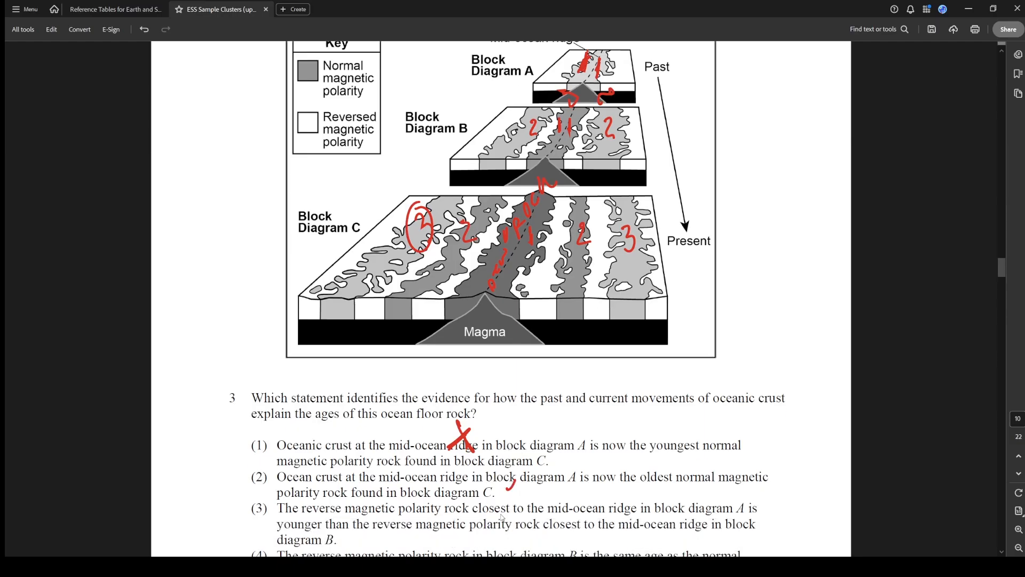
mouse_move(557, 511)
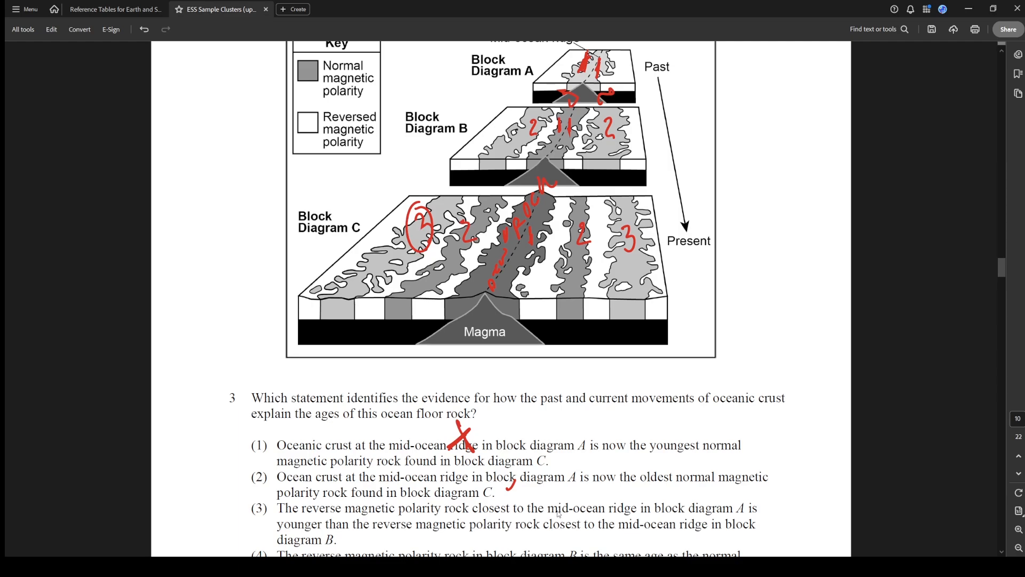
scroll("up", 3)
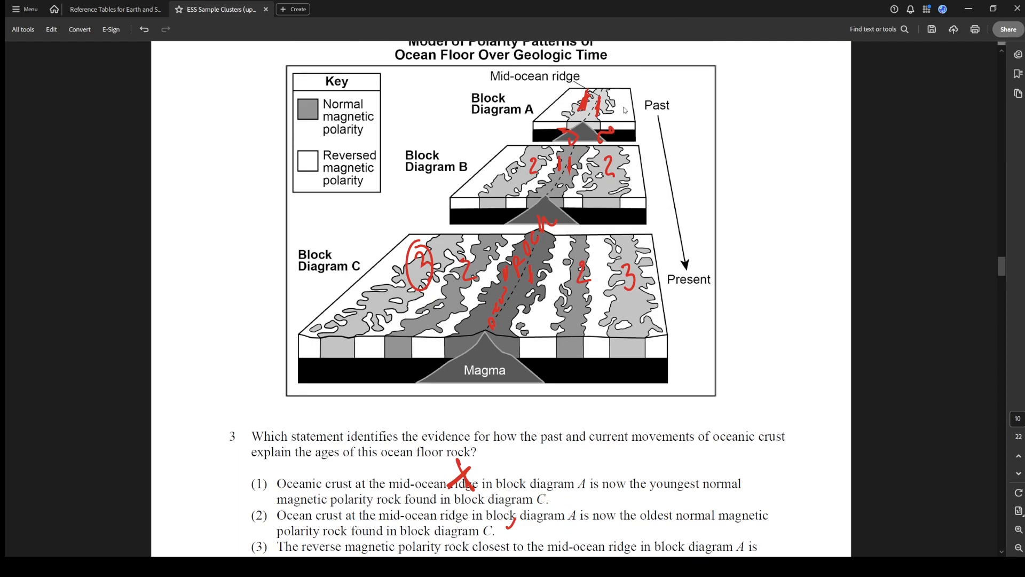
scroll("down", 3)
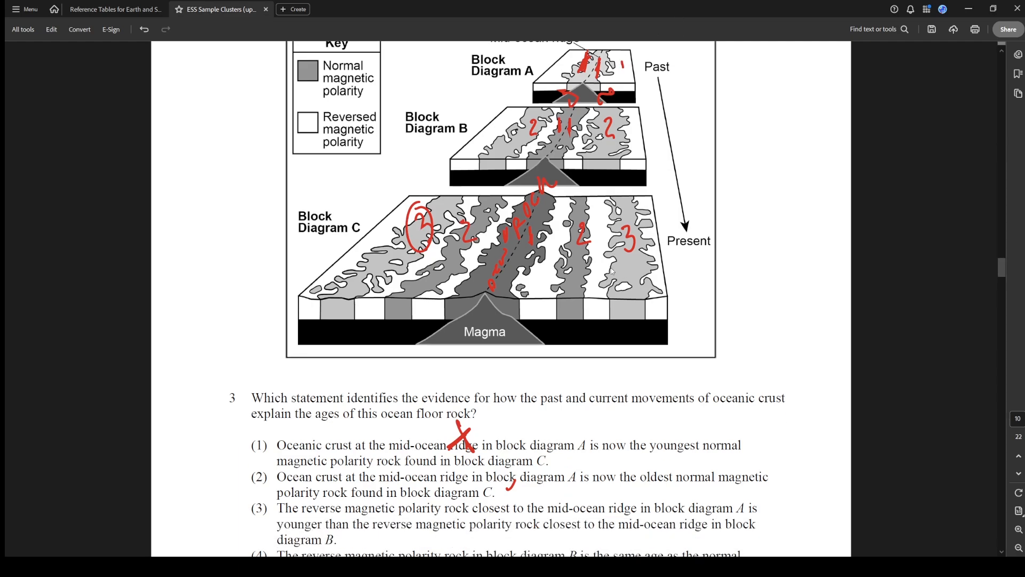
mouse_move(666, 437)
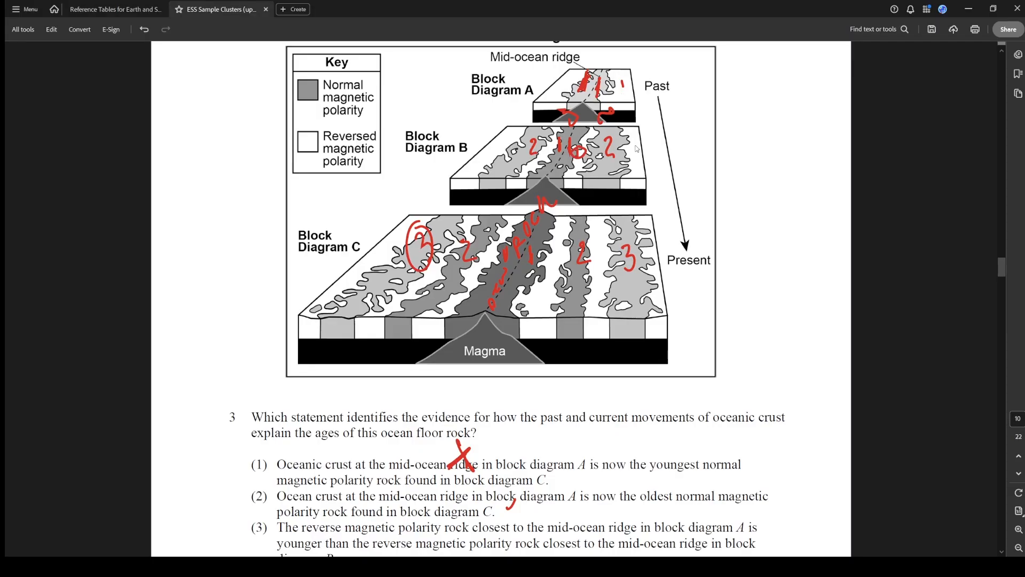
Write the answer 2 in the margin with a 5/10 rating beside question 3
scroll("down", 3)
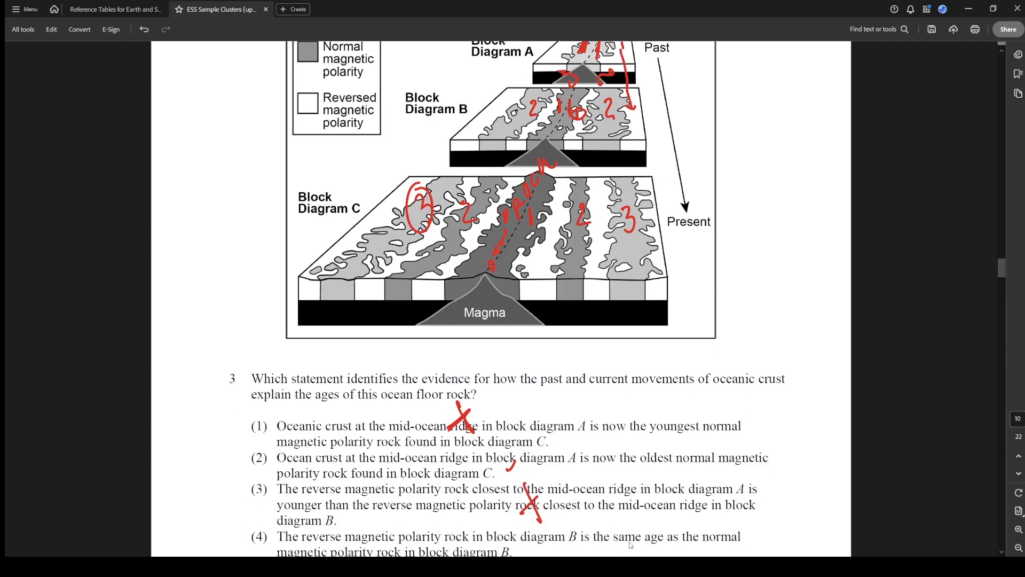
scroll("up", 3)
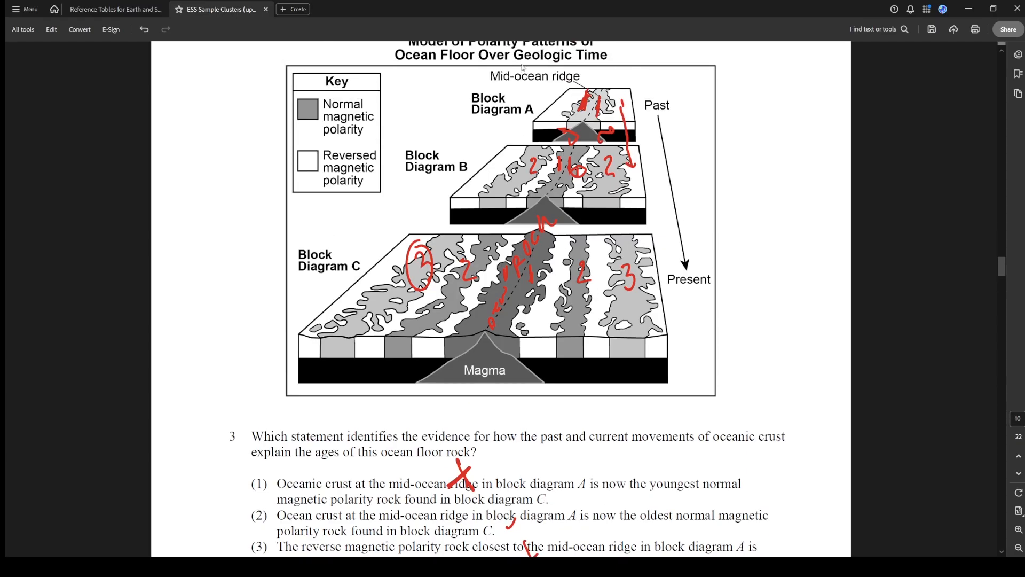
scroll("down", 3)
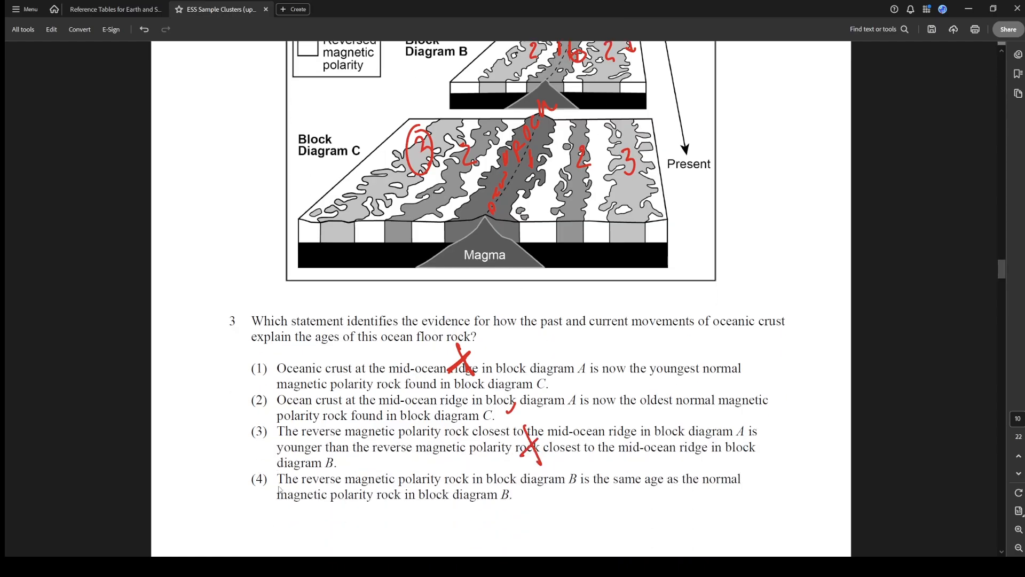
mouse_move(498, 510)
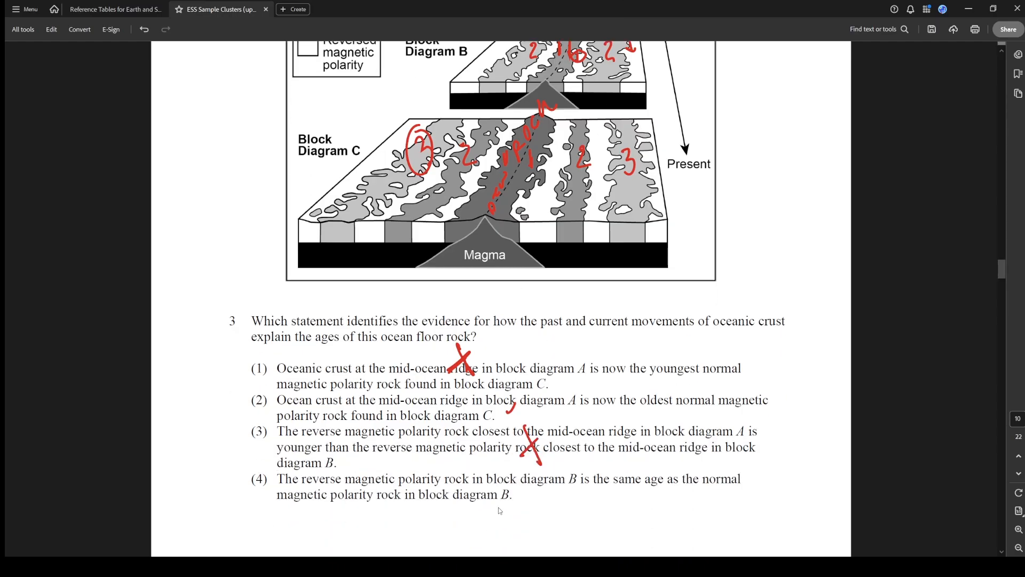
scroll("down", 3)
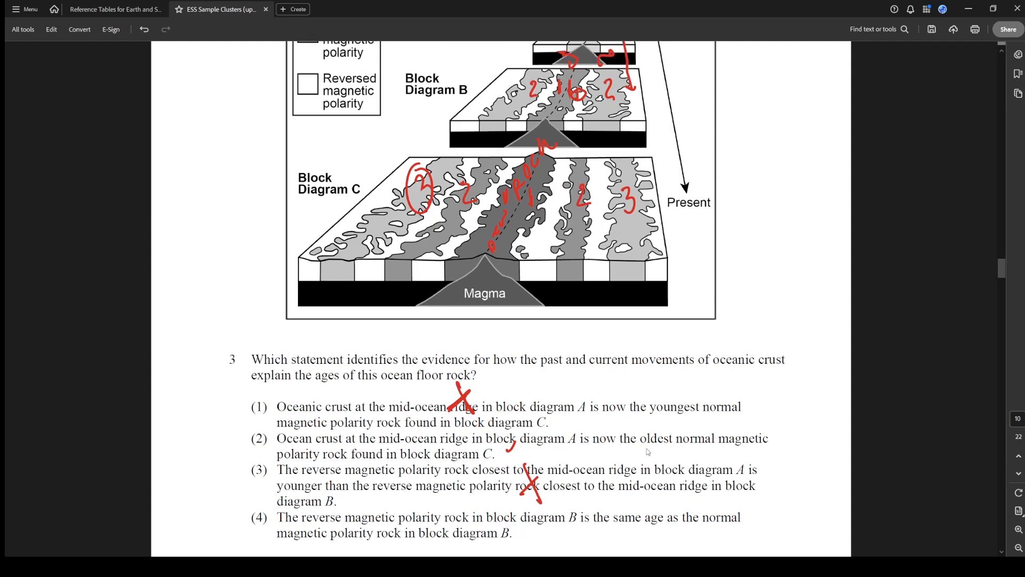
mouse_move(647, 450)
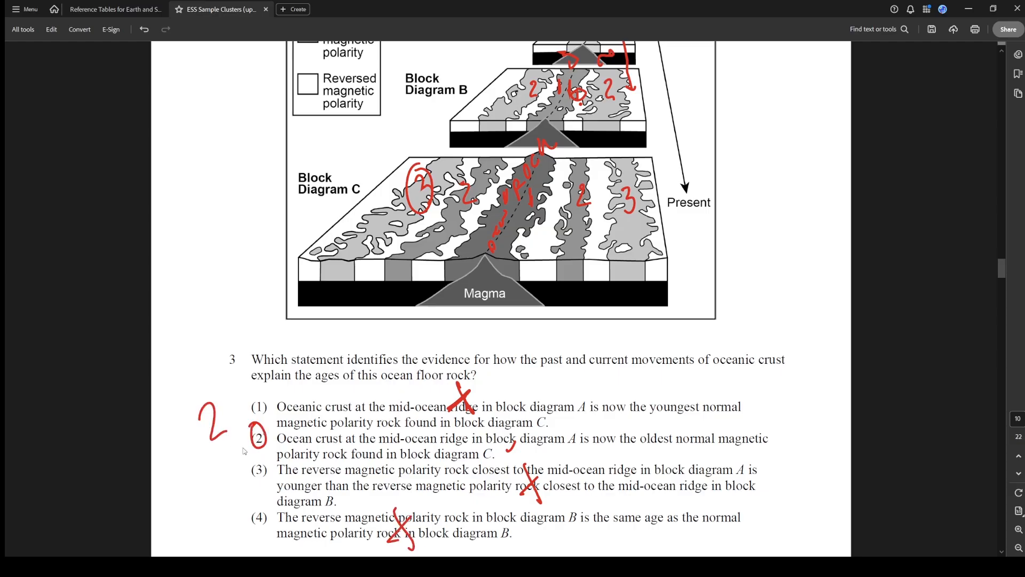
mouse_move(255, 310)
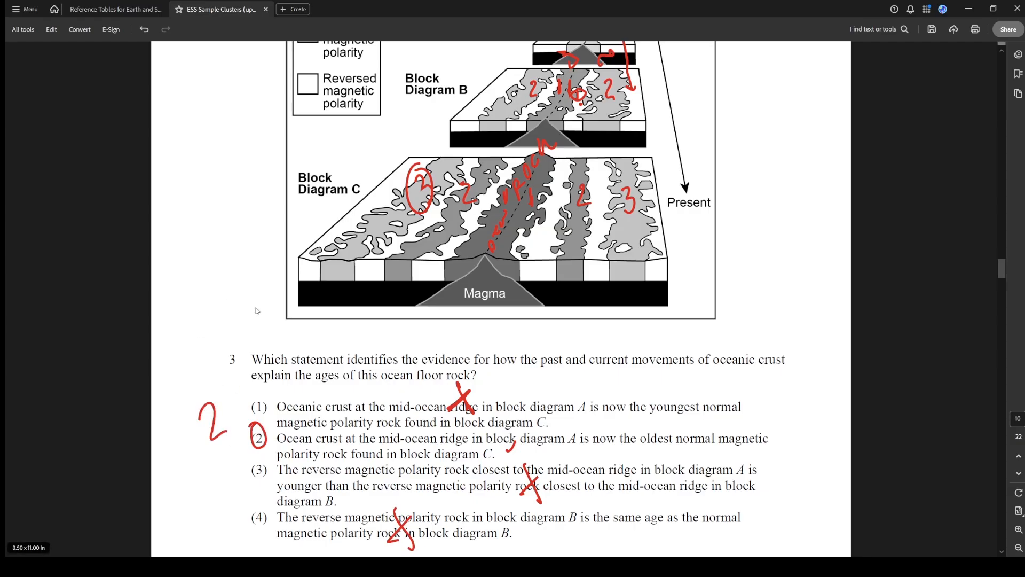
mouse_move(190, 323)
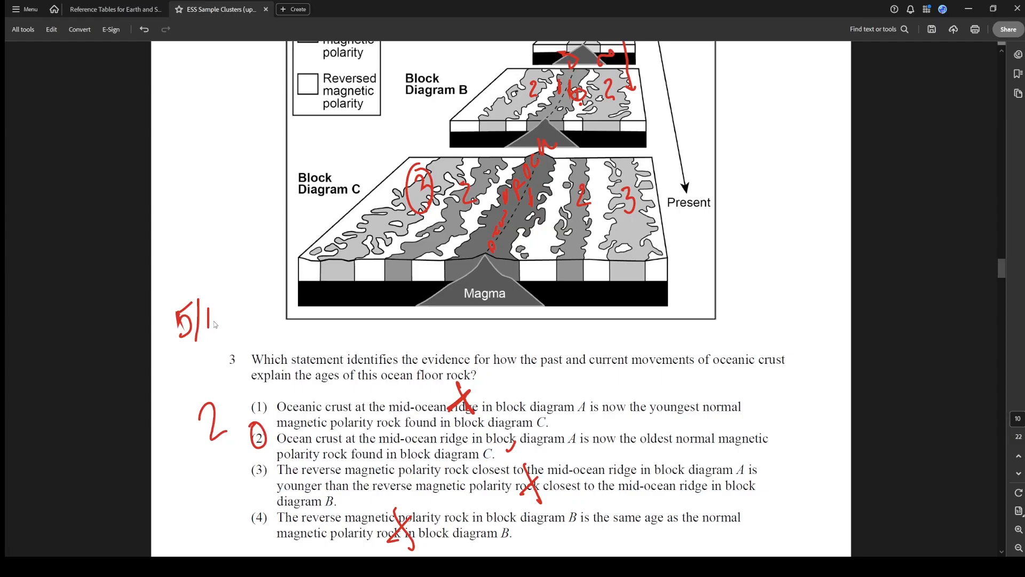
scroll("down", 3)
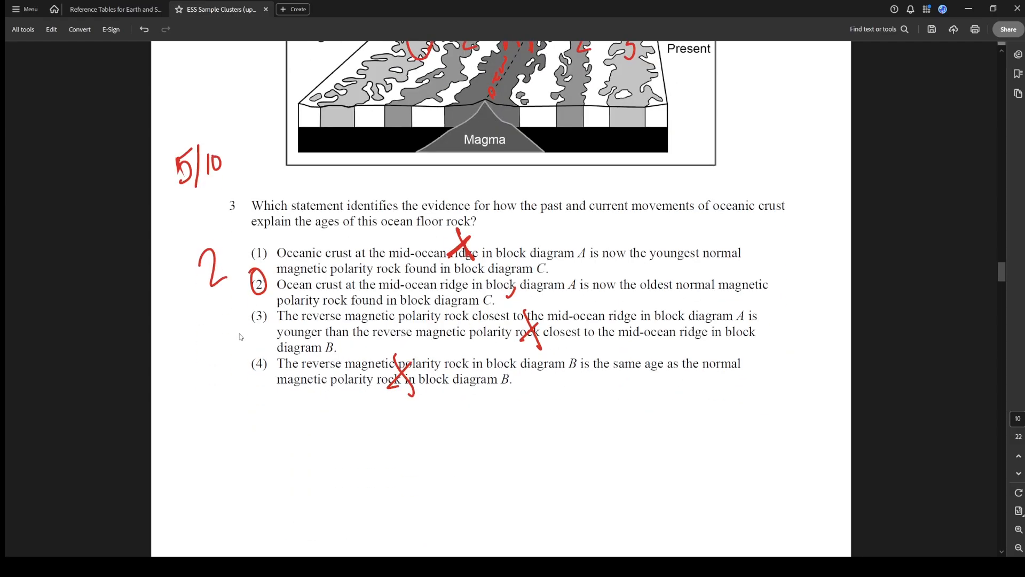
Add red tick marks at the crust depth on the Earth's Layers diagram and the temperature graph endpoints
scroll("down", 3)
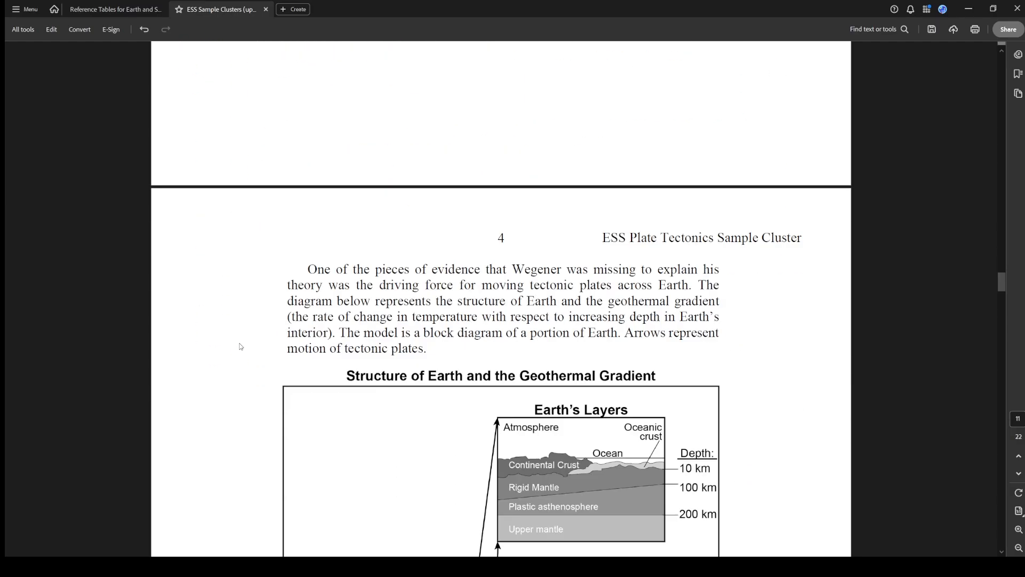
scroll("down", 3)
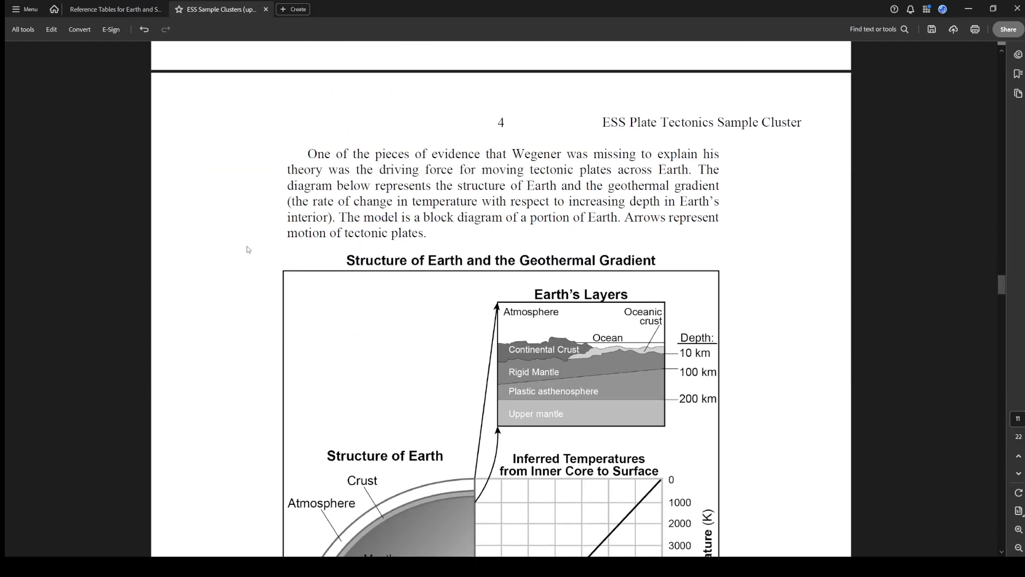
mouse_move(236, 251)
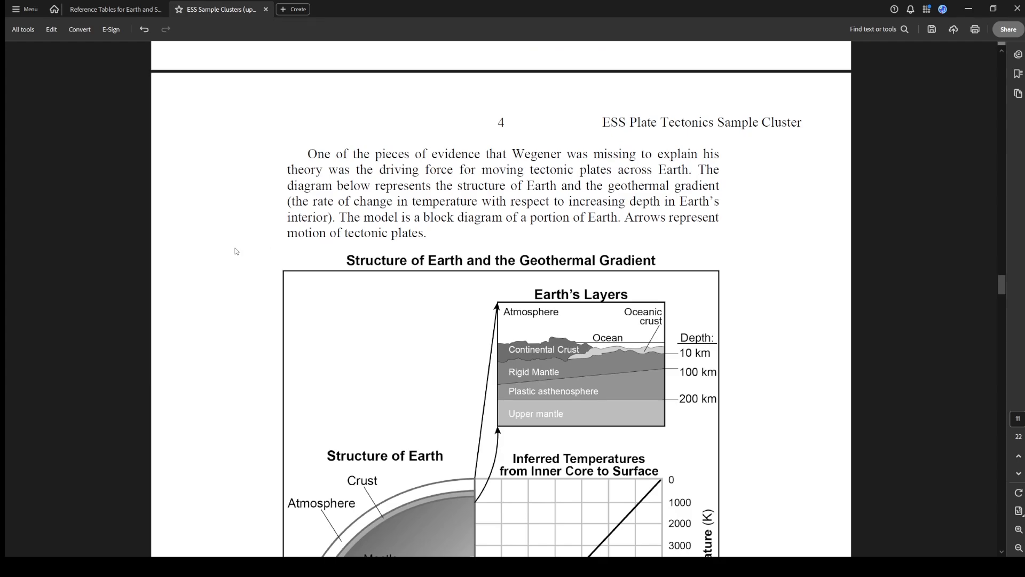
mouse_move(272, 212)
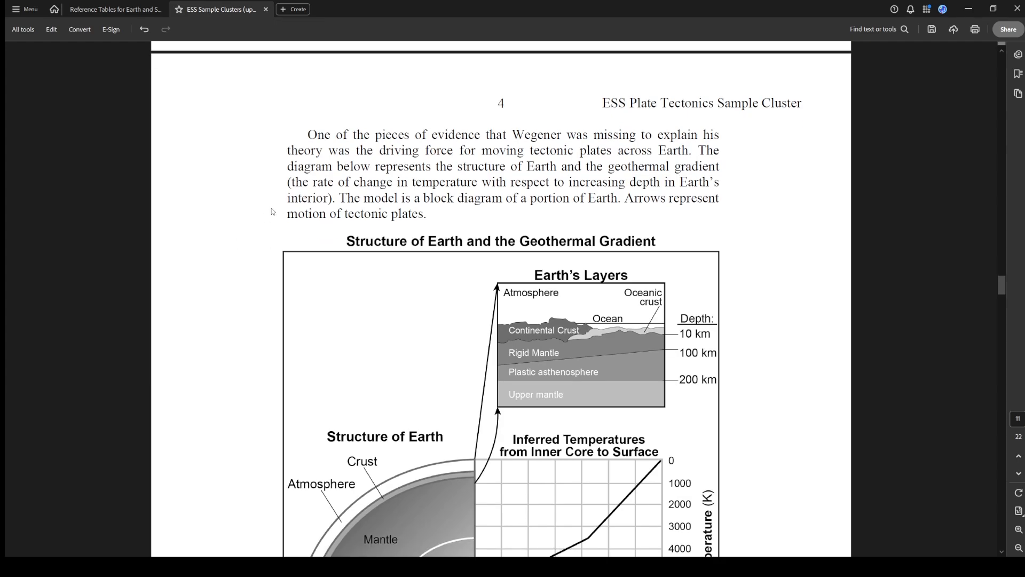
scroll("down", 3)
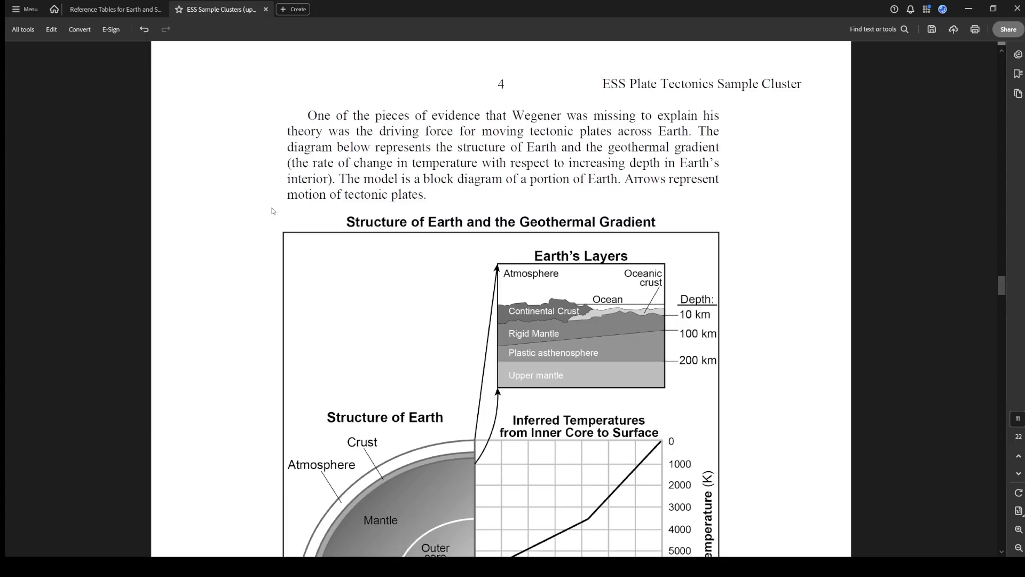
mouse_move(360, 165)
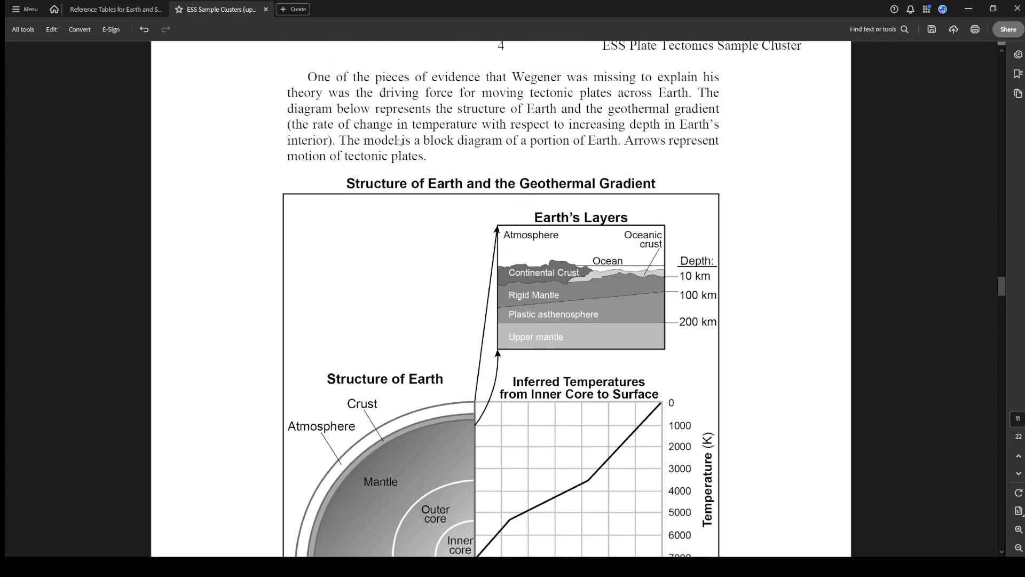
mouse_move(751, 314)
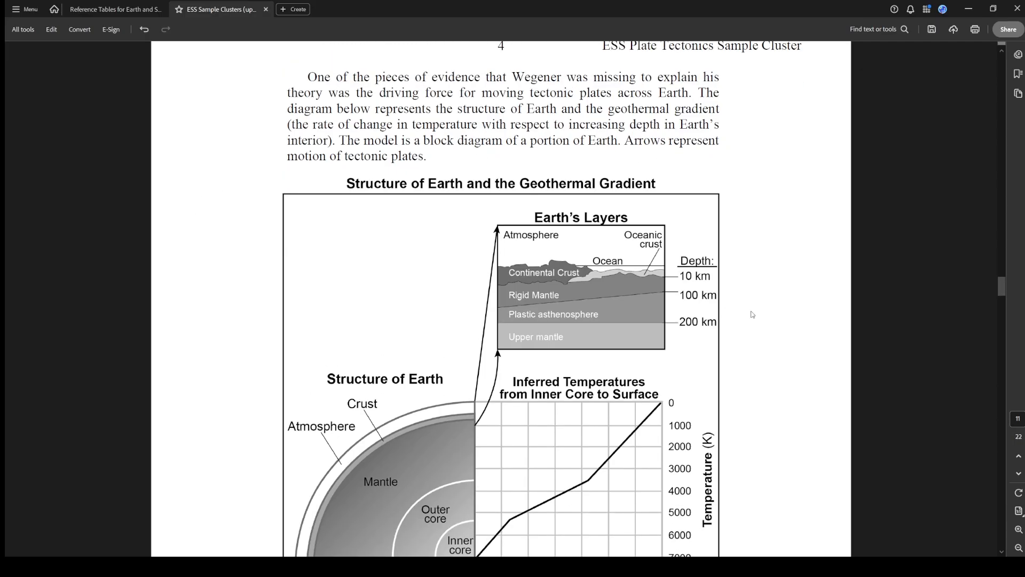
scroll("down", 3)
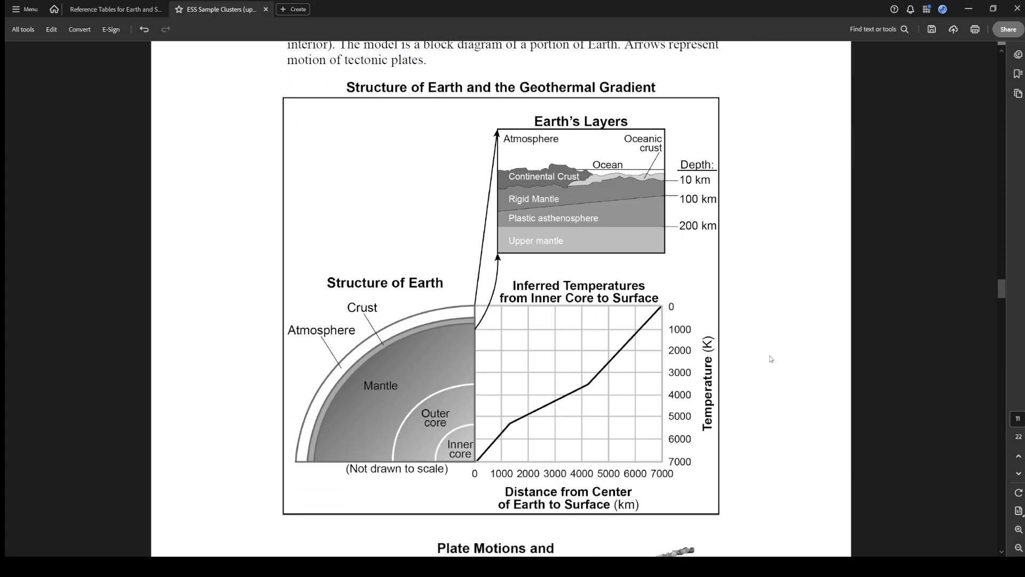
scroll("down", 3)
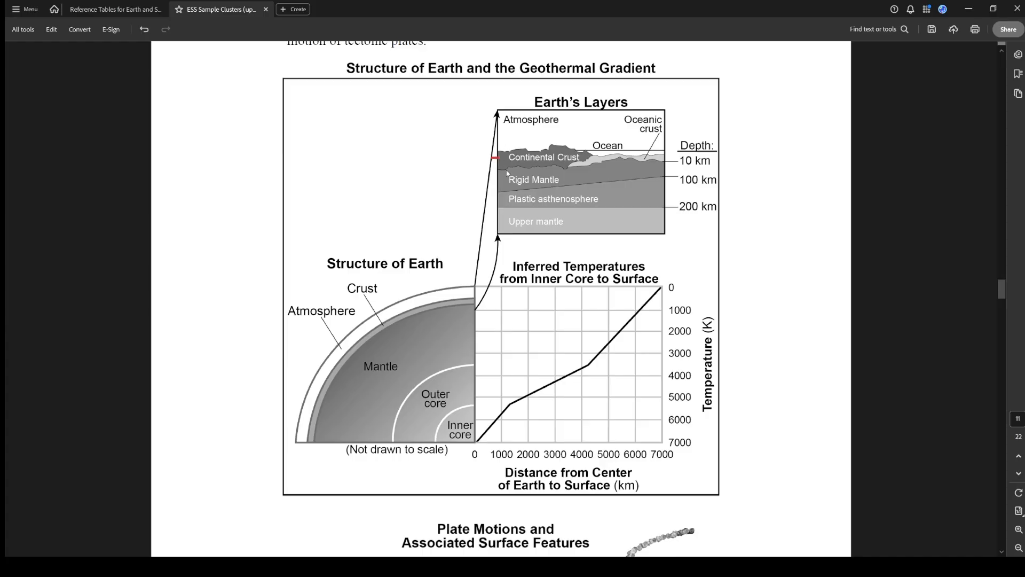
mouse_move(466, 287)
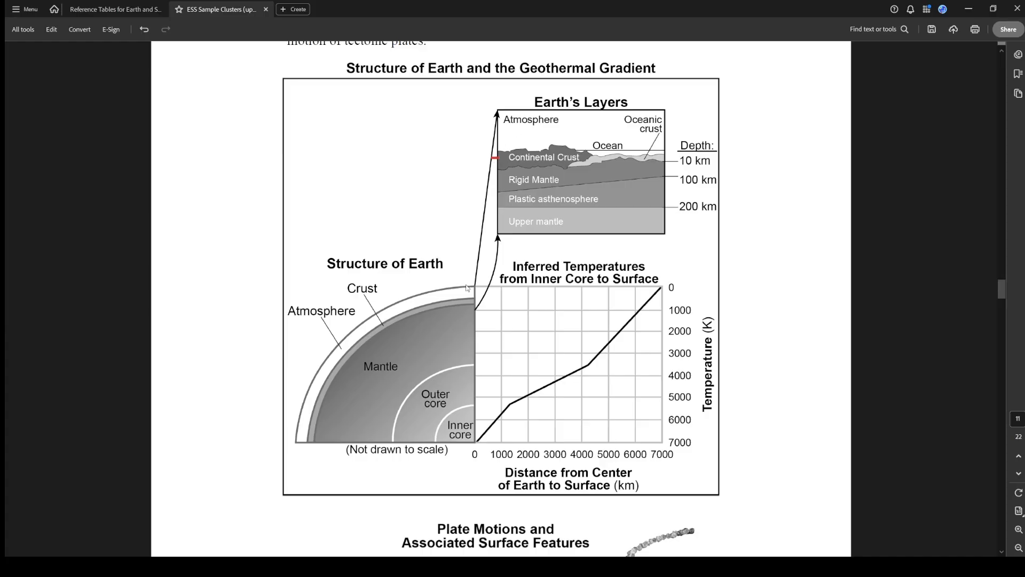
mouse_move(645, 310)
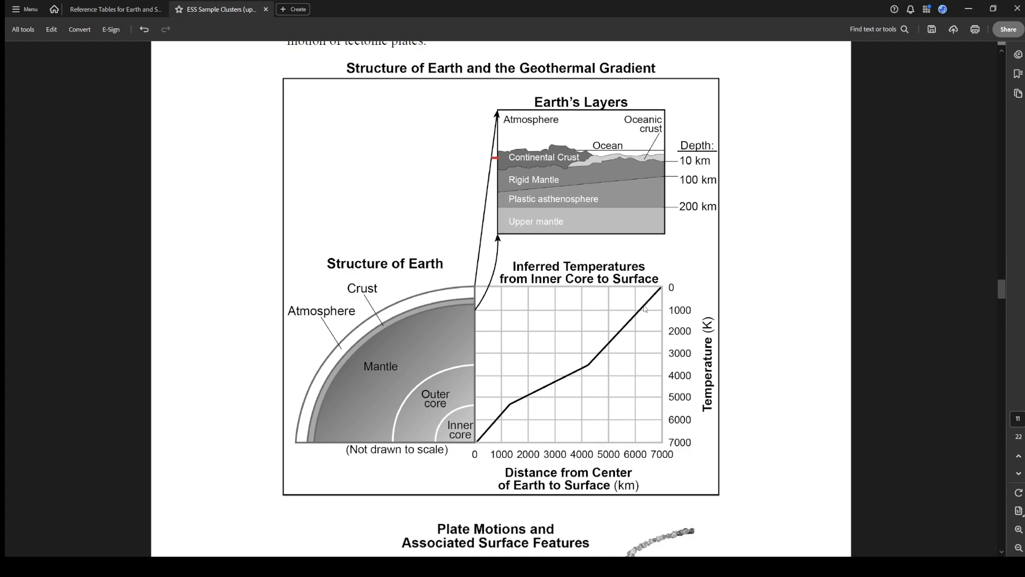
mouse_move(474, 446)
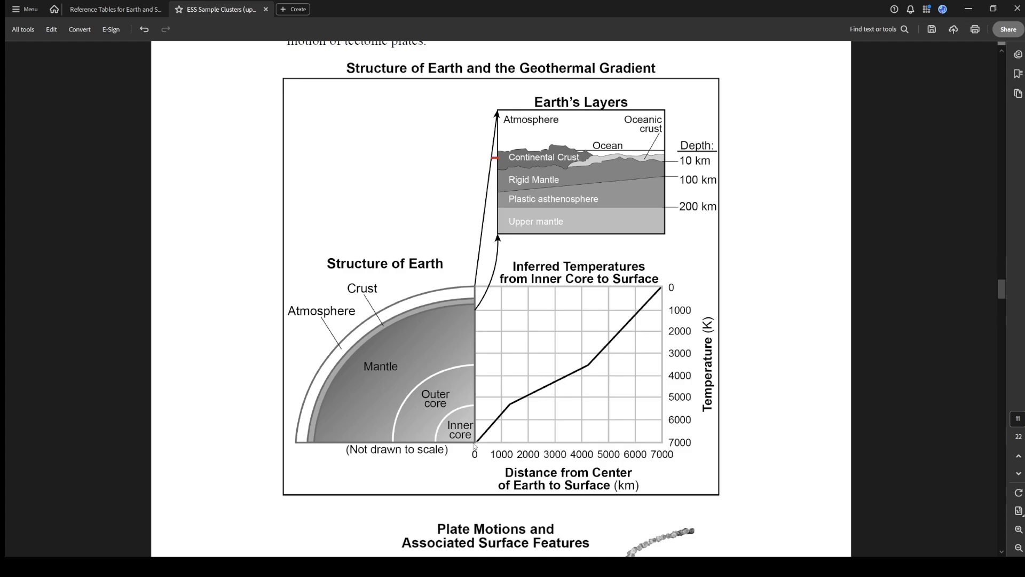
mouse_move(705, 461)
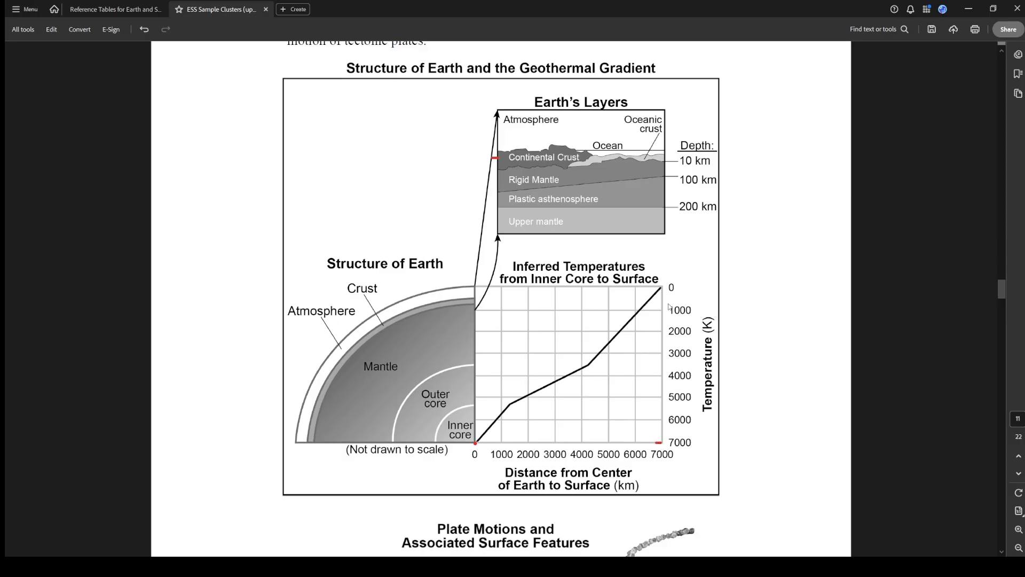
Scroll down to bring question 4 on page 5 into view
scroll("down", 3)
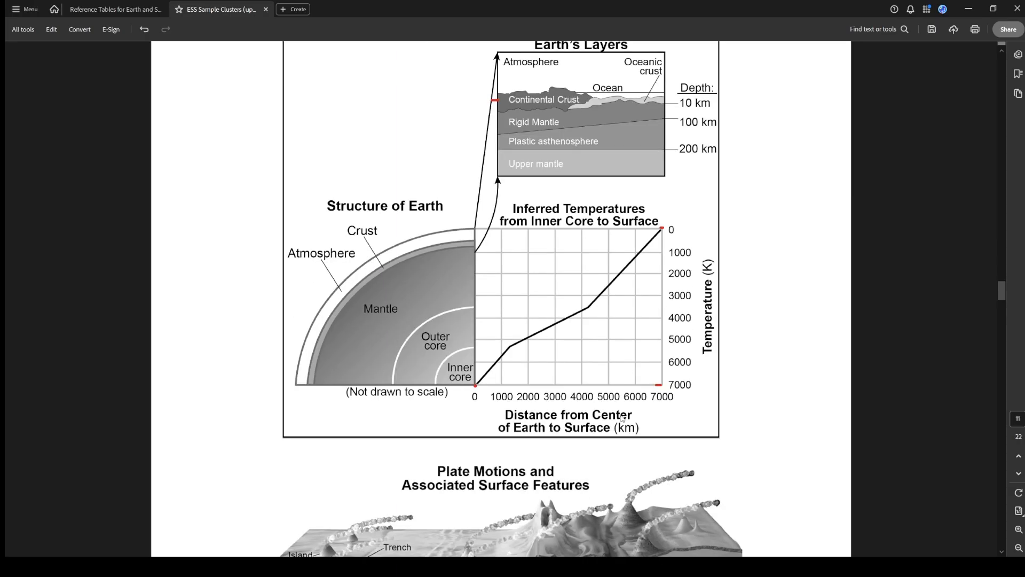
scroll("down", 3)
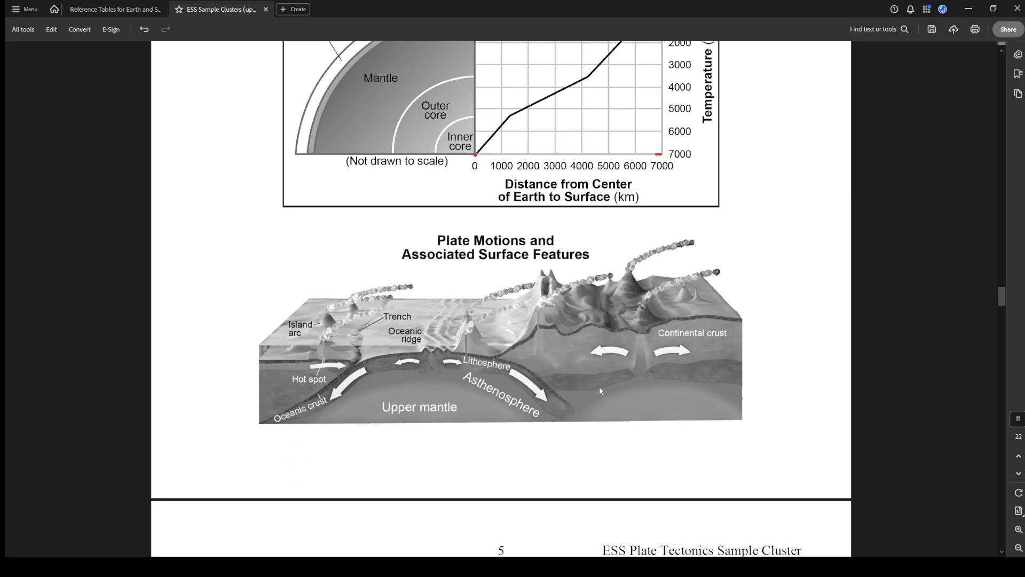
scroll("down", 3)
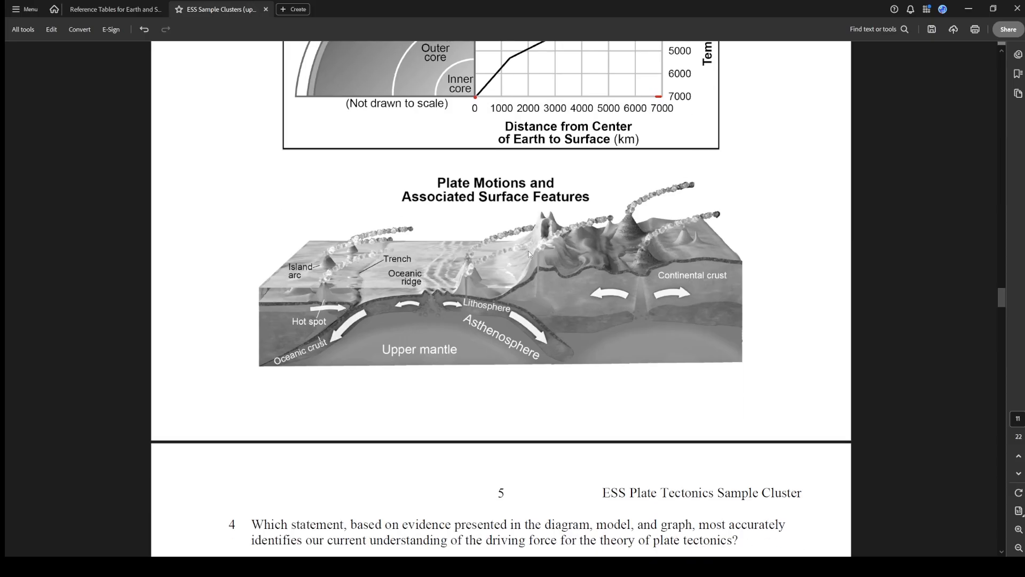
left_click(115, 10)
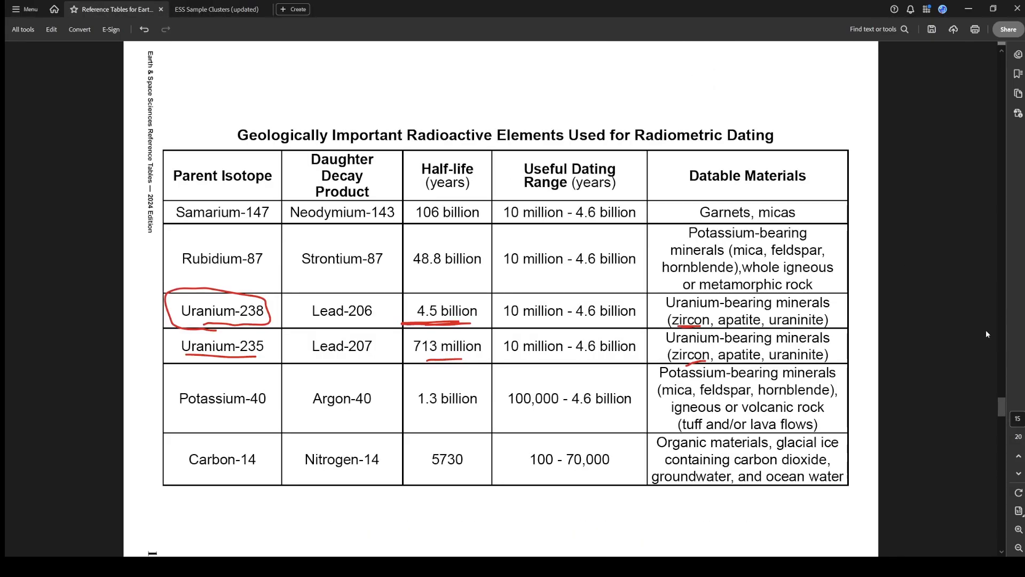
scroll("down", 3)
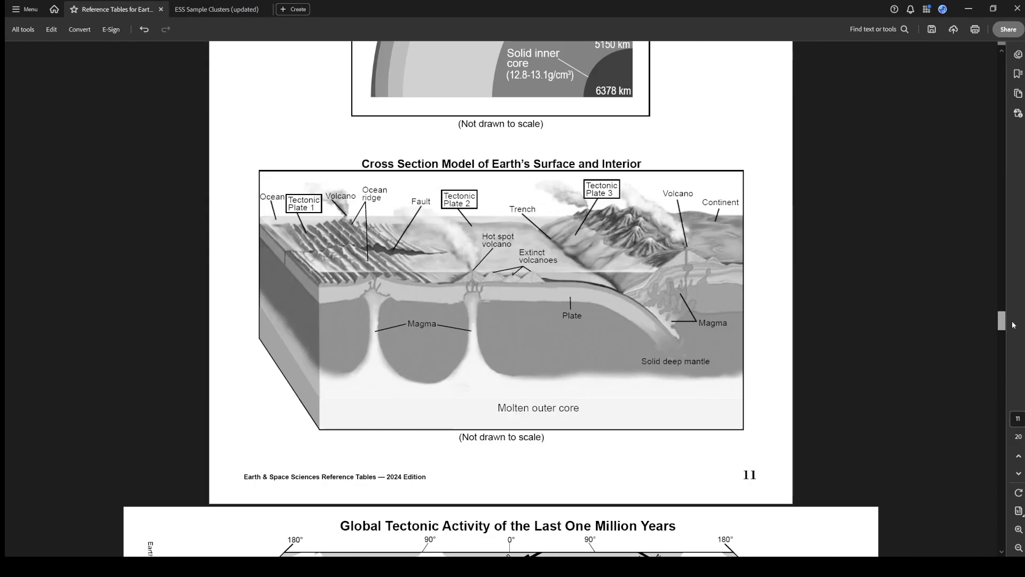
left_click(217, 9)
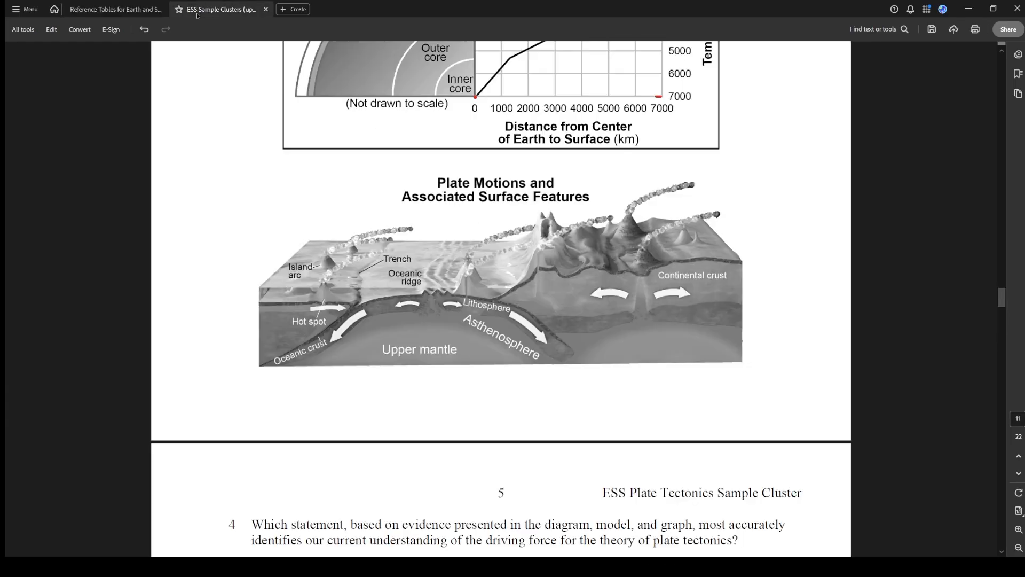
left_click(115, 8)
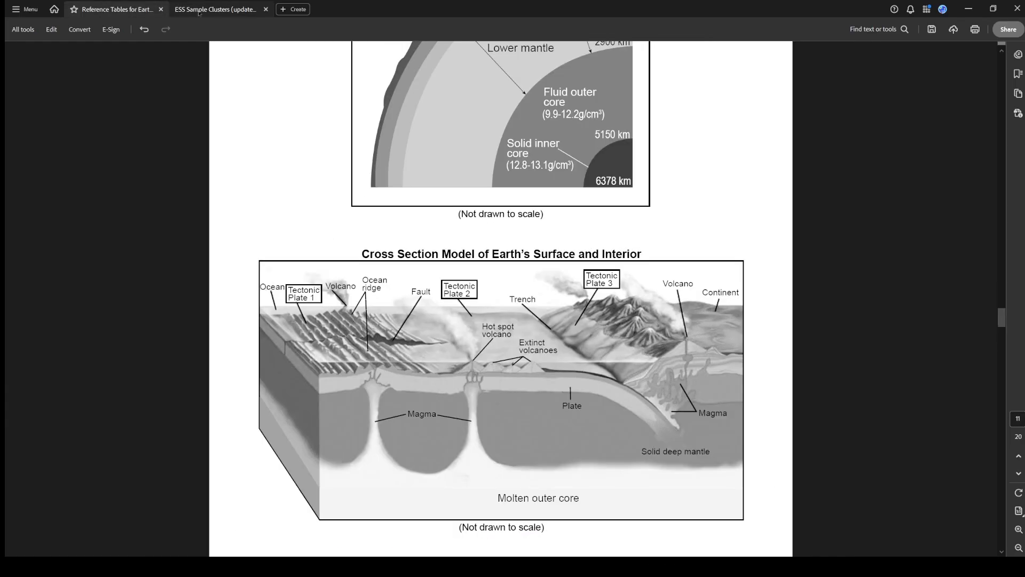
scroll("down", 3)
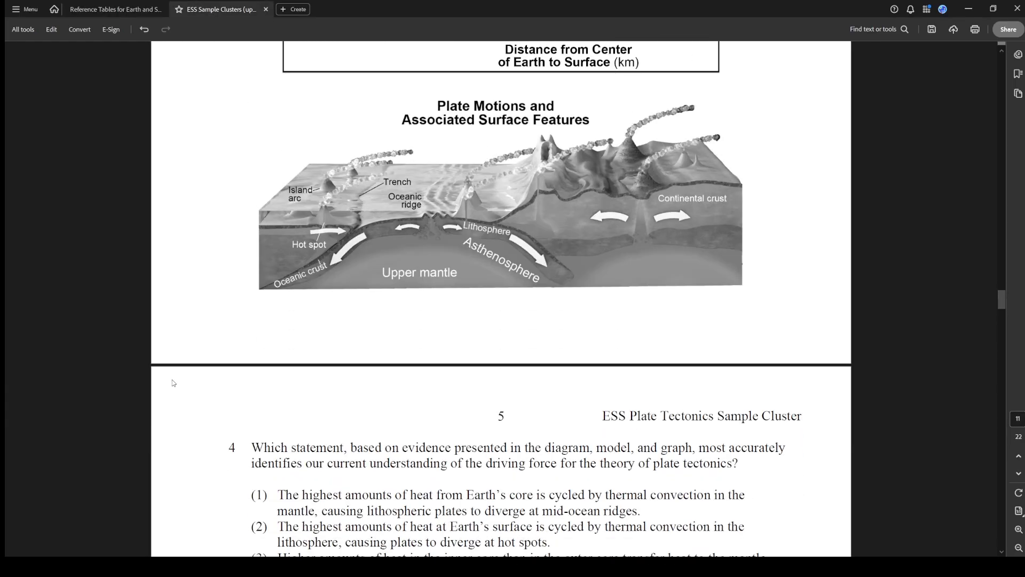
Circle choice 1 of question 4 in red, cross out choices 2–4, and write a 3/10 rating
scroll("down", 3)
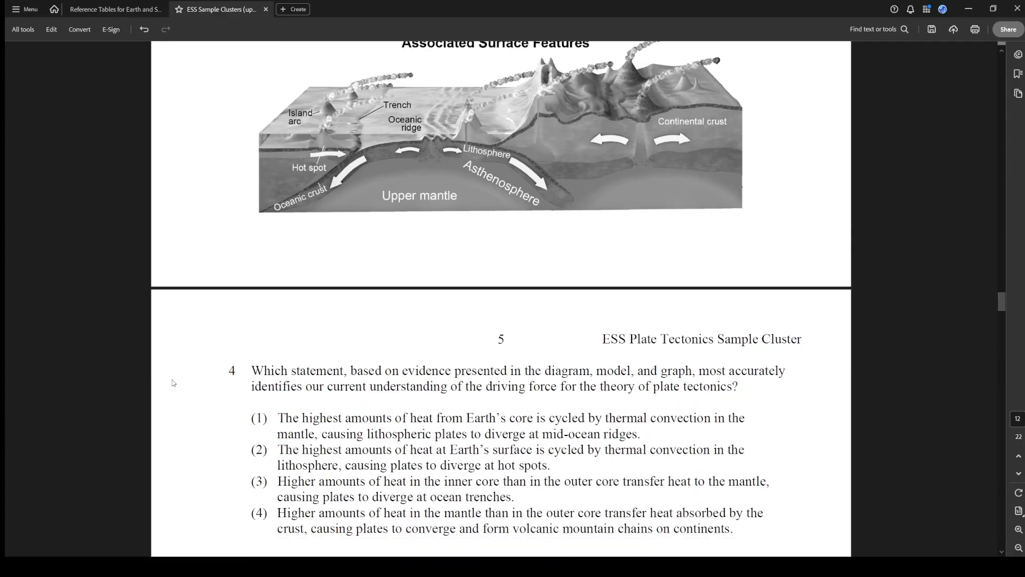
mouse_move(351, 419)
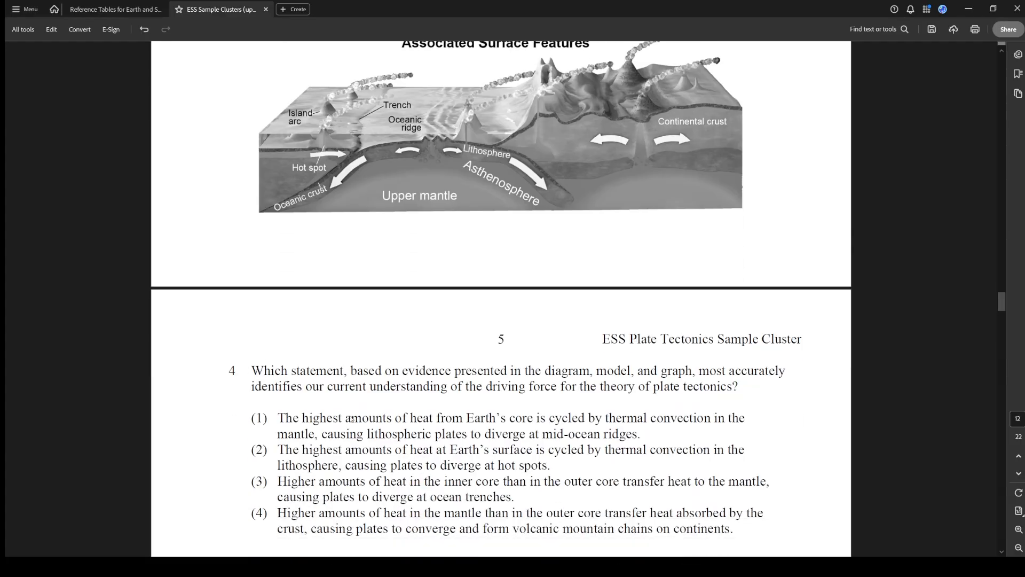
mouse_move(530, 399)
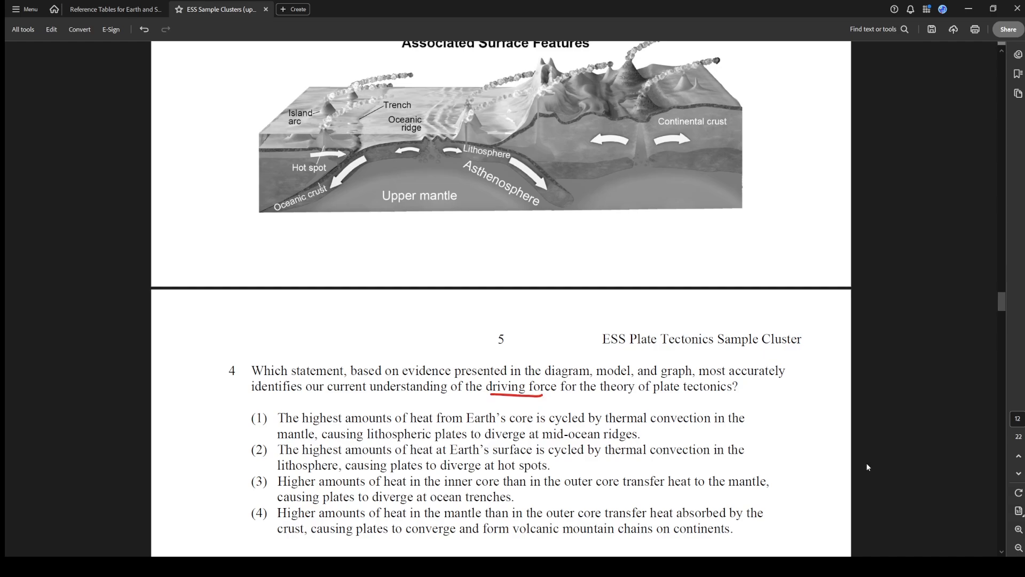
mouse_move(866, 470)
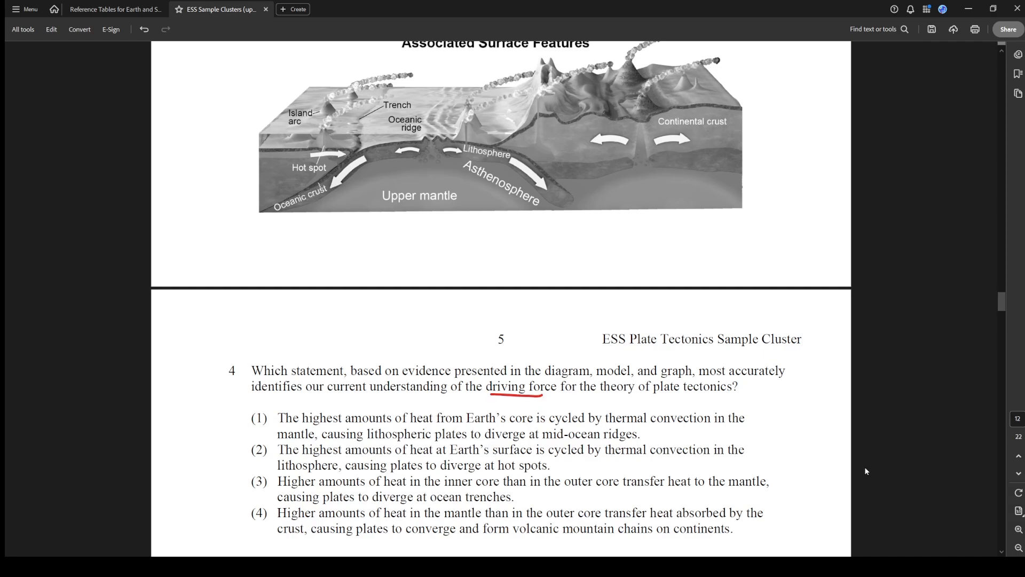
mouse_move(550, 535)
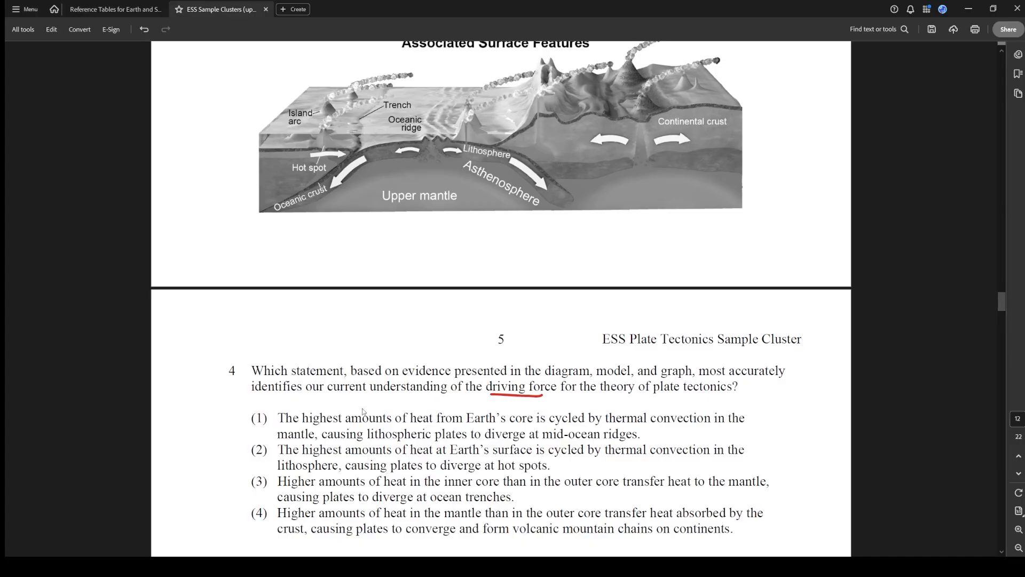
mouse_move(505, 432)
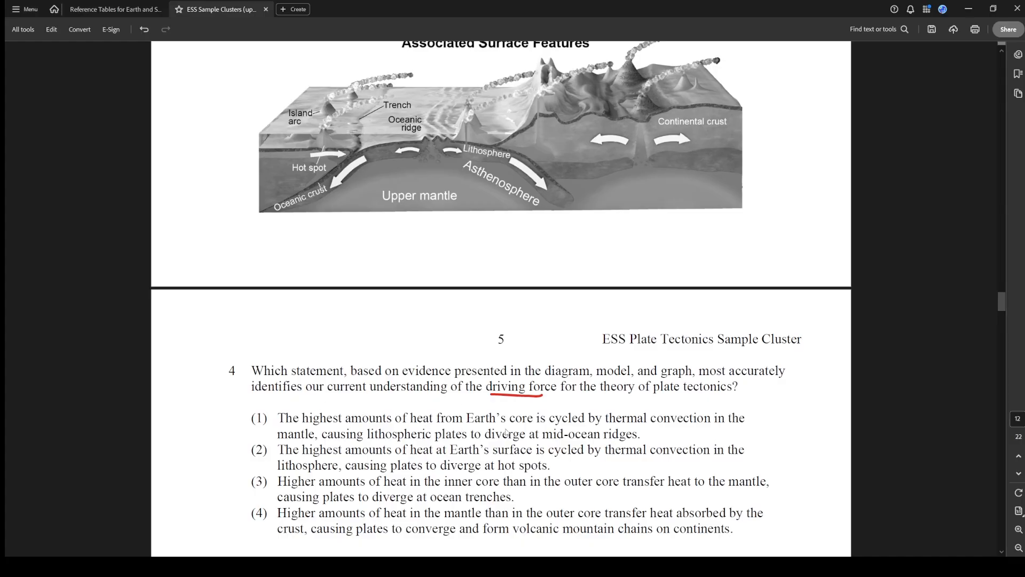
mouse_move(656, 433)
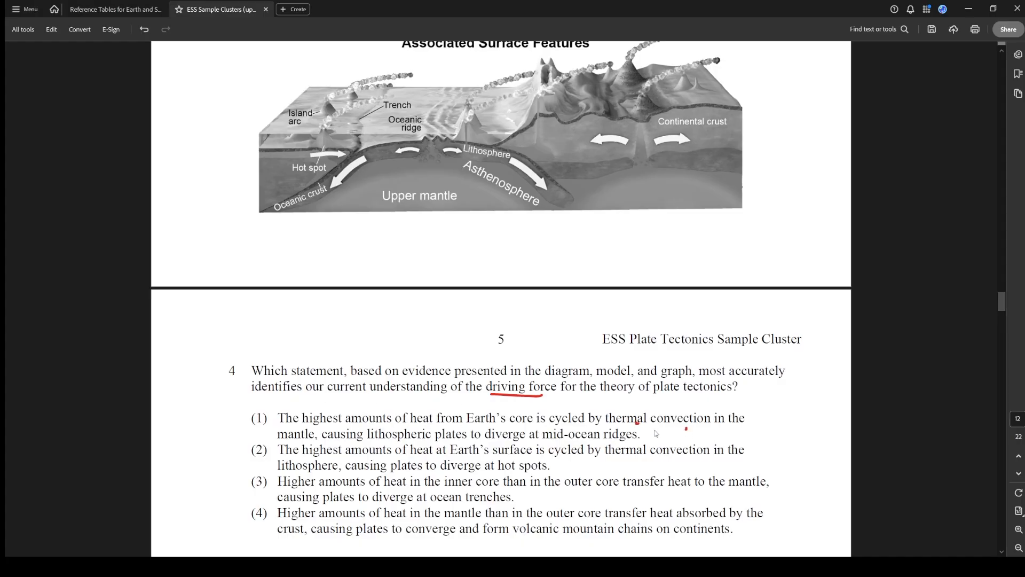
mouse_move(554, 443)
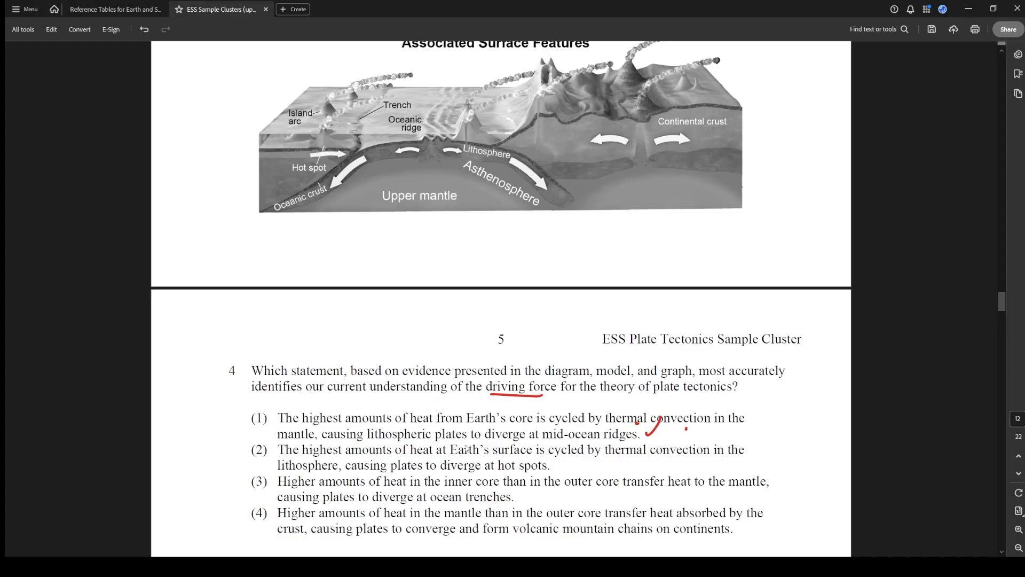
mouse_move(556, 459)
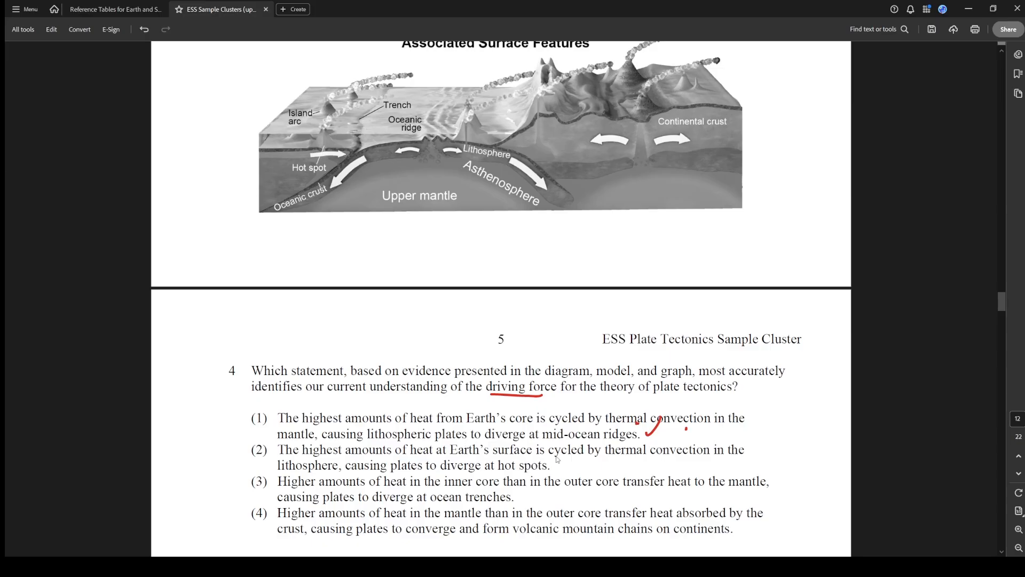
mouse_move(327, 464)
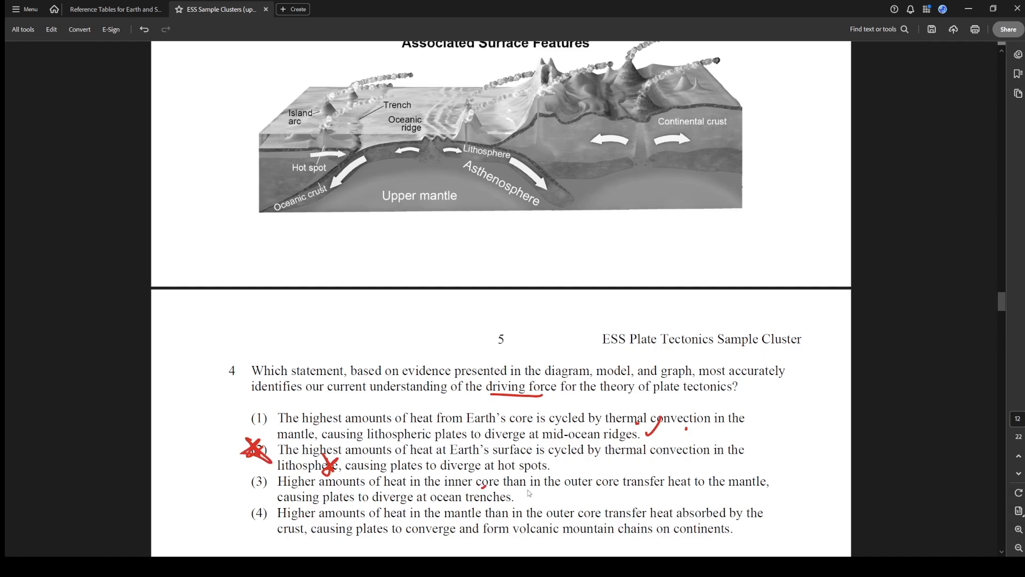
mouse_move(693, 497)
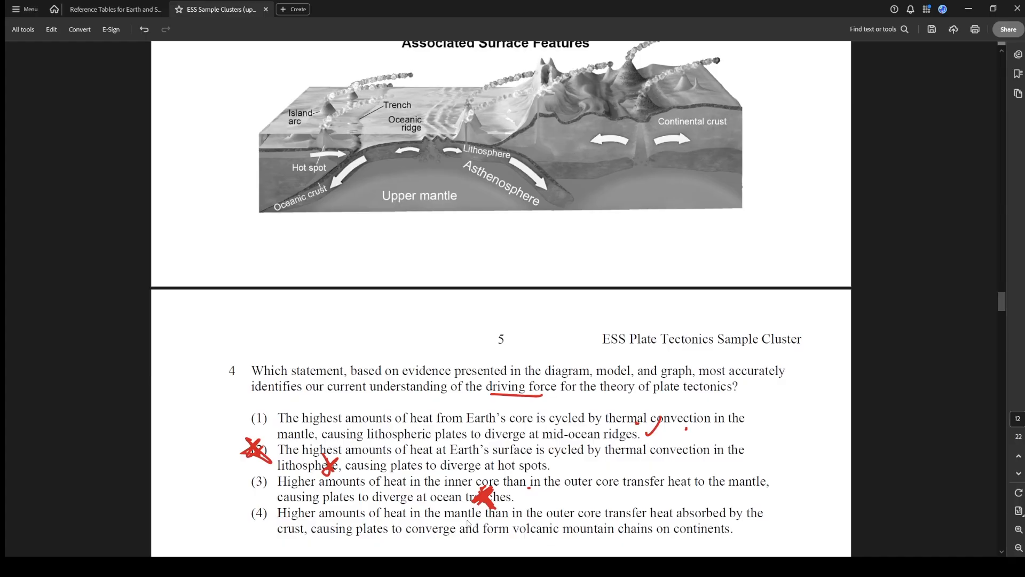
mouse_move(491, 537)
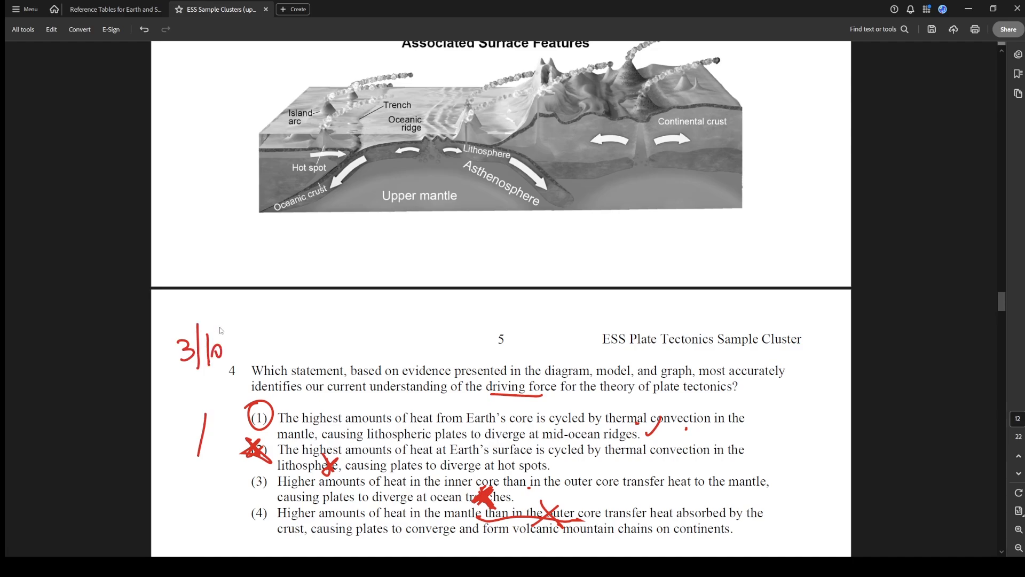
scroll("down", 3)
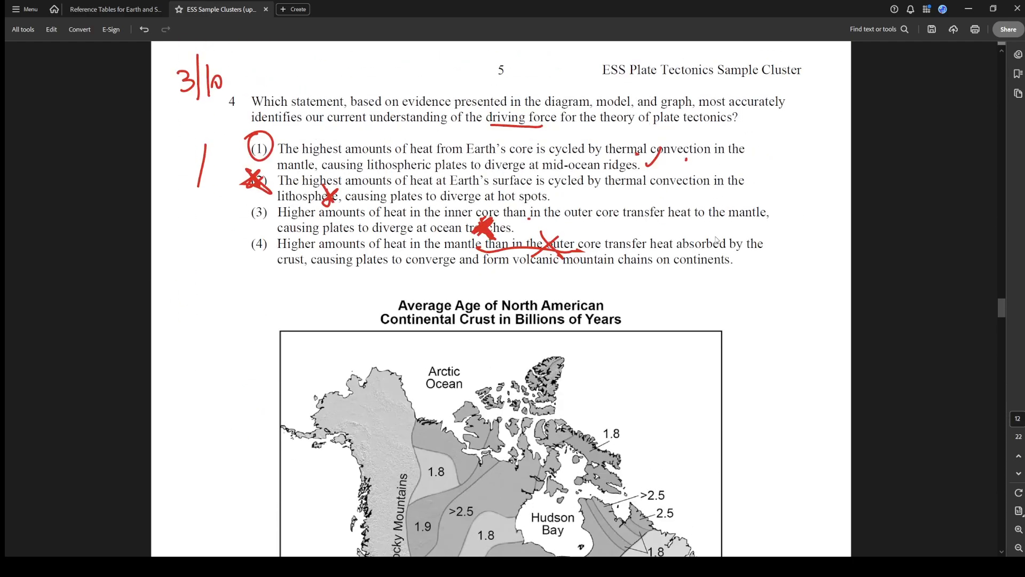
scroll("down", 3)
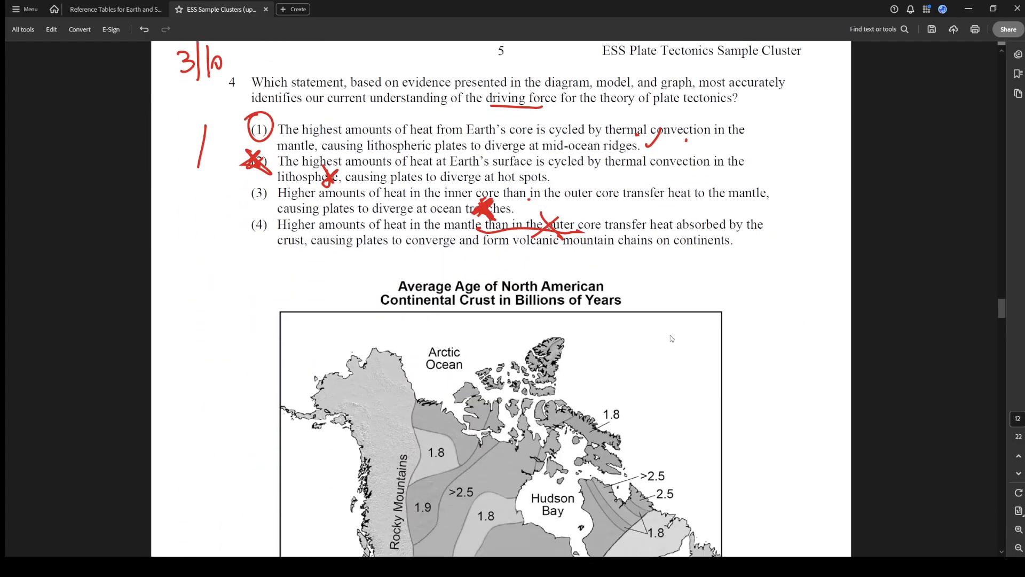
scroll("down", 3)
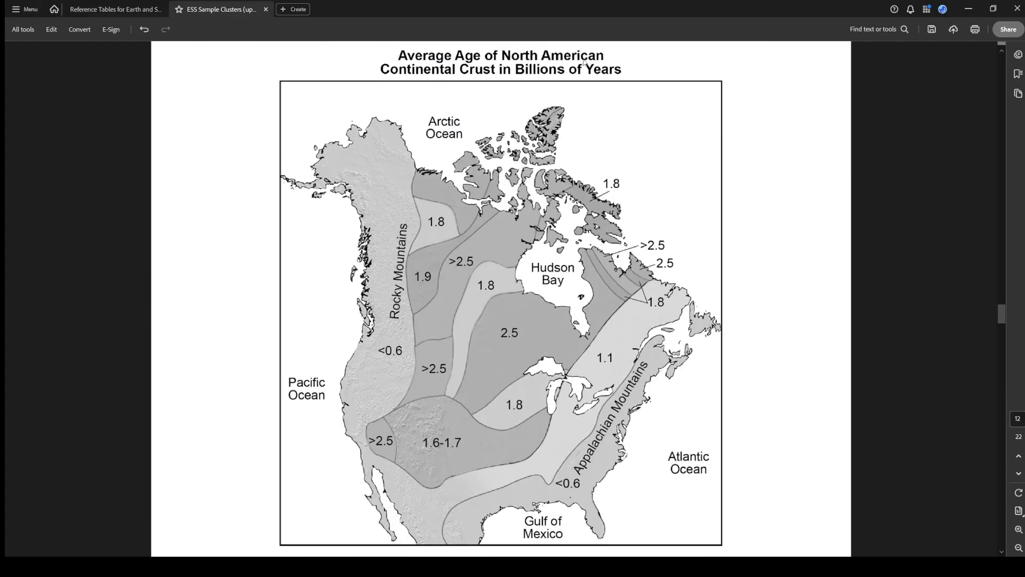
mouse_move(448, 107)
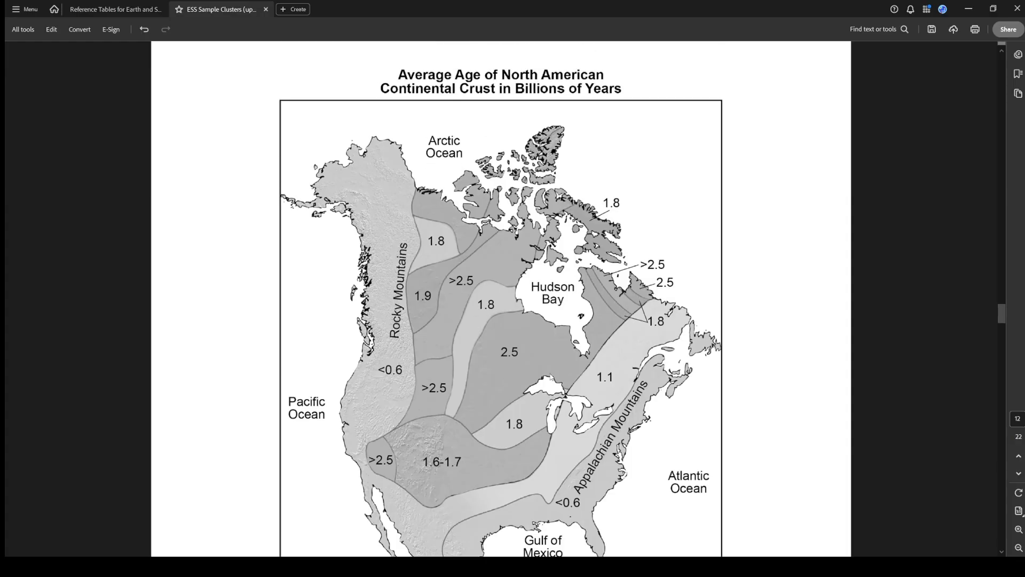
Circle 2.5 on the crustal-age map and trace a red line along the west, south and east coasts
scroll("down", 3)
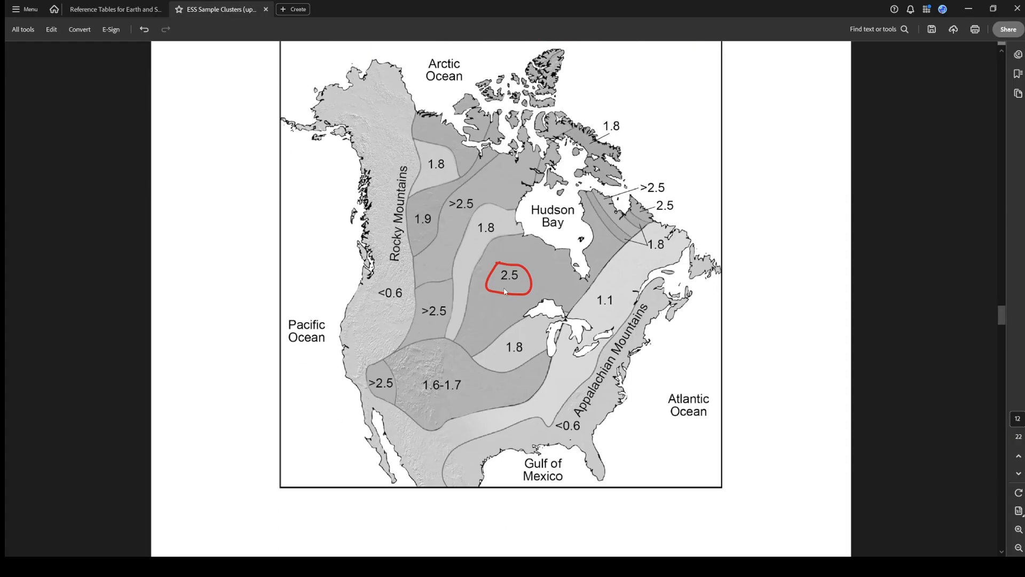
scroll("down", 3)
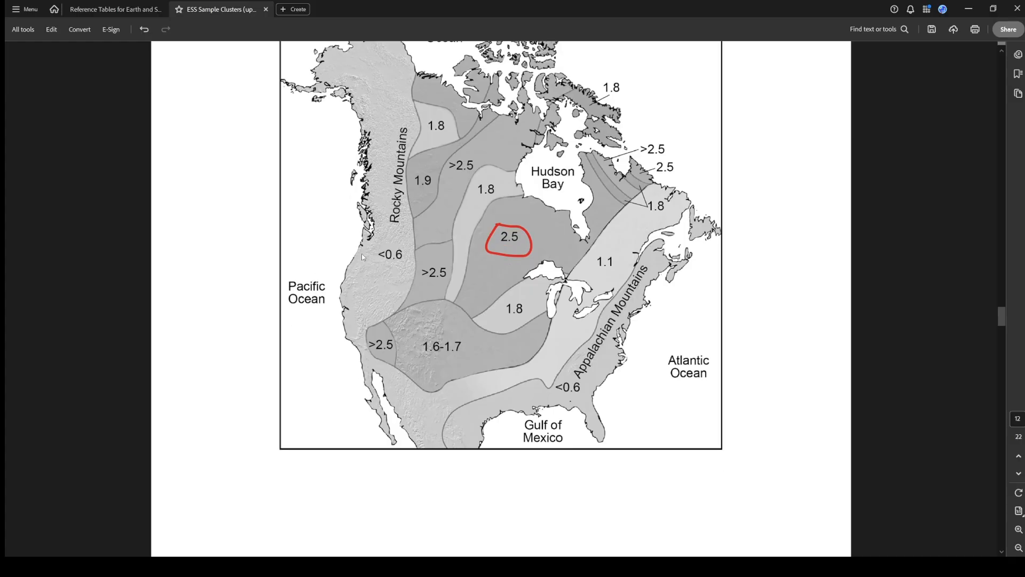
mouse_move(497, 424)
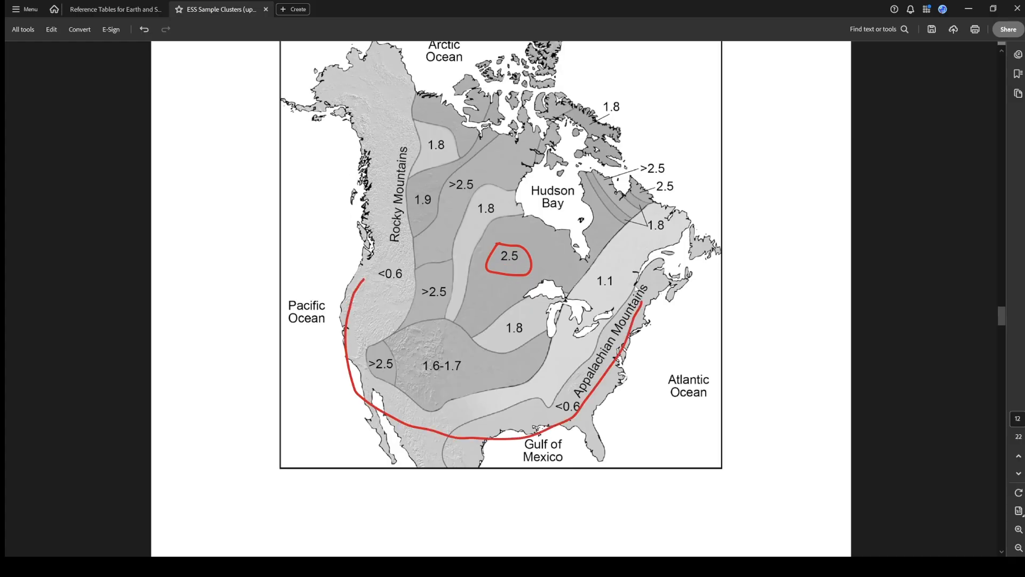
scroll("up", 3)
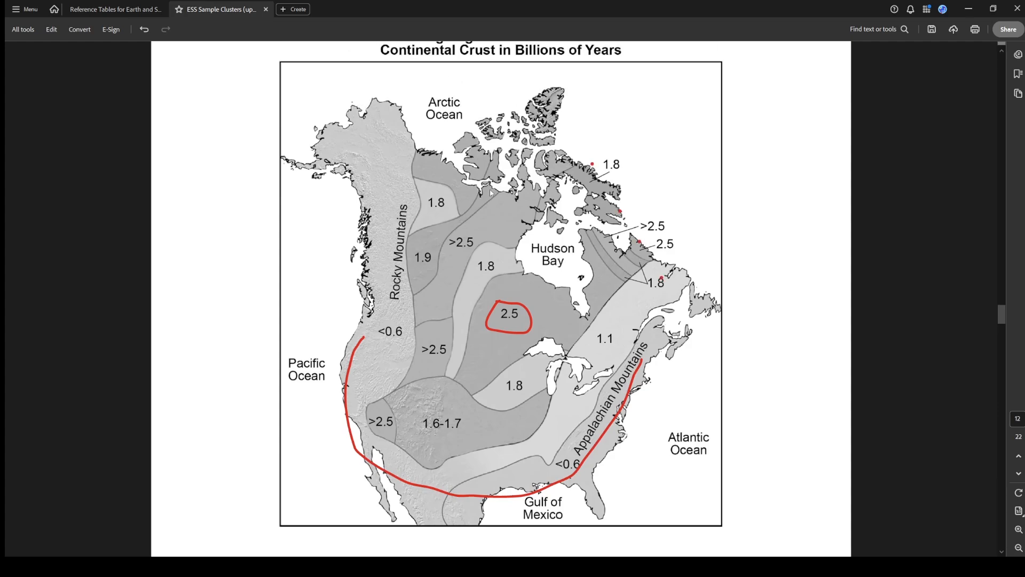
scroll("down", 3)
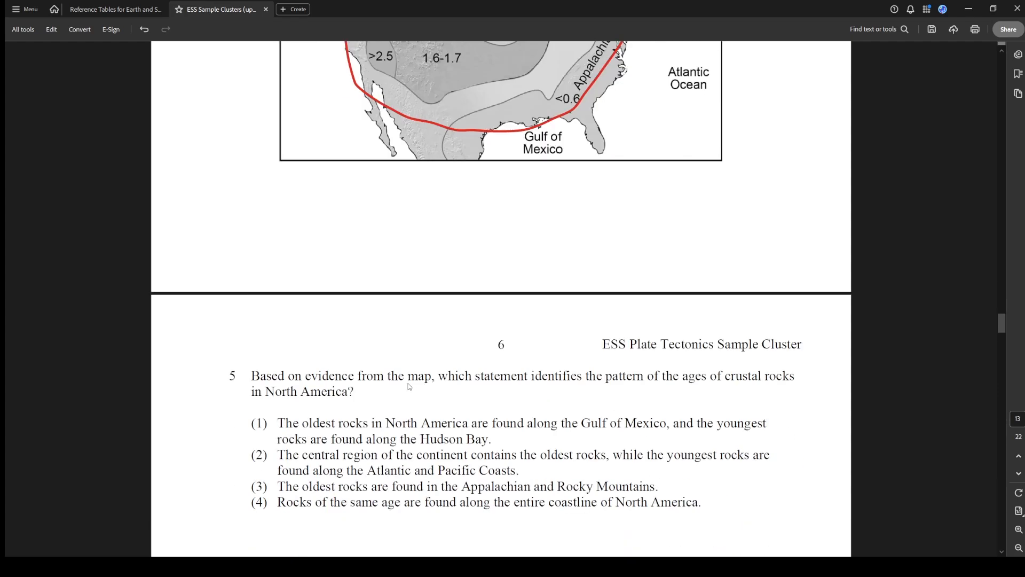
mouse_move(604, 335)
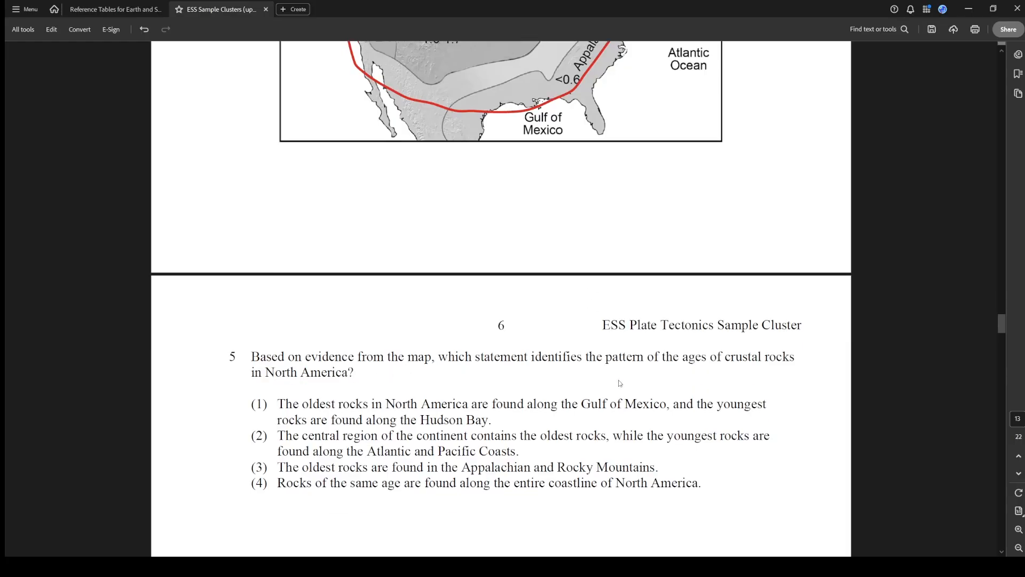
mouse_move(354, 421)
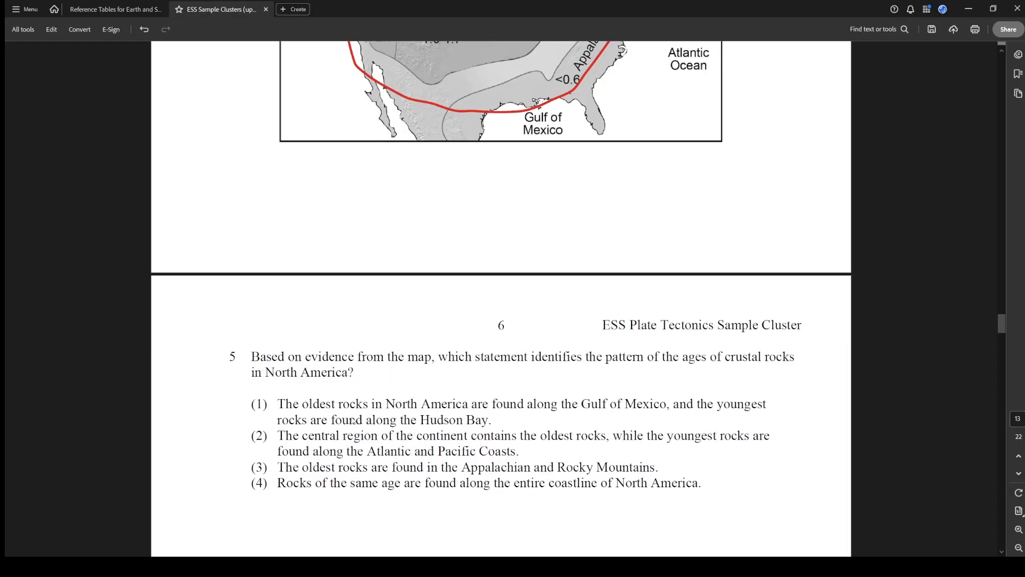
mouse_move(552, 418)
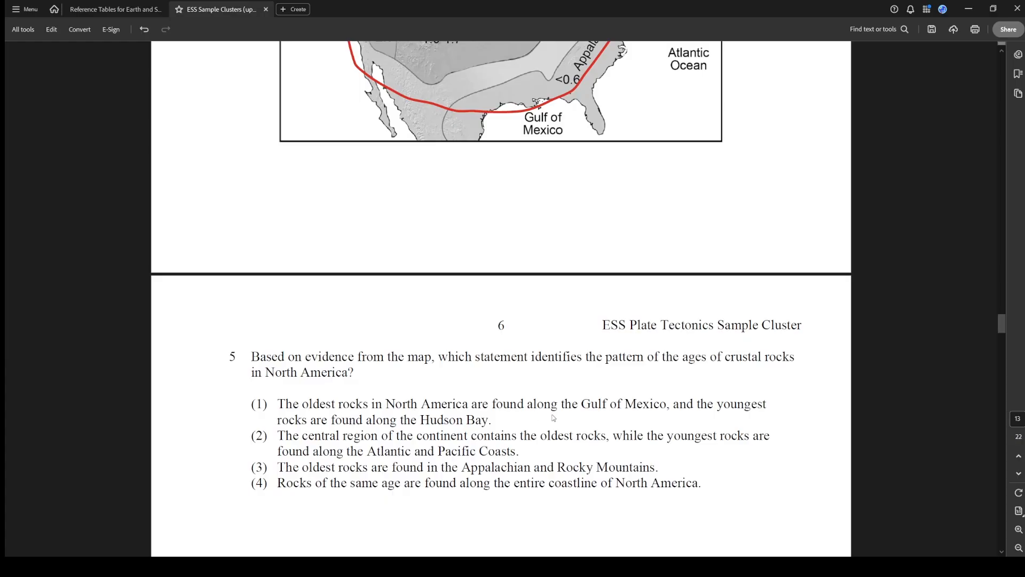
Scroll between question 5's map and choices while ticking choice 2, crossing out 1, 3, 4 and rating 2/10
scroll("down", 3)
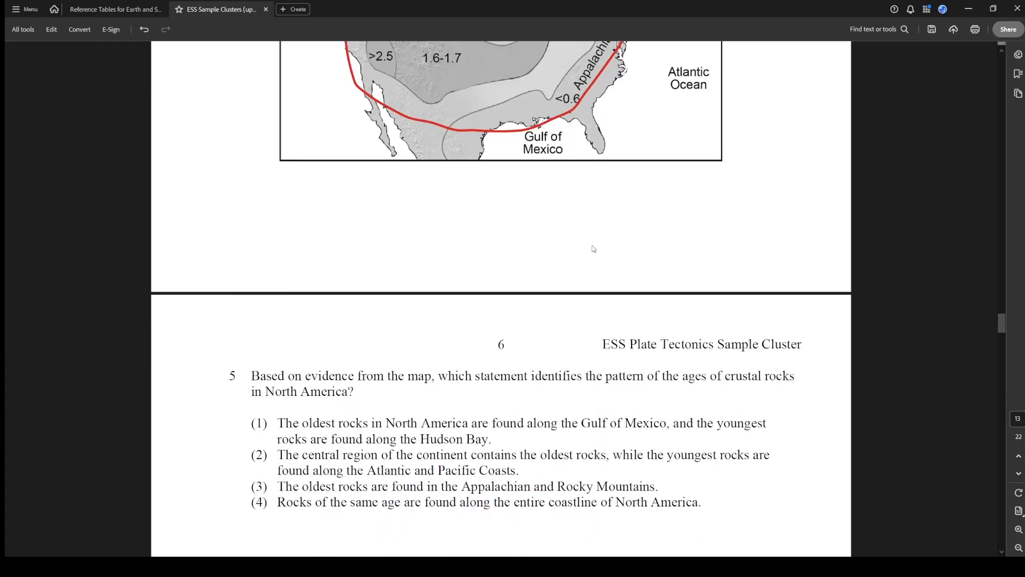
mouse_move(501, 410)
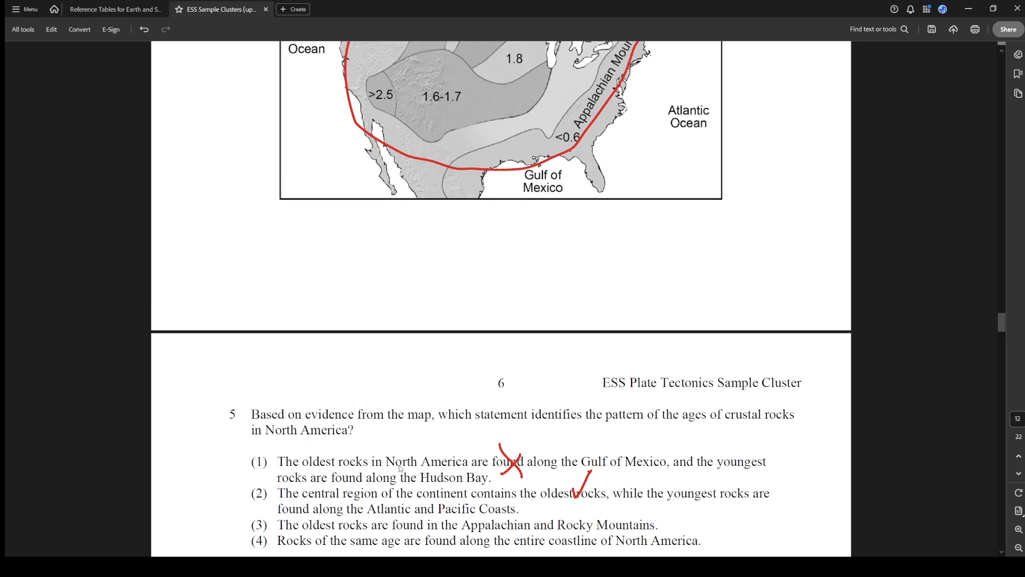
scroll("up", 3)
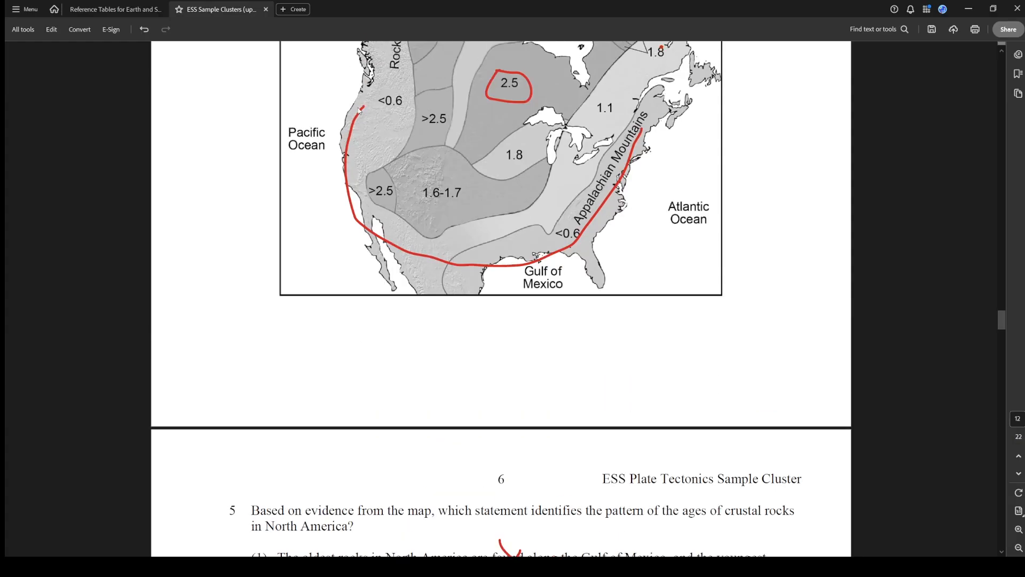
scroll("down", 3)
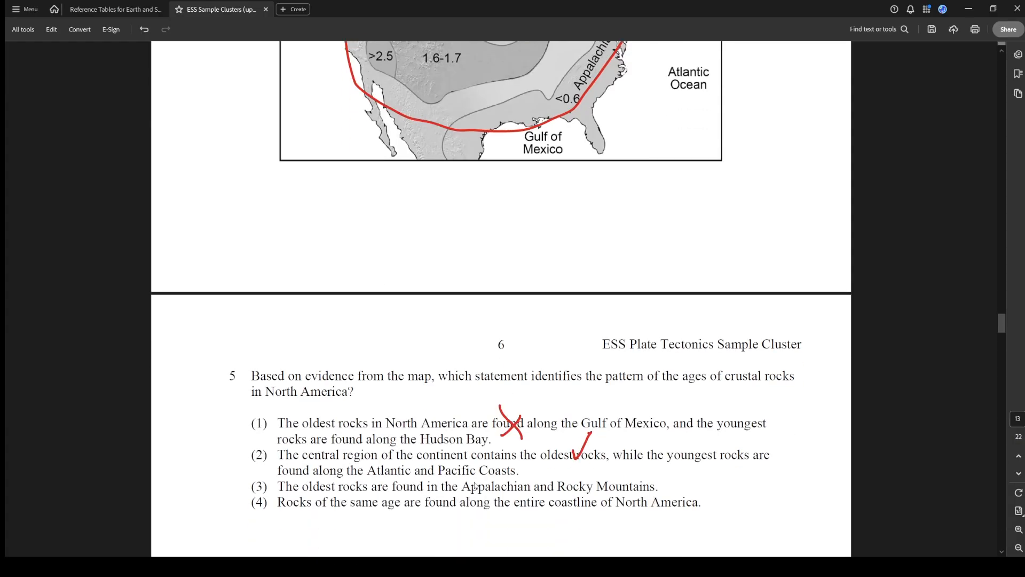
scroll("up", 3)
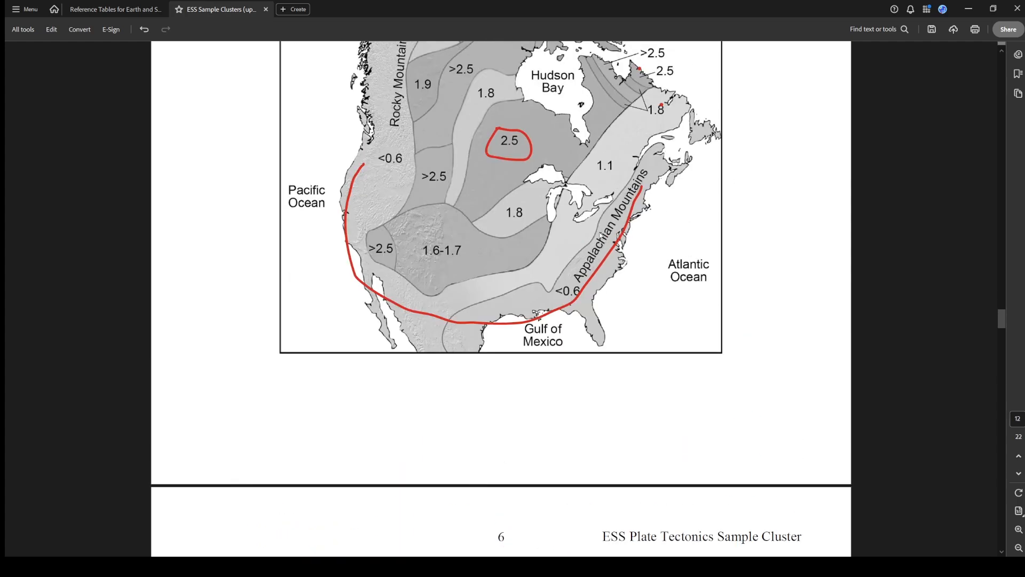
scroll("down", 3)
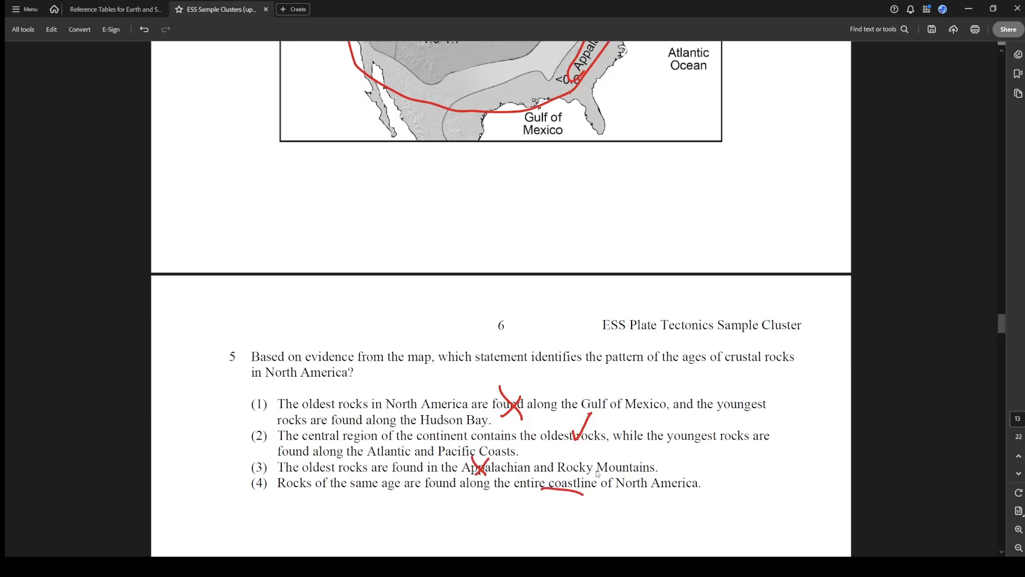
scroll("up", 3)
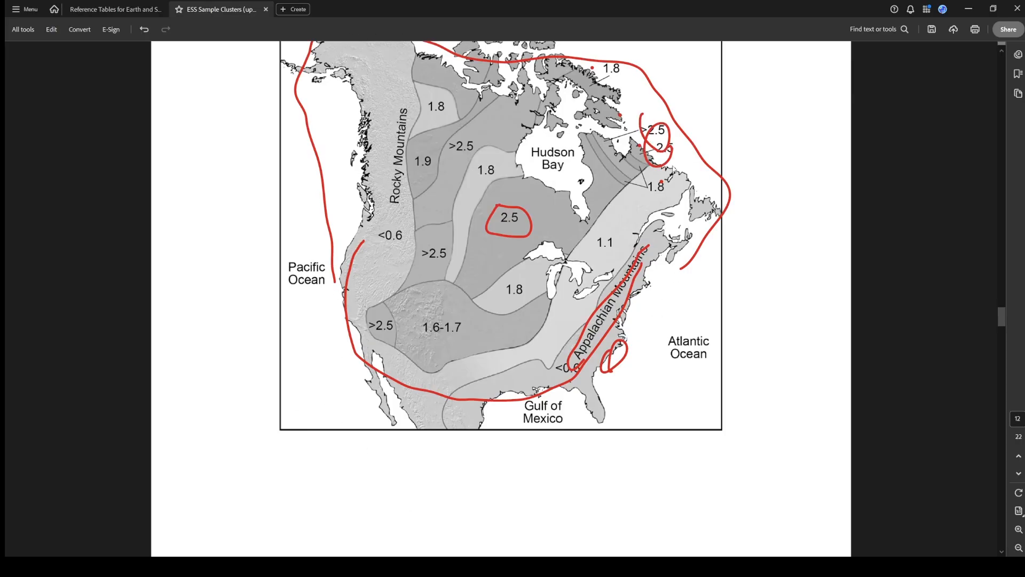
scroll("down", 3)
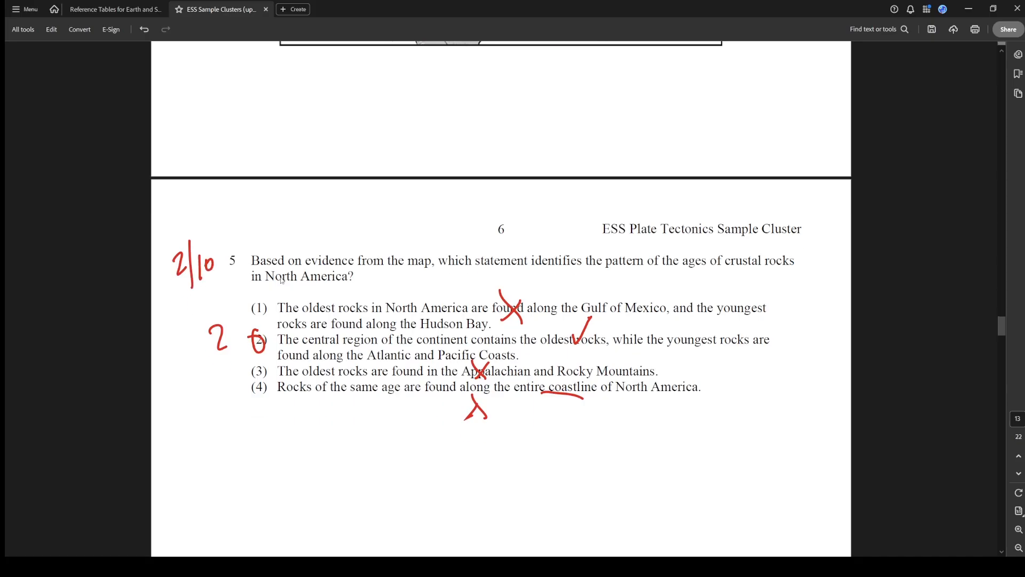
scroll("up", 3)
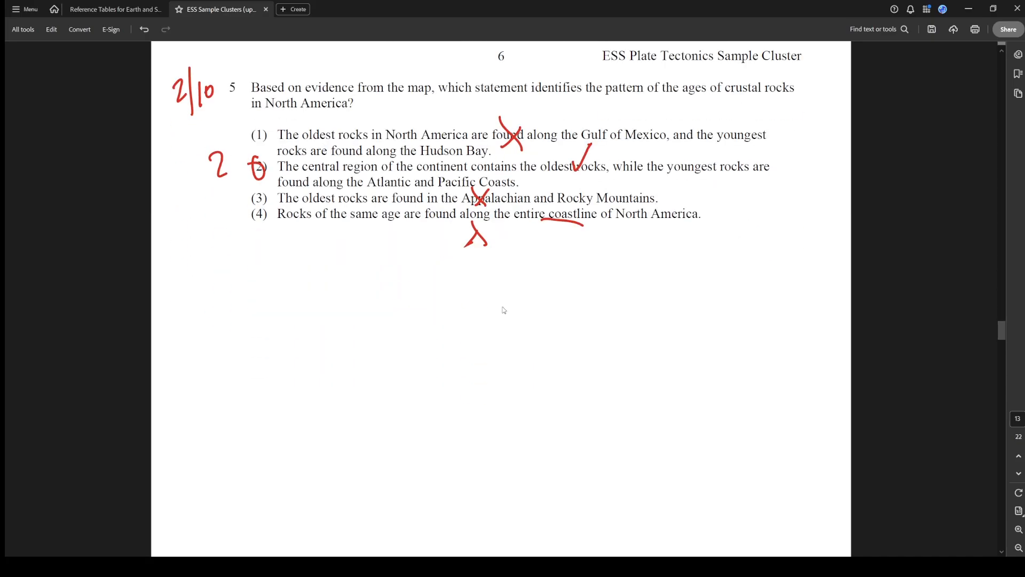
scroll("down", 3)
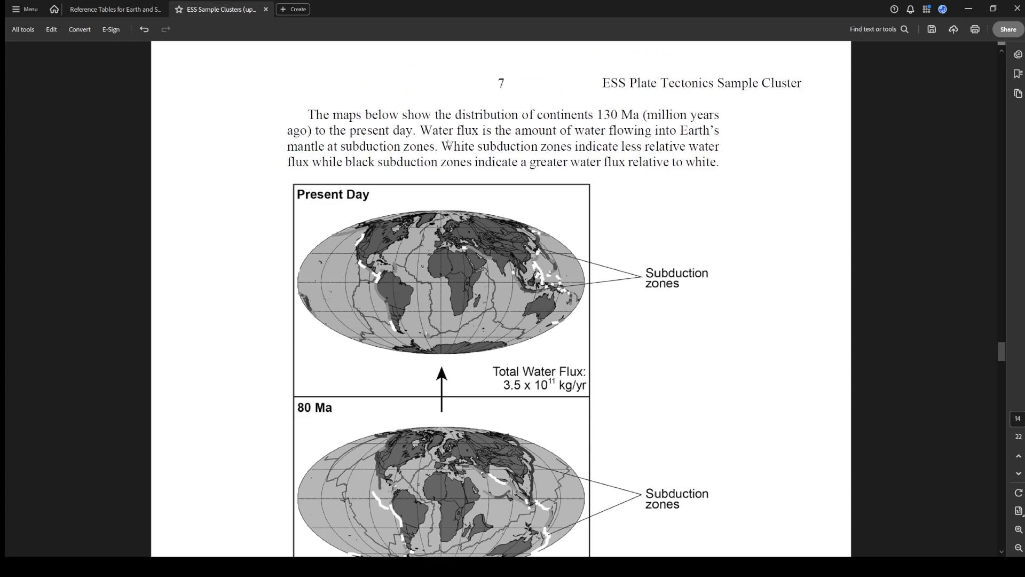
mouse_move(566, 142)
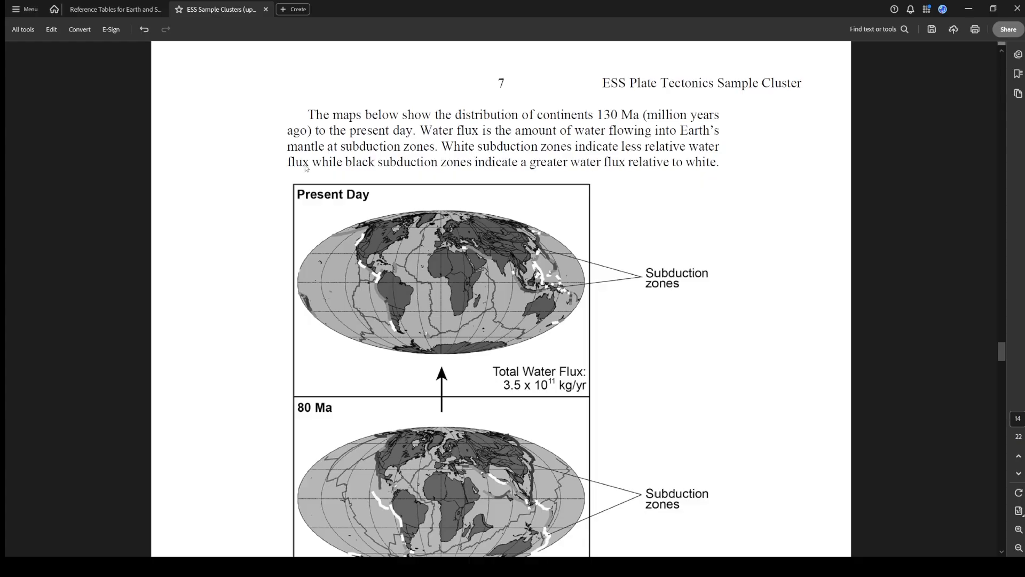
mouse_move(620, 232)
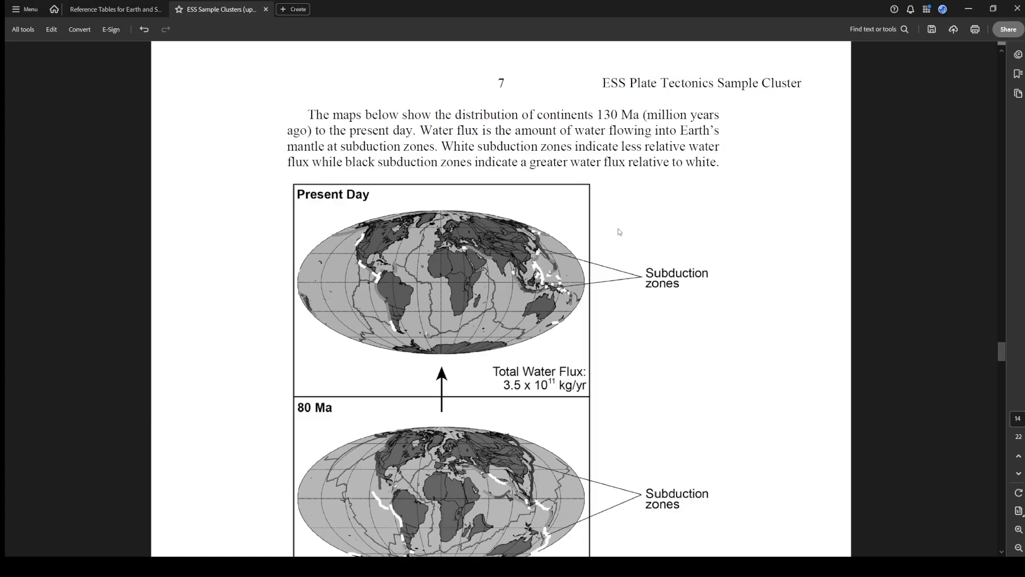
Underline the Present Day map labels in red, note 'less water going in', and scroll to question 6
scroll("down", 3)
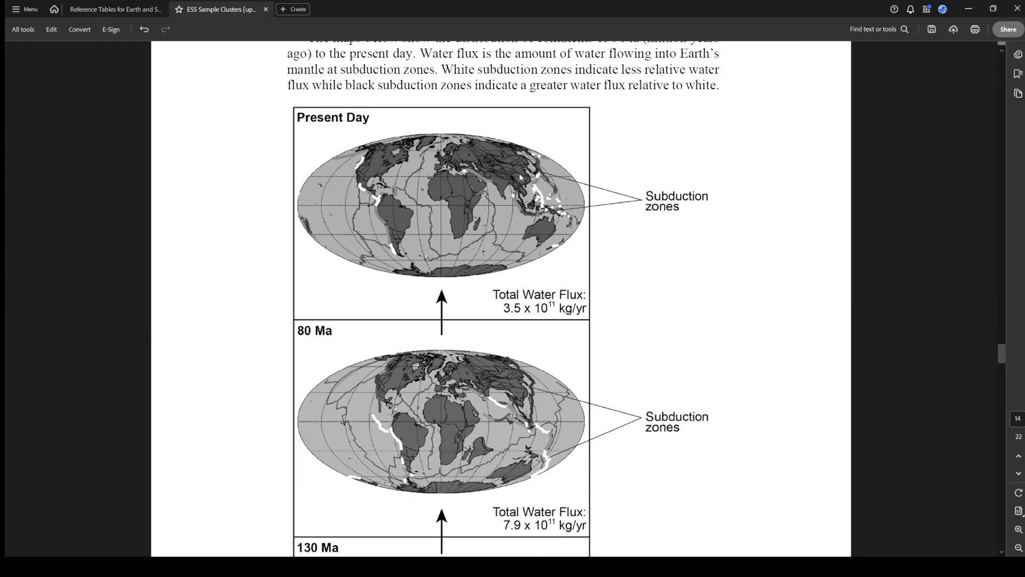
mouse_move(677, 272)
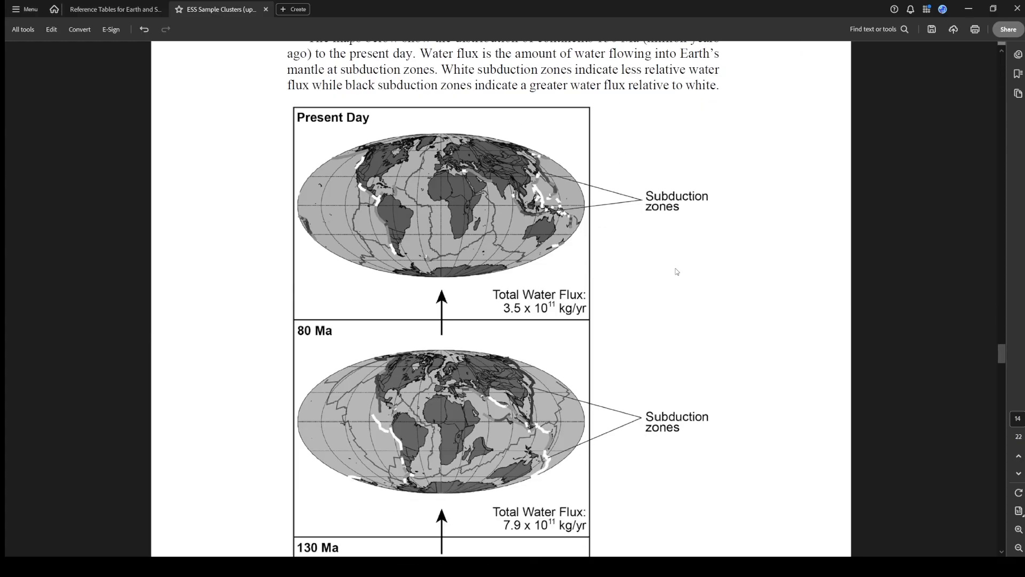
mouse_move(607, 308)
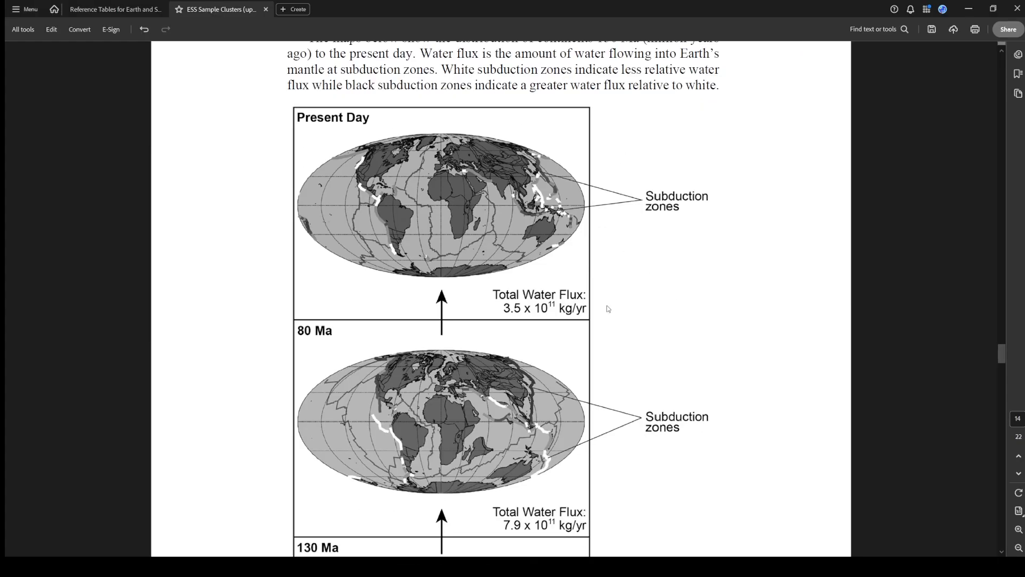
mouse_move(641, 389)
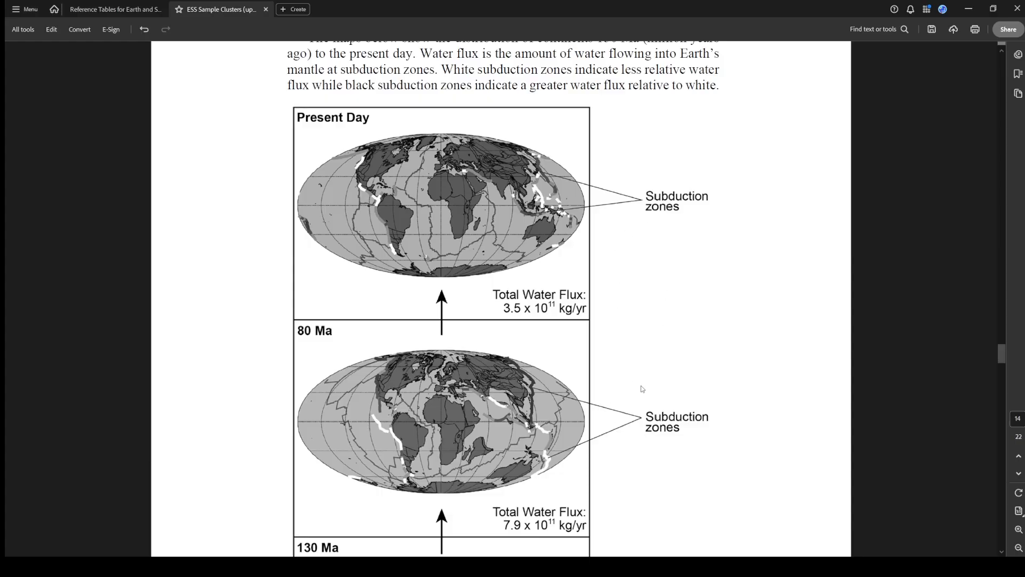
mouse_move(645, 403)
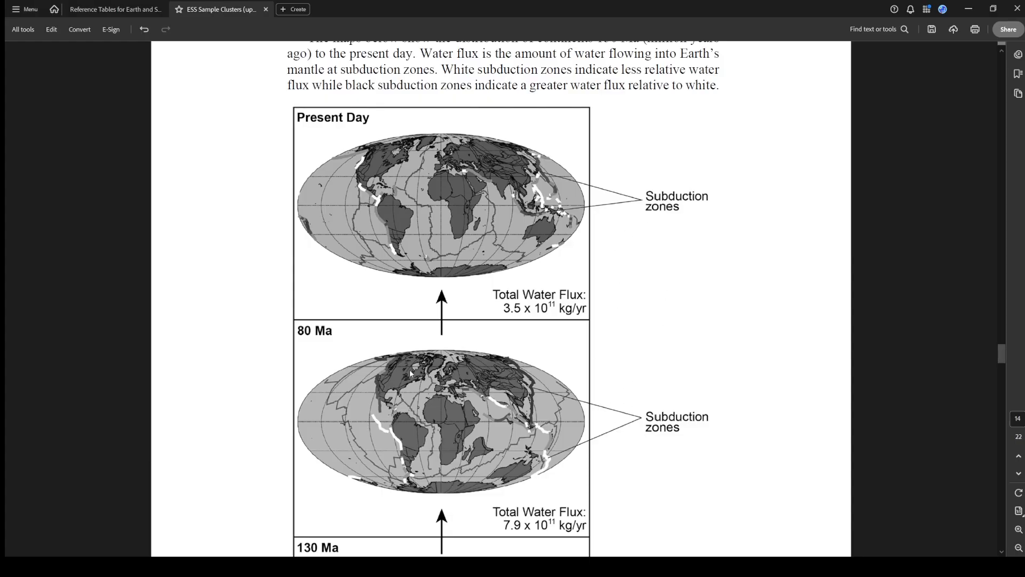
left_click_drag(321, 130, 363, 130)
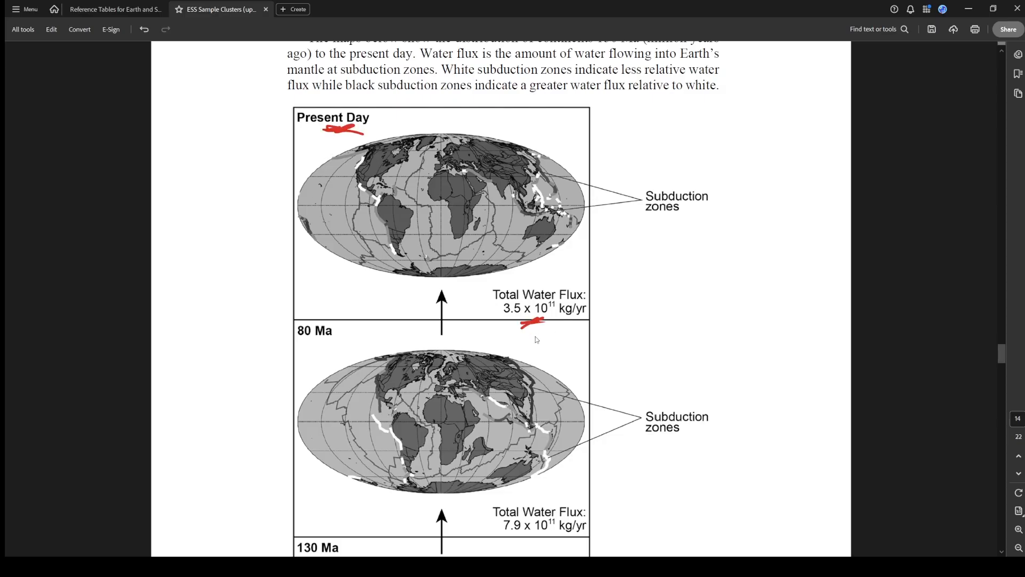
scroll("down", 3)
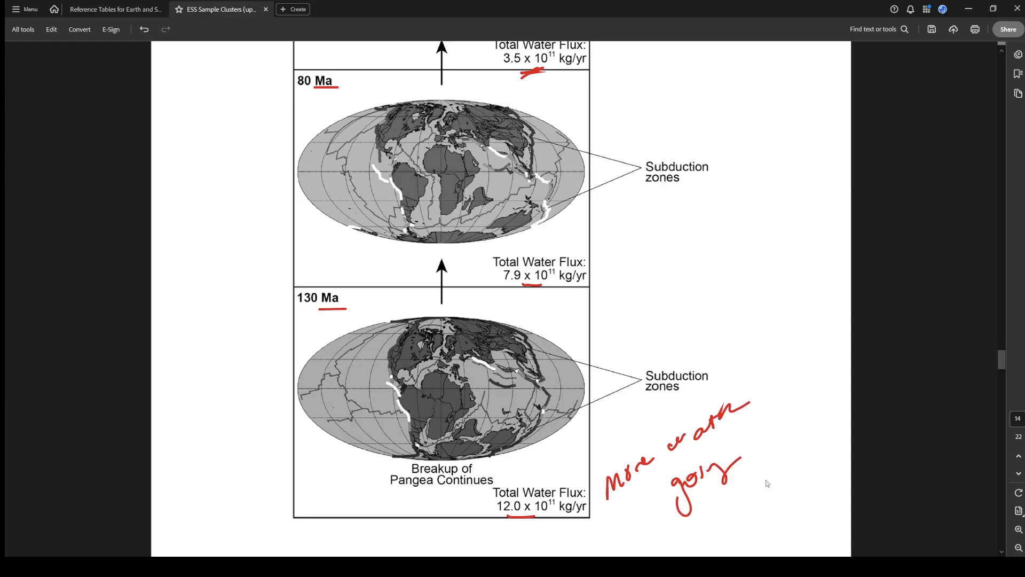
scroll("up", 3)
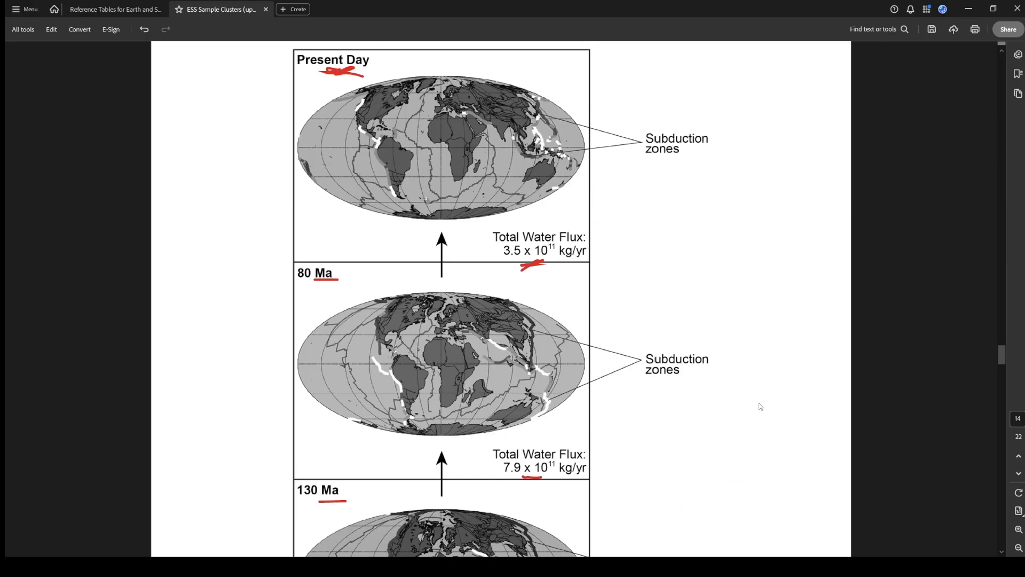
mouse_move(604, 226)
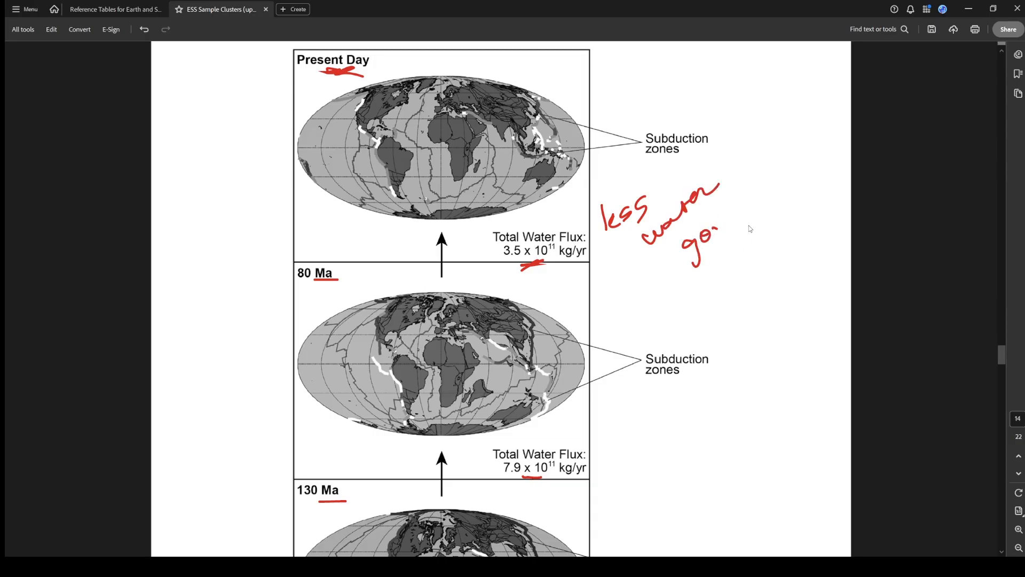
scroll("down", 3)
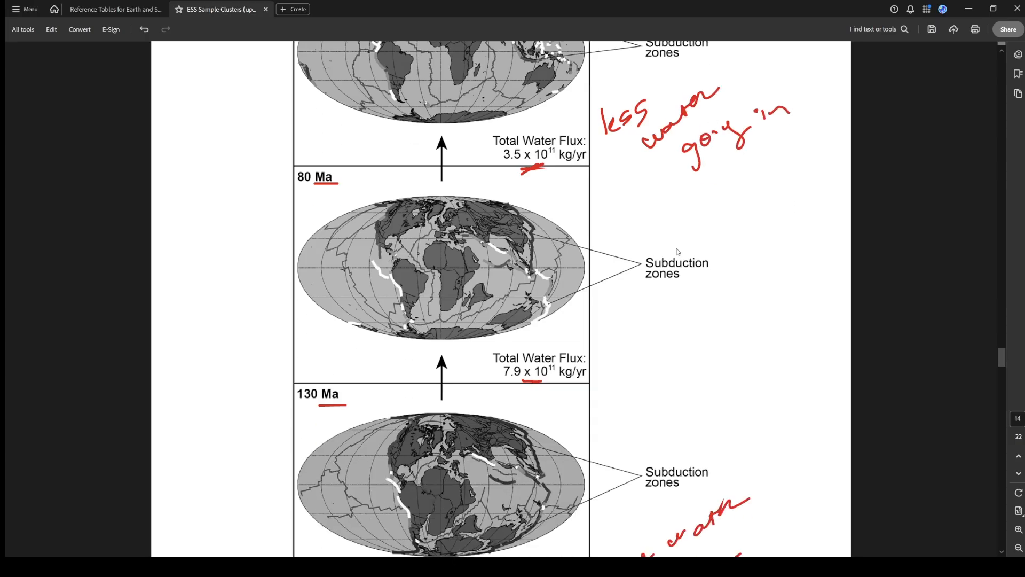
scroll("down", 3)
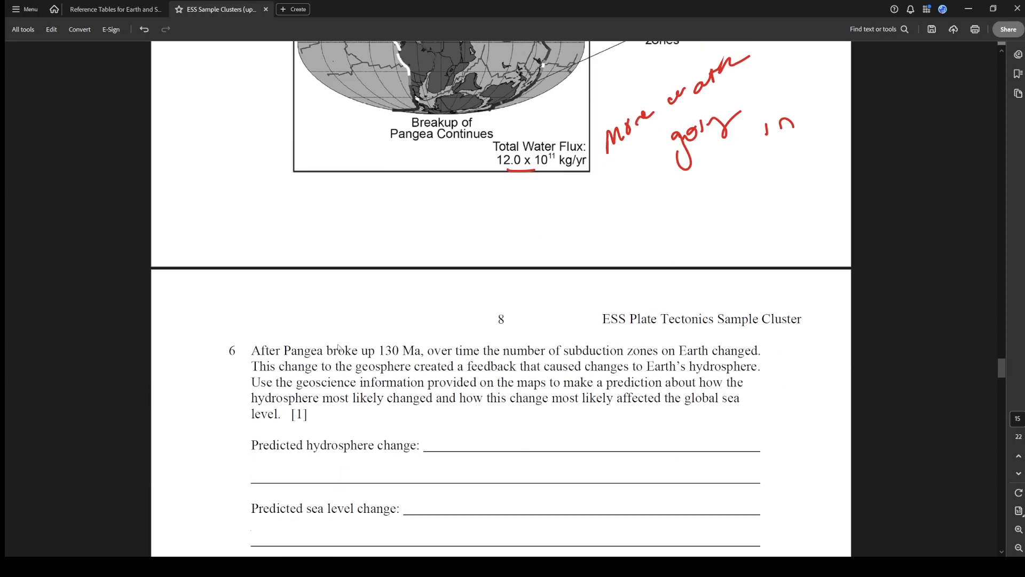
scroll("up", 3)
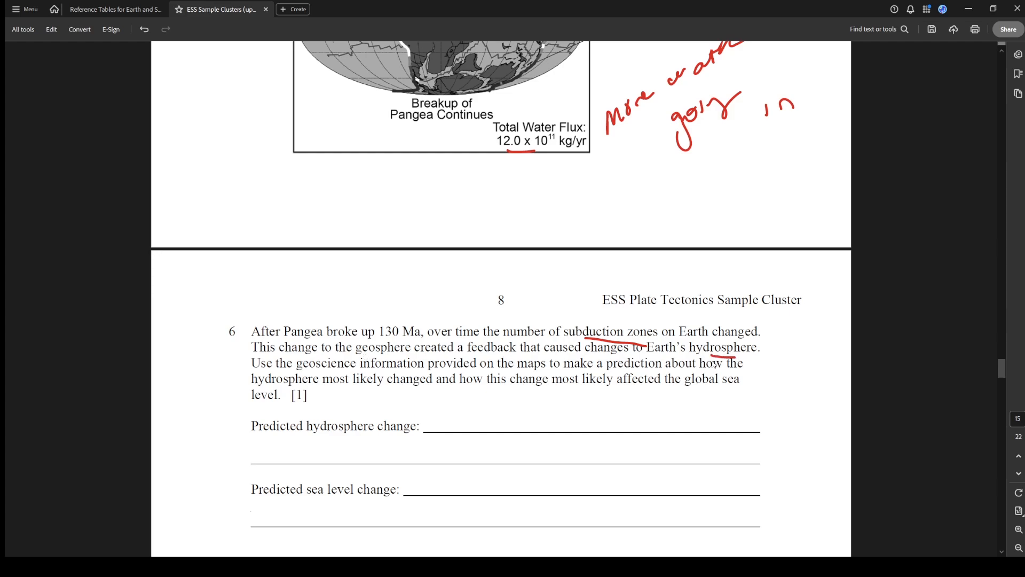
Scroll around question 6 while underlining 'subduction zones', 'changes to', 'hydrosphere' and 'hydrosphere change' in red
scroll("up", 3)
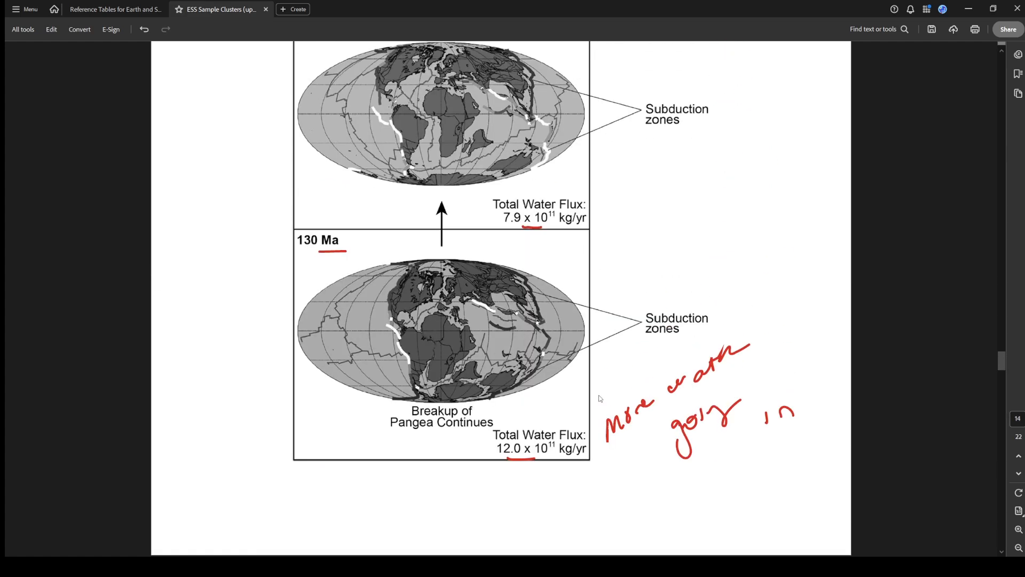
mouse_move(548, 430)
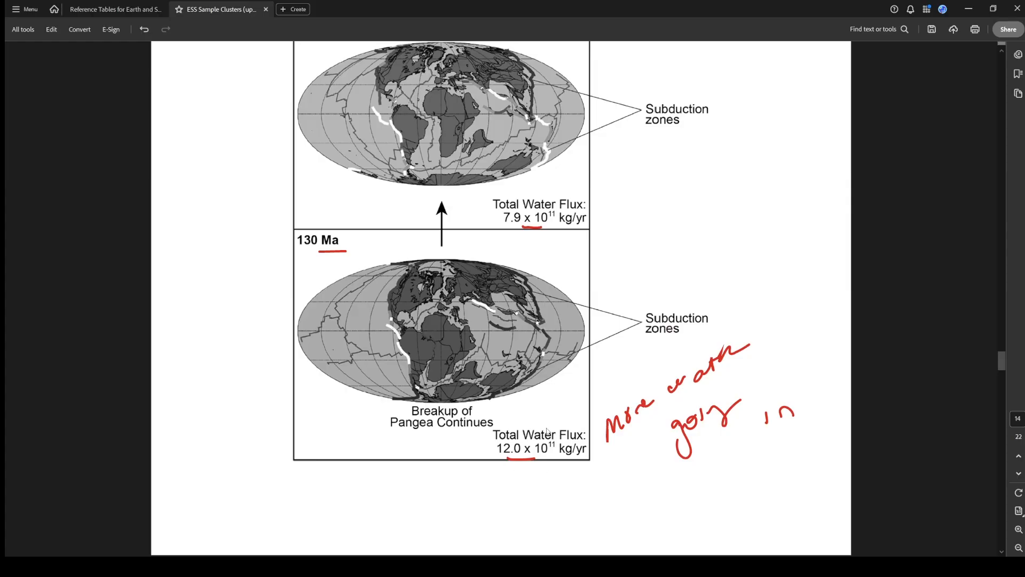
scroll("up", 3)
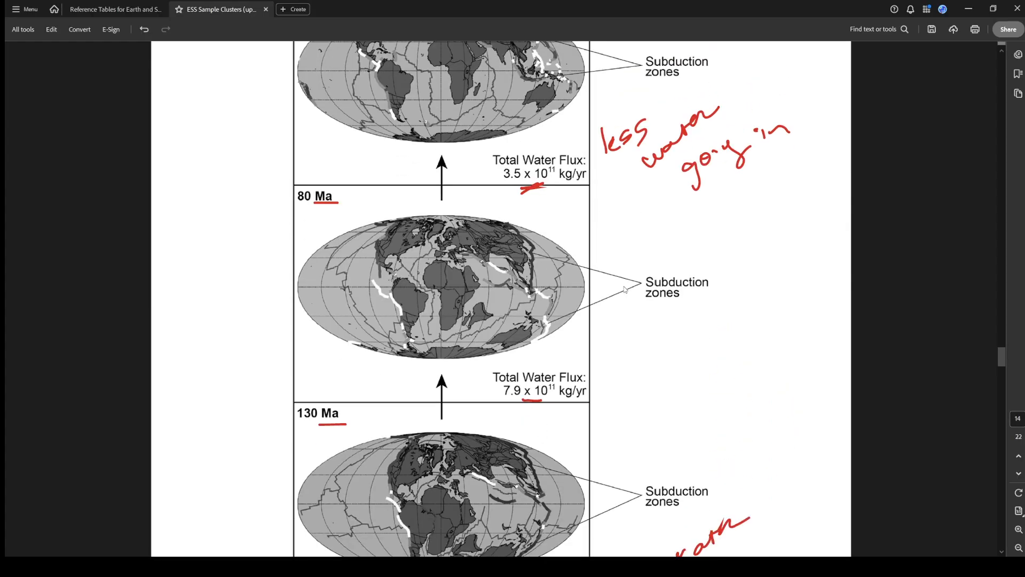
scroll("down", 3)
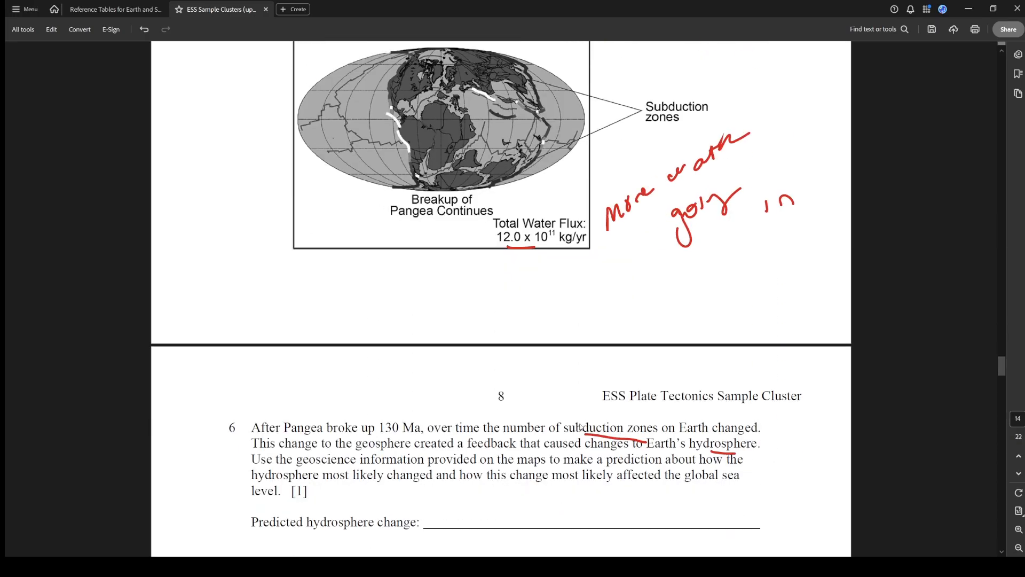
scroll("down", 3)
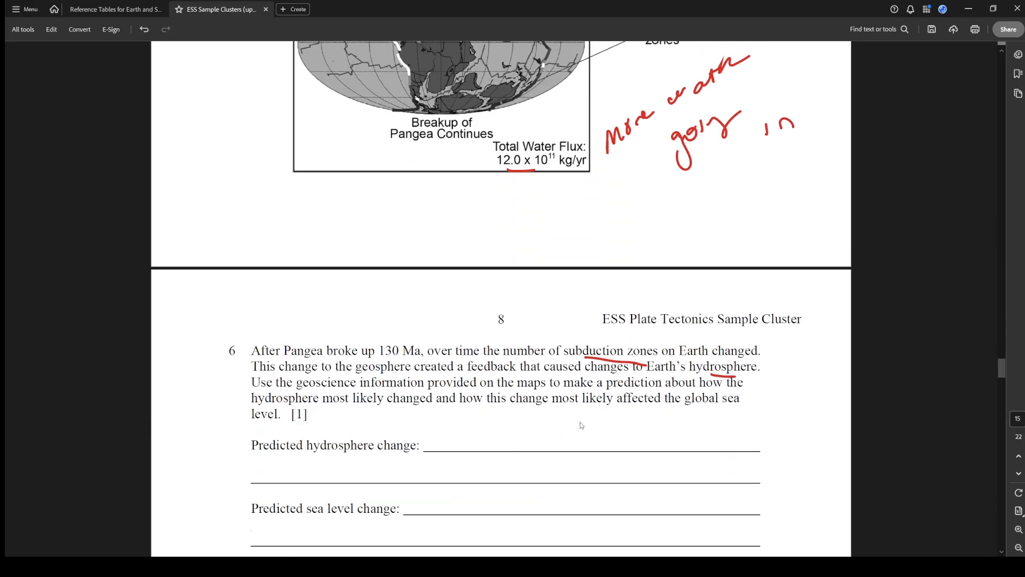
scroll("up", 3)
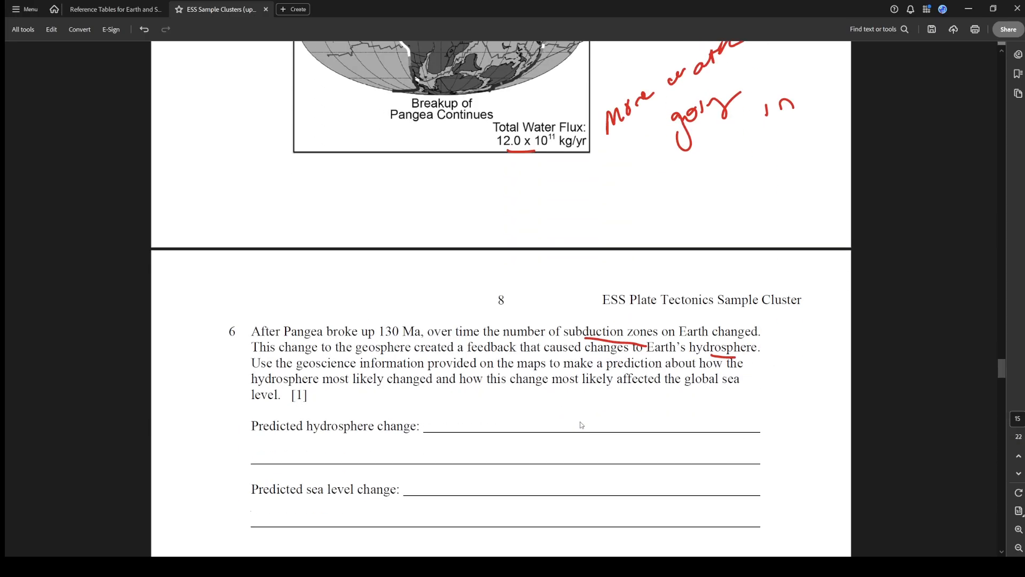
scroll("up", 3)
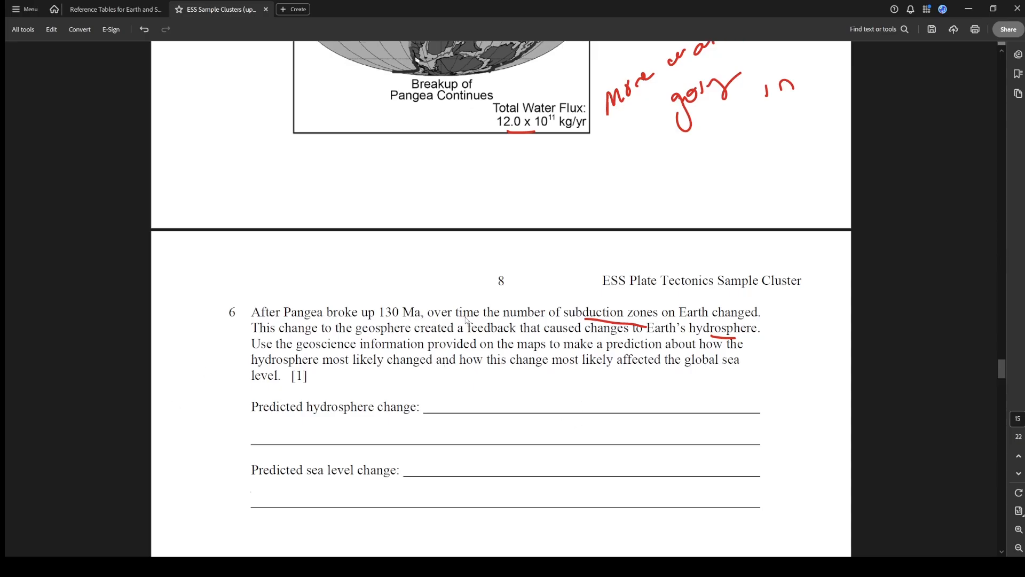
mouse_move(421, 403)
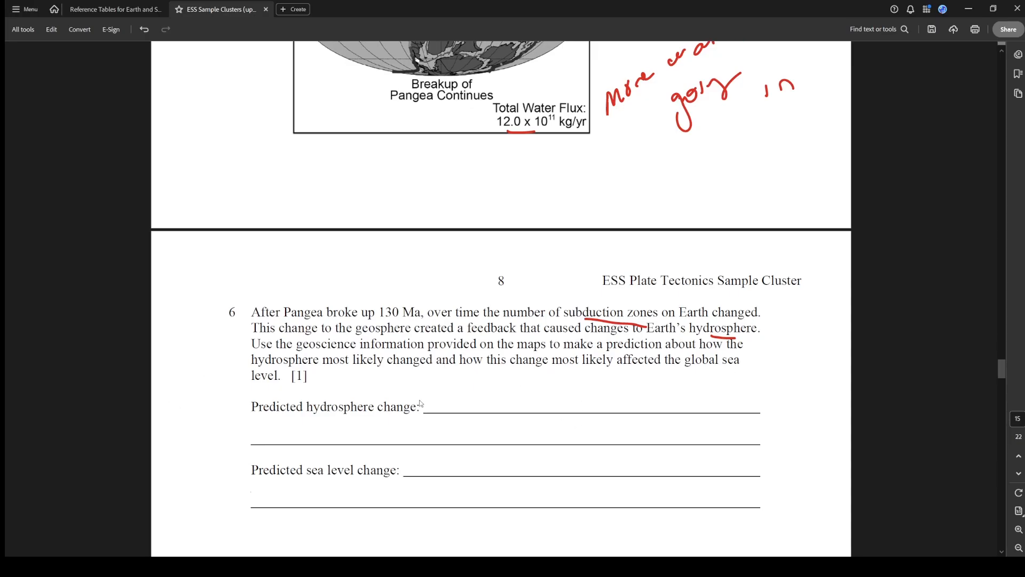
mouse_move(604, 368)
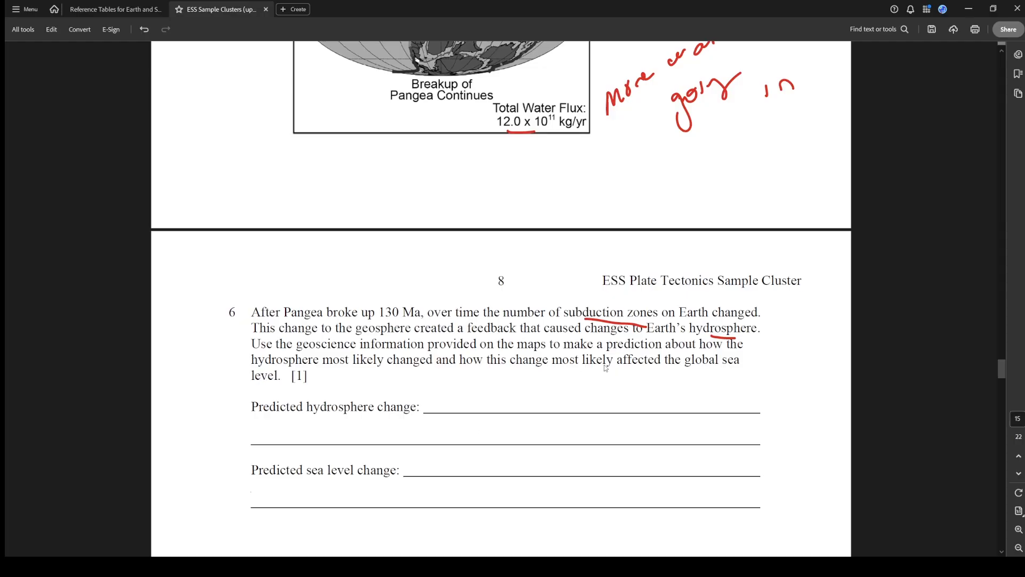
mouse_move(497, 373)
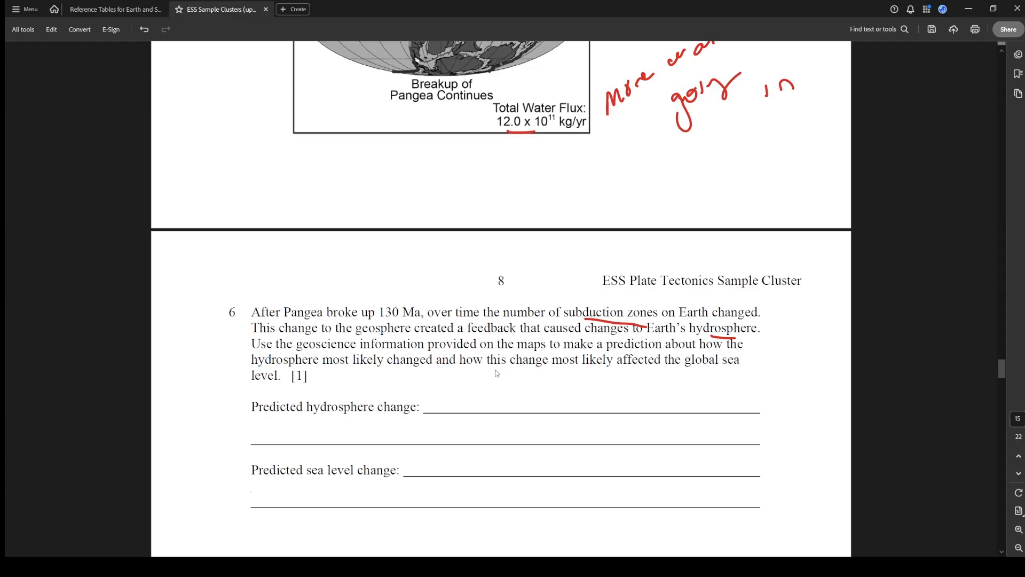
mouse_move(651, 409)
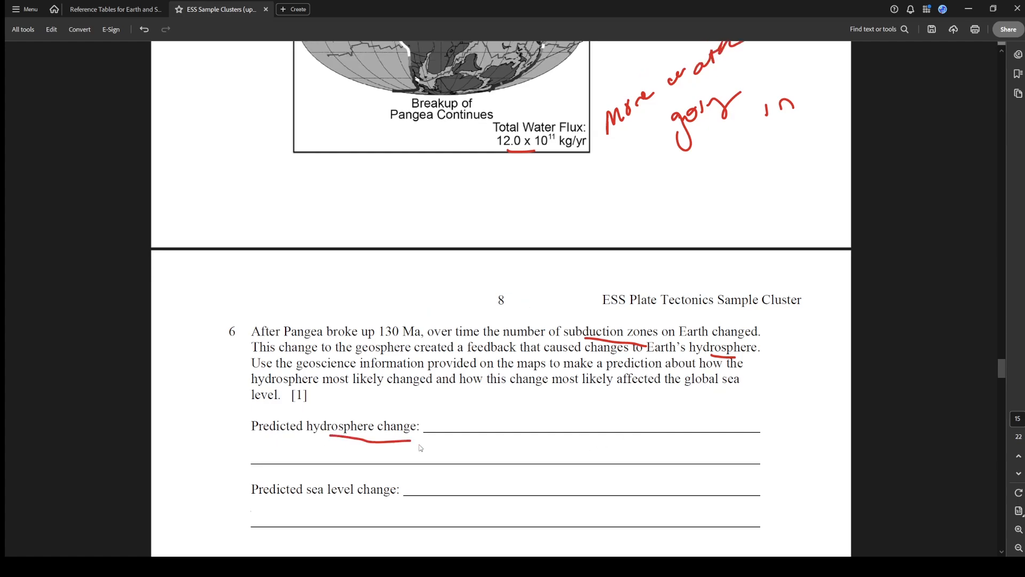
scroll("up", 3)
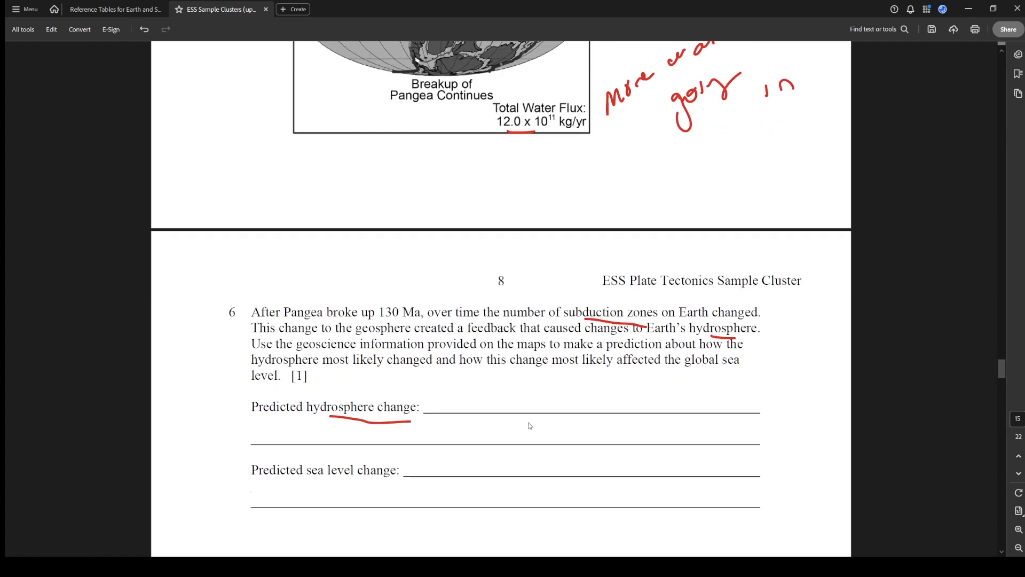
mouse_move(431, 400)
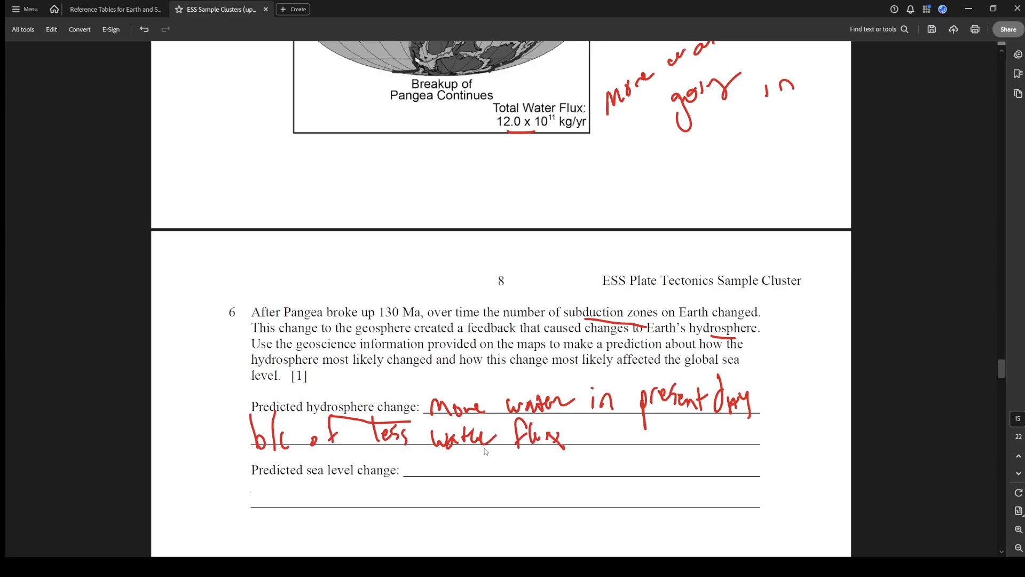
mouse_move(424, 463)
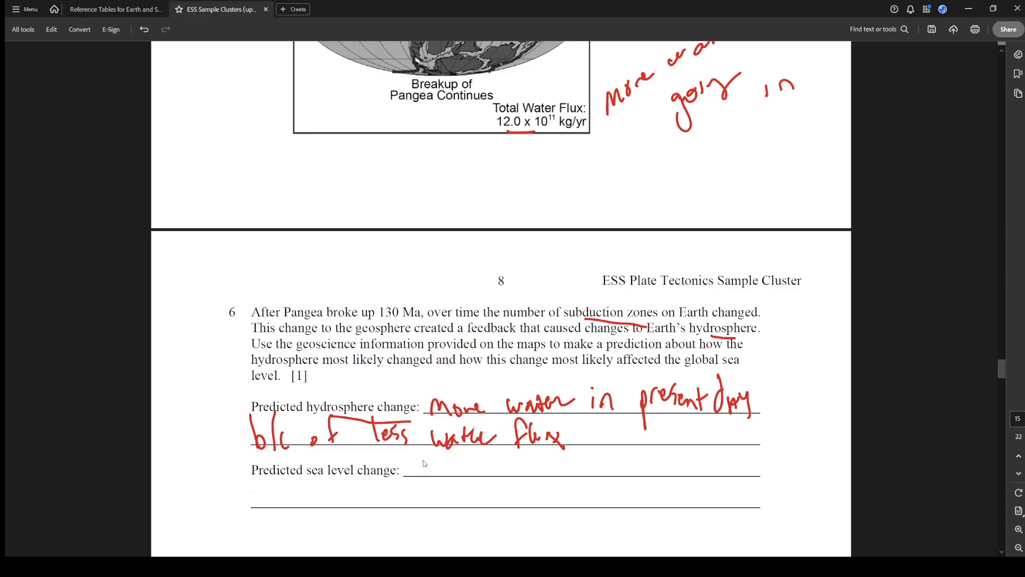
mouse_move(424, 467)
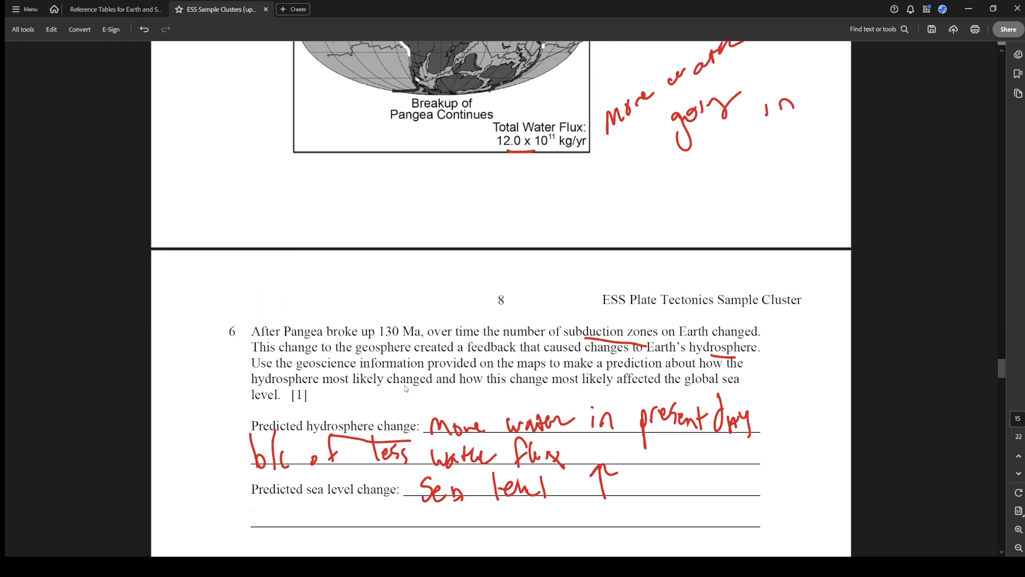
Scroll up after writing 'More water in present day b/c of less water flux' and 'Sea level ↑'
scroll("up", 3)
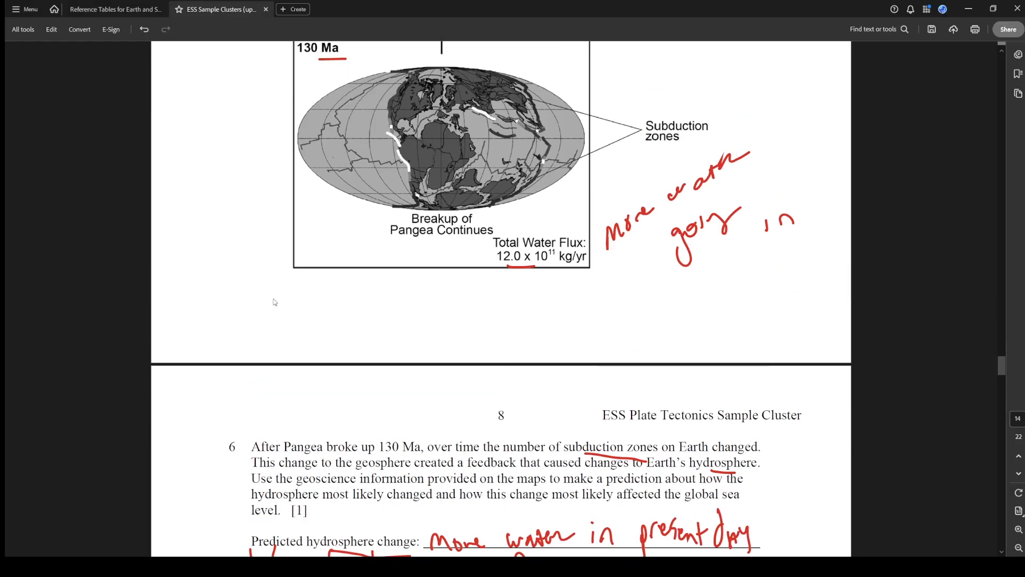
Scroll back through the water-flux maps to check them before writing 6/10 beside question 6
scroll("down", 3)
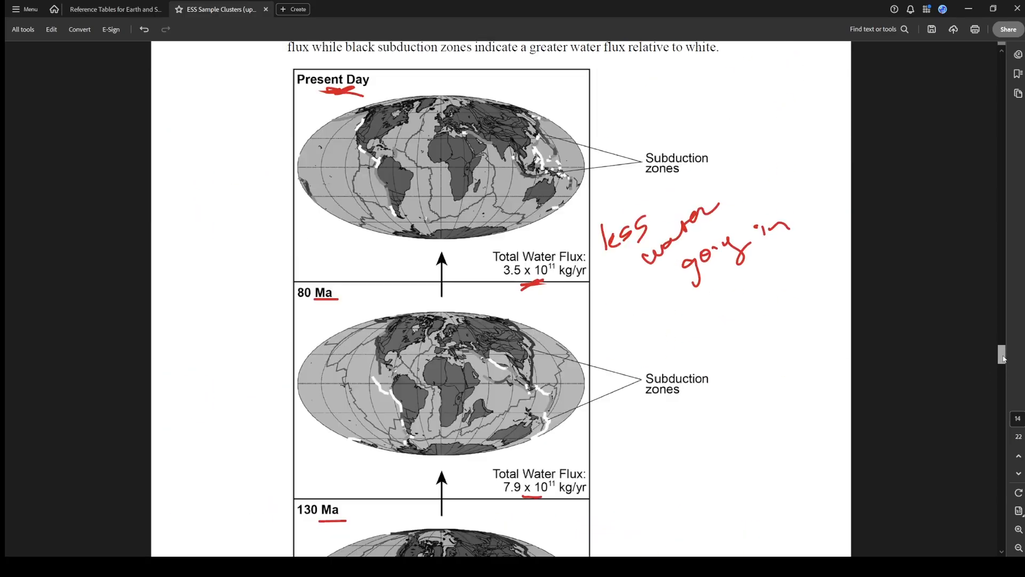
scroll("down", 3)
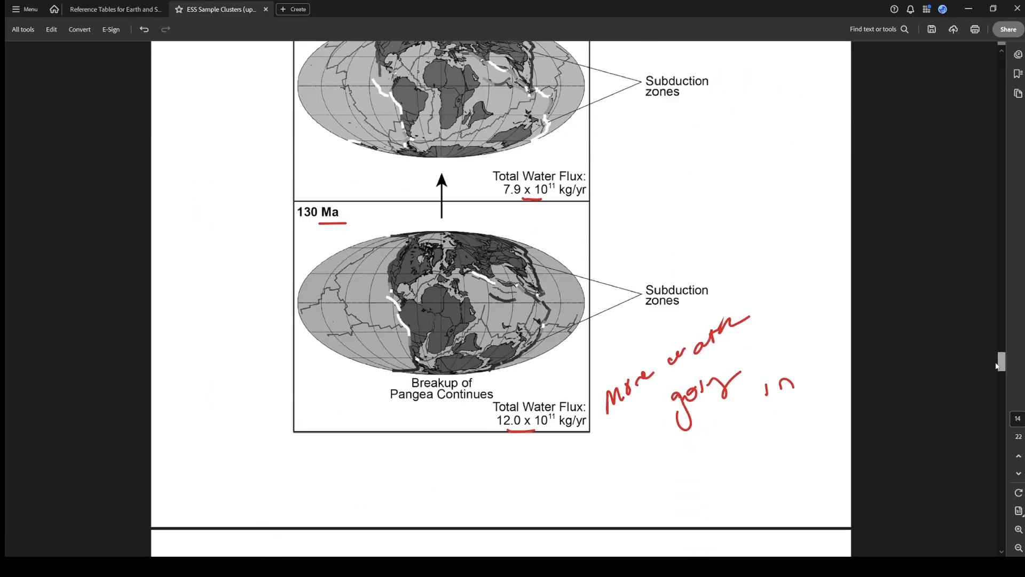
scroll("down", 3)
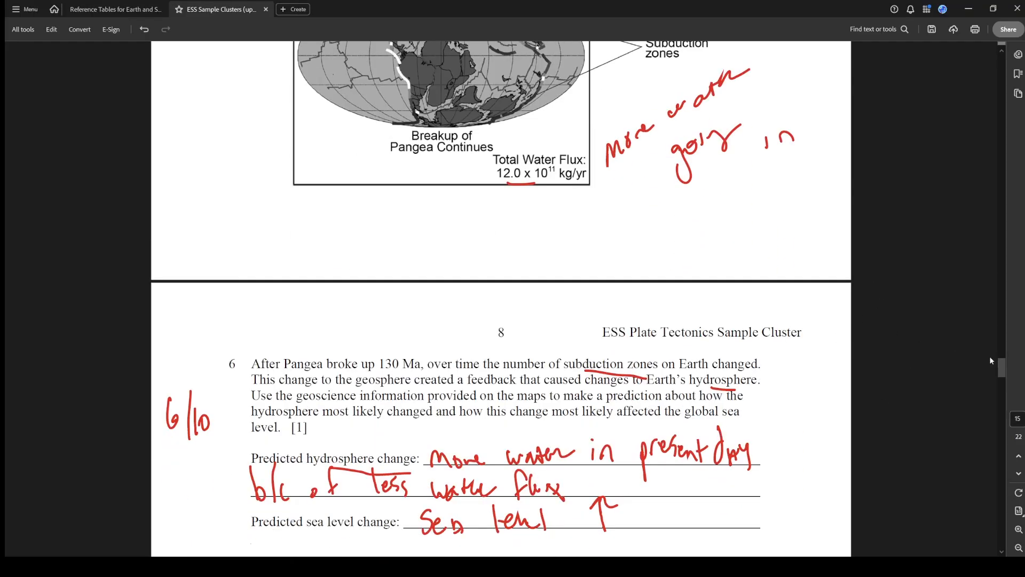
scroll("down", 3)
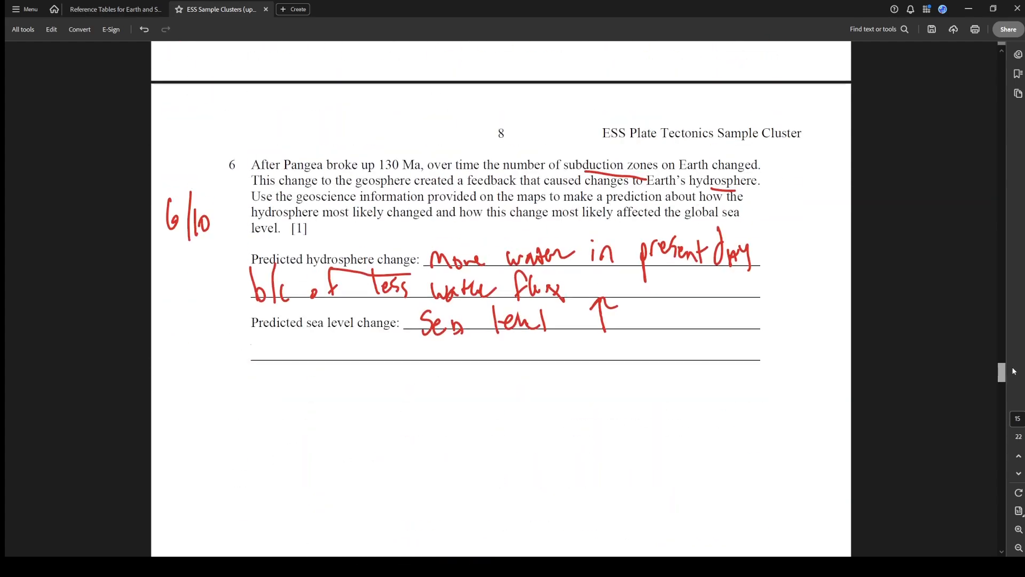
scroll("up", 3)
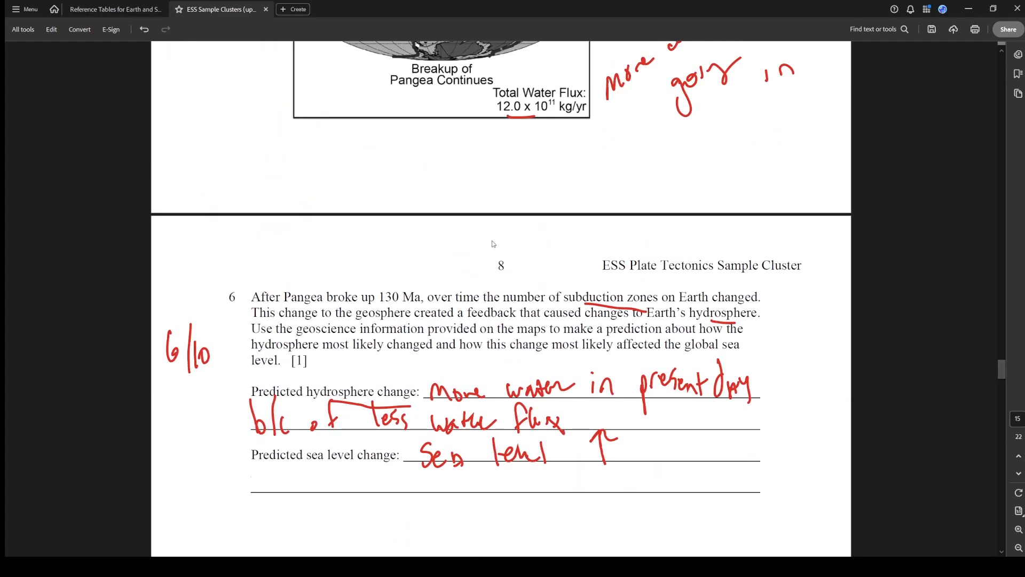
mouse_move(385, 218)
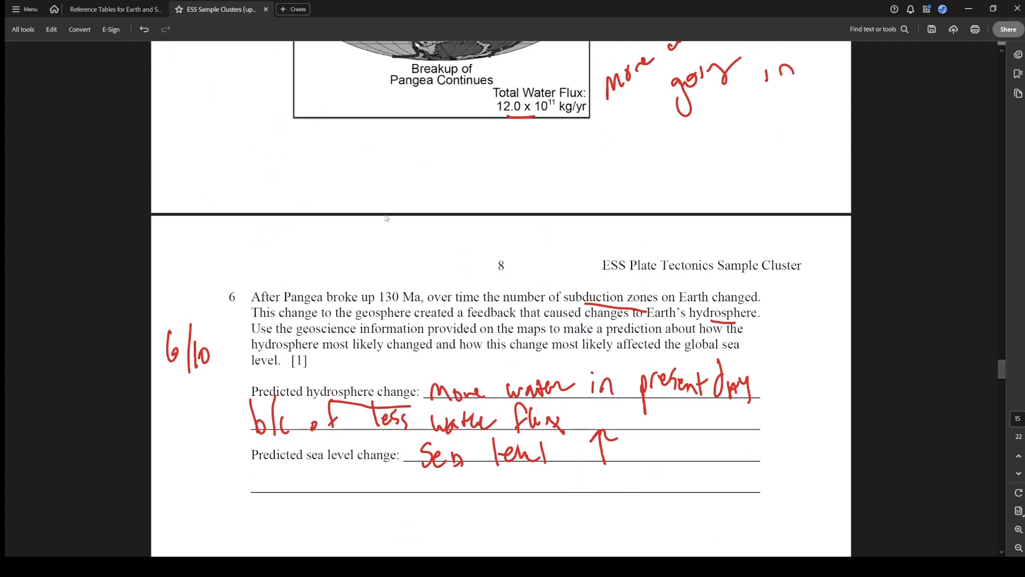